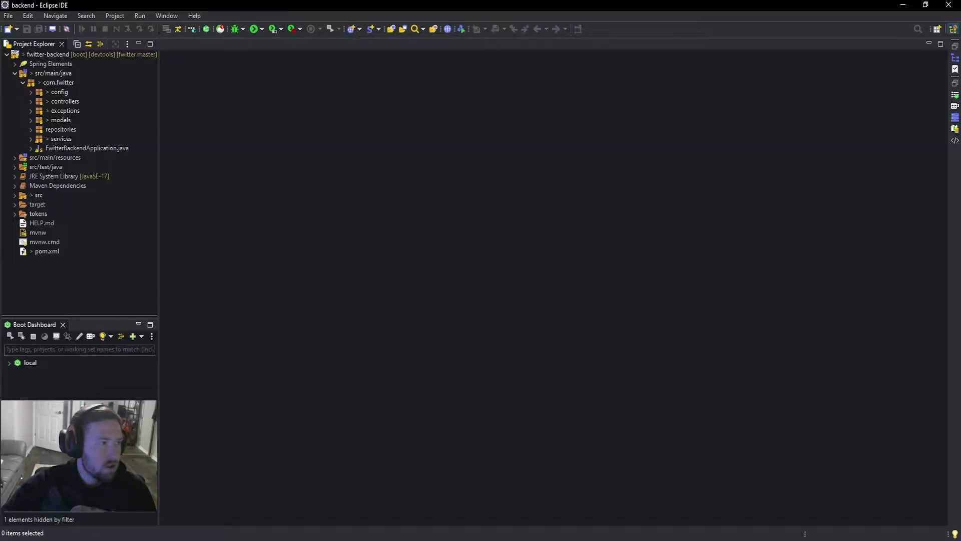
pyautogui.moveTo(516, 186)
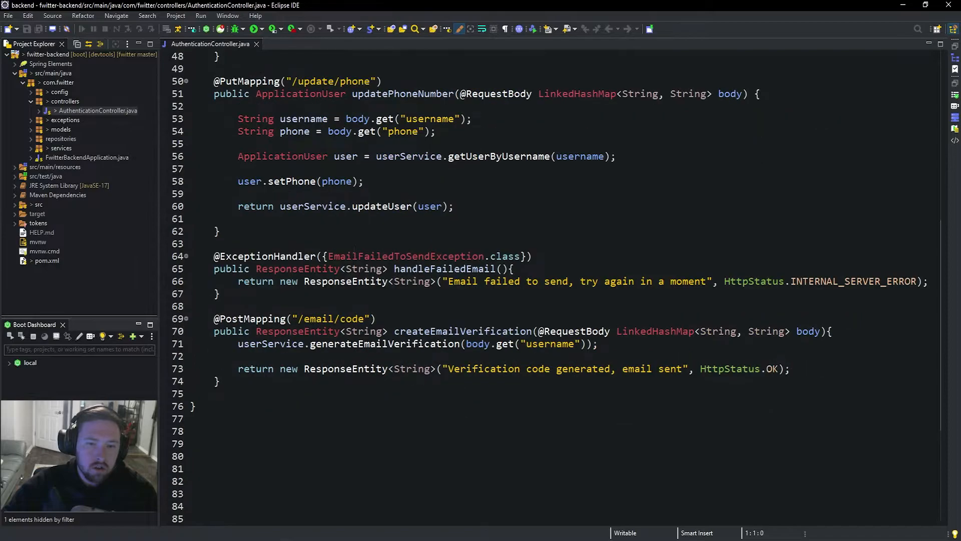
pyautogui.press('enter')
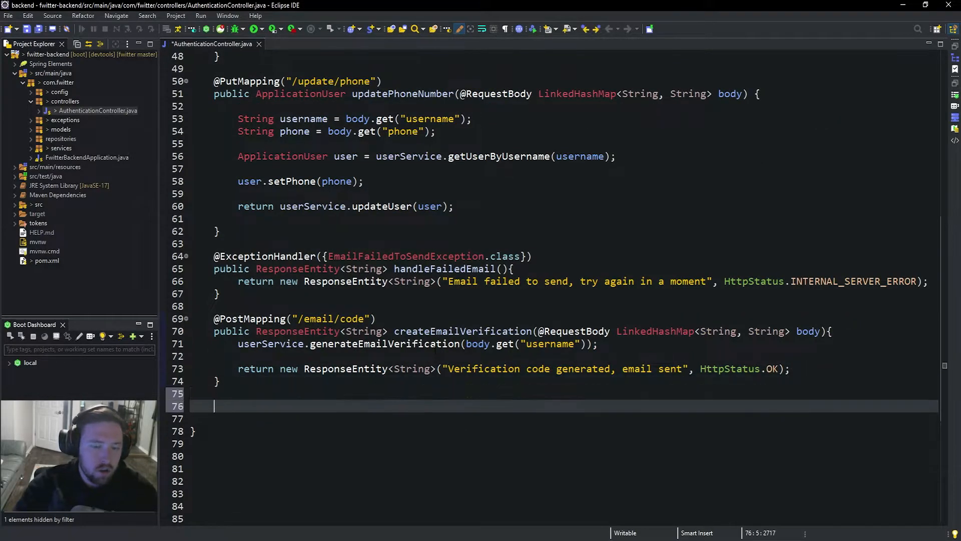
pyautogui.write('@Post')
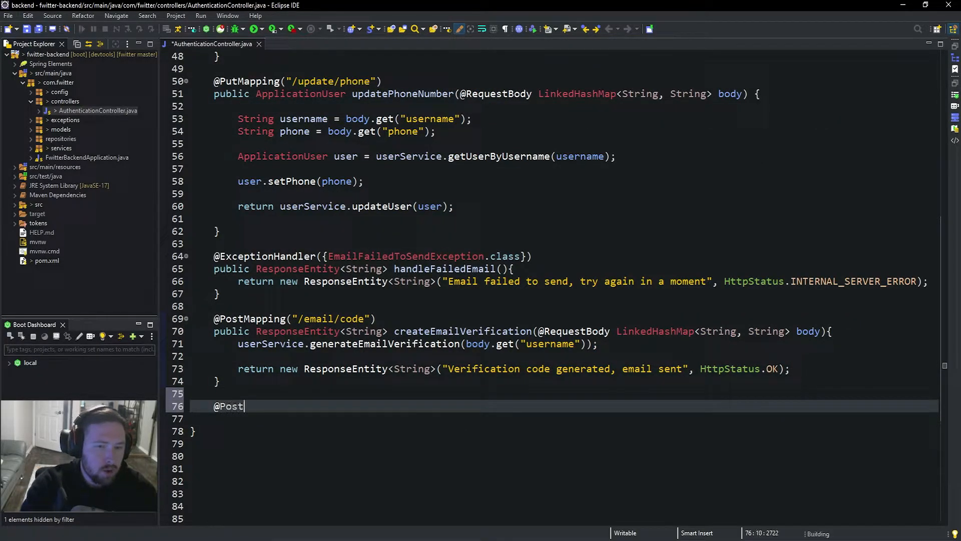
pyautogui.write('Mapping')
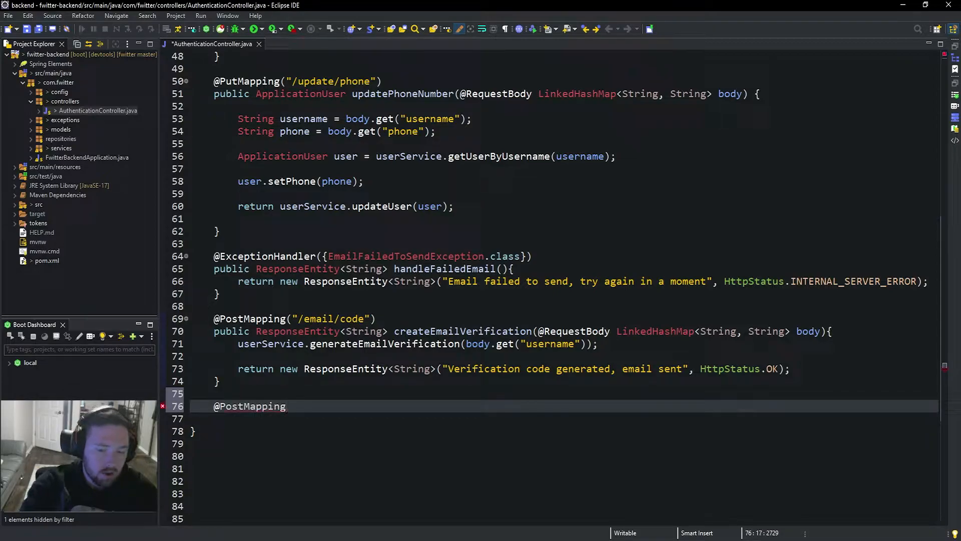
pyautogui.write('("")')
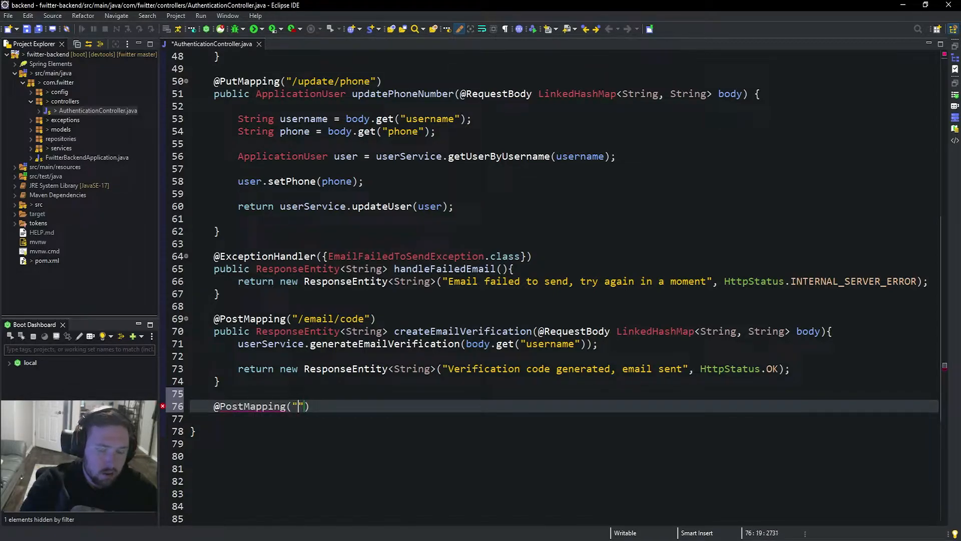
pyautogui.write('email/')
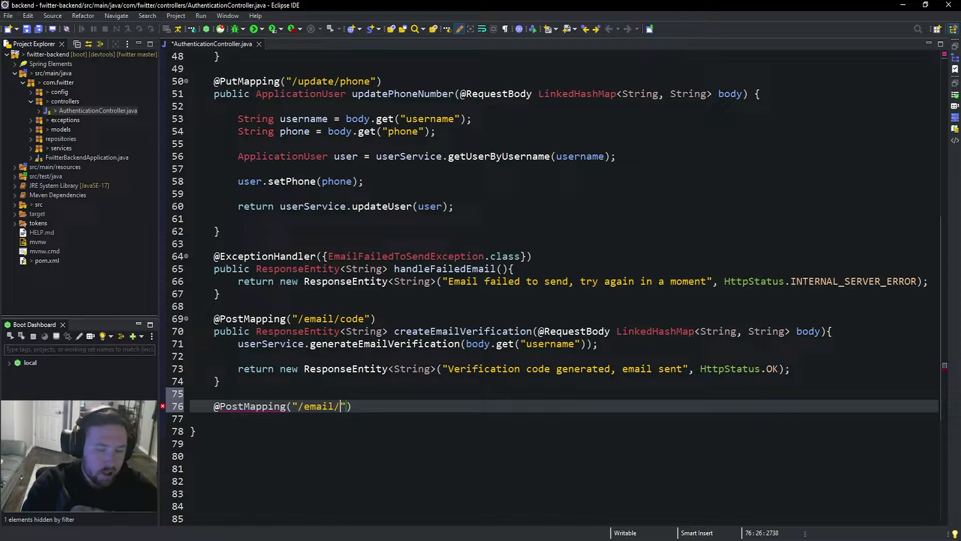
pyautogui.write('verifu')
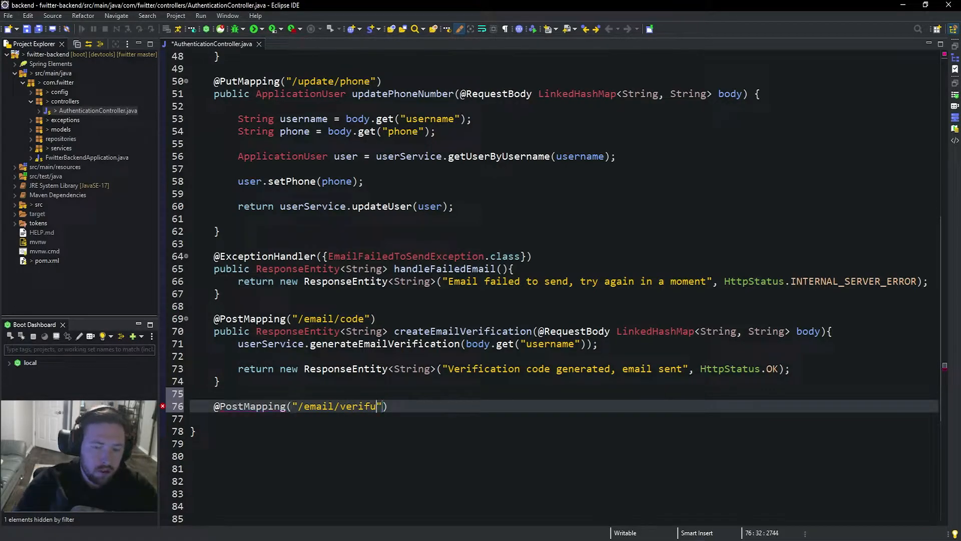
pyautogui.write('y')
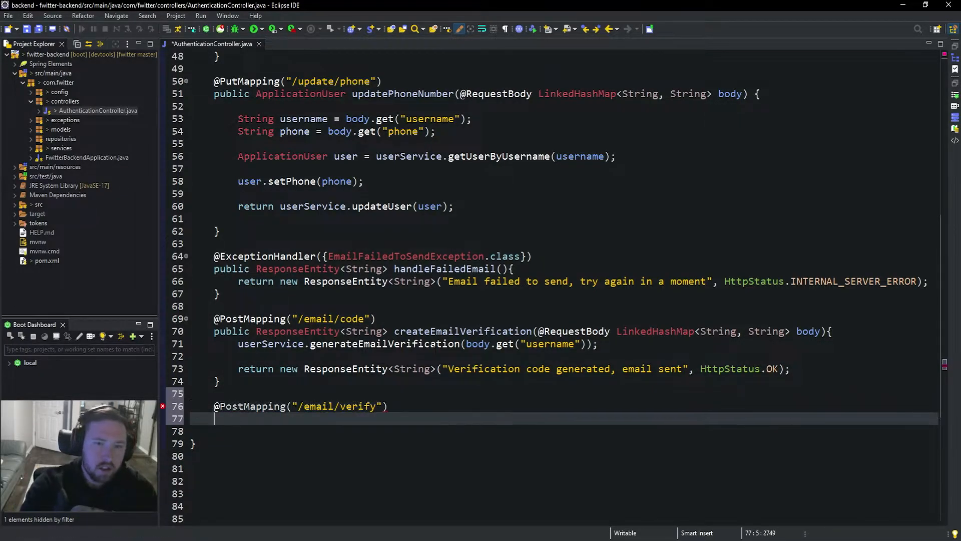
pyautogui.write('pu')
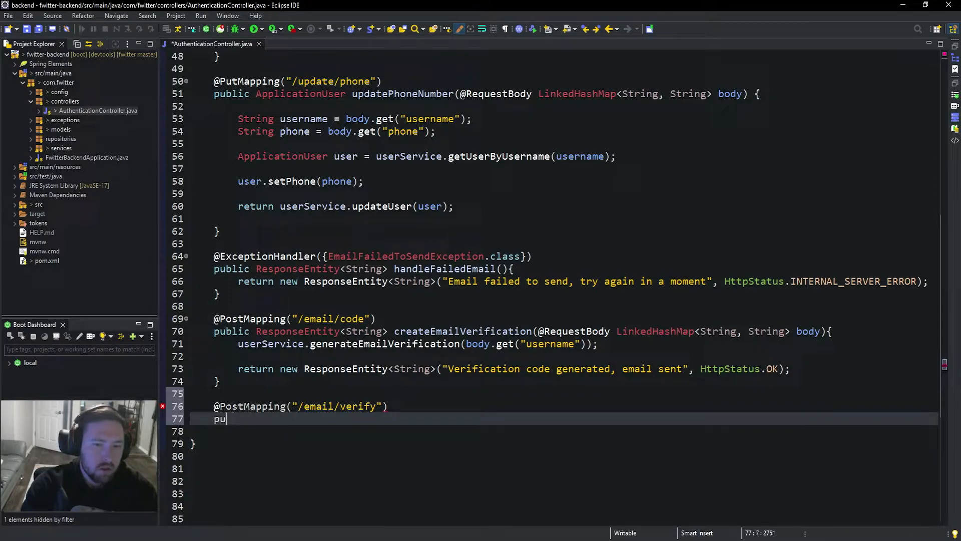
pyautogui.write('blic')
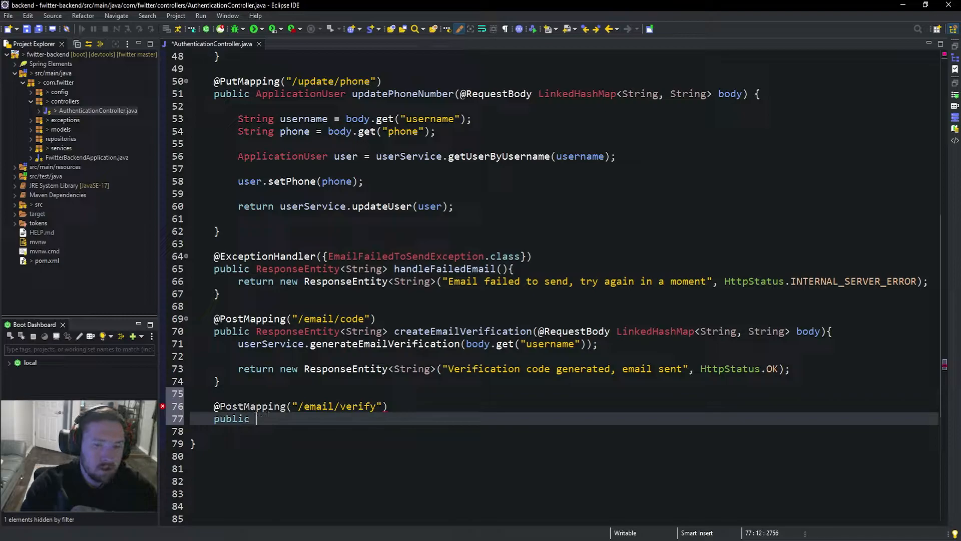
pyautogui.write('ApplicationUs')
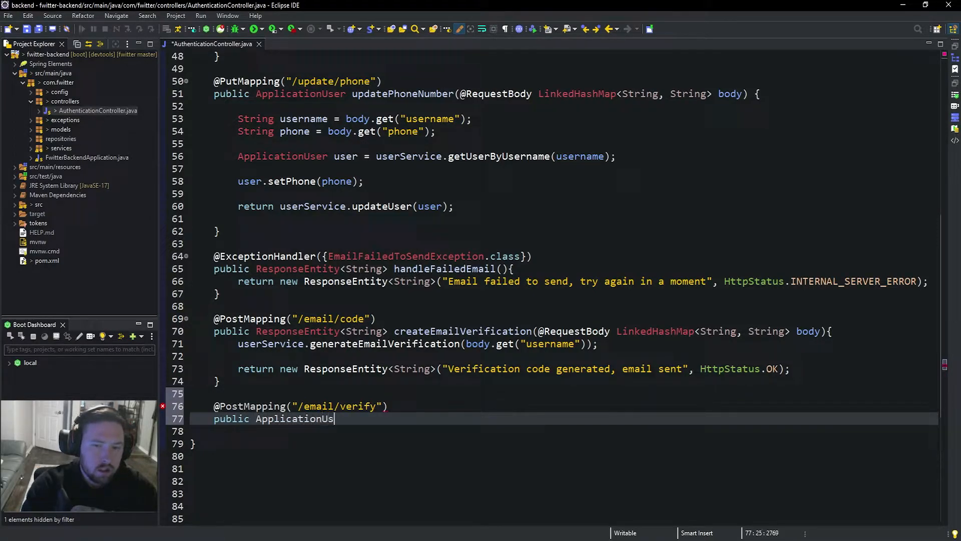
pyautogui.write('er()')
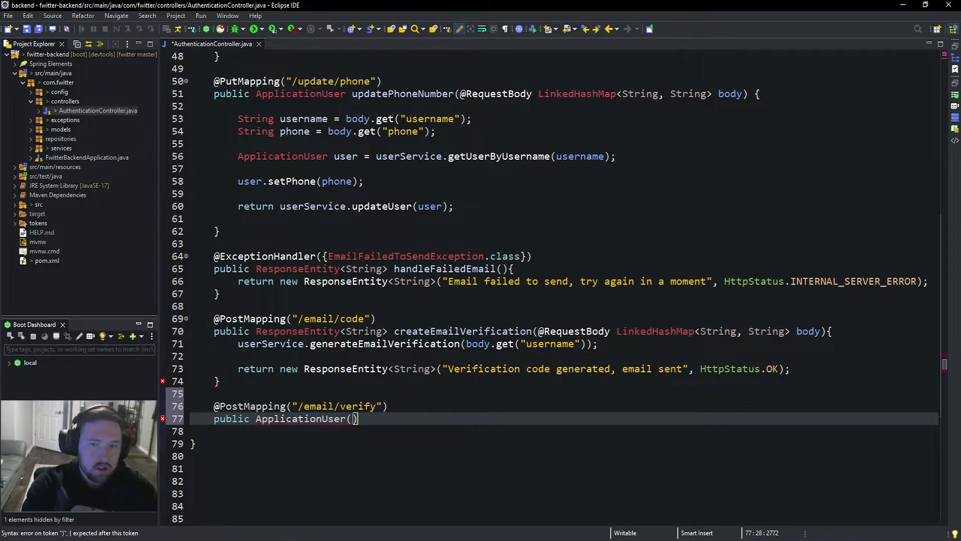
pyautogui.write('@R')
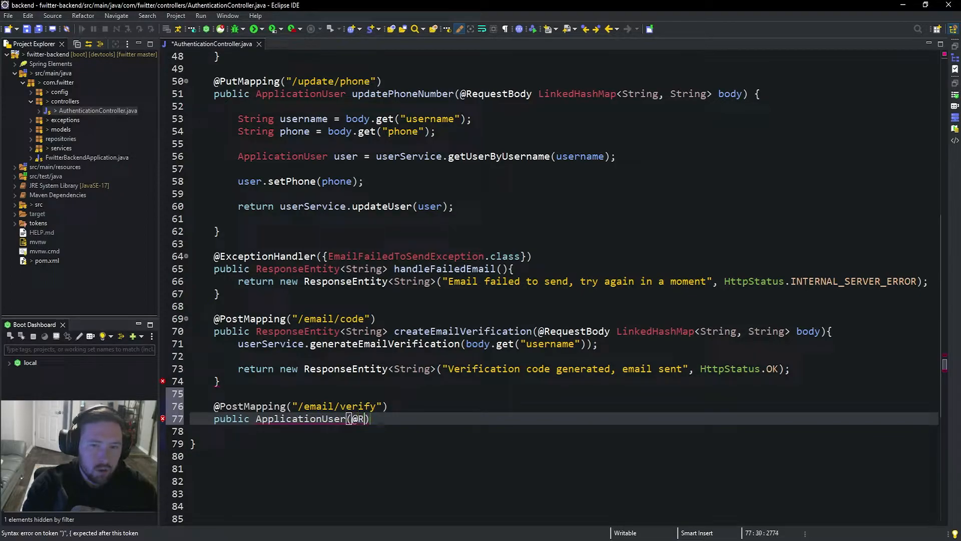
pyautogui.press('BackSpace')
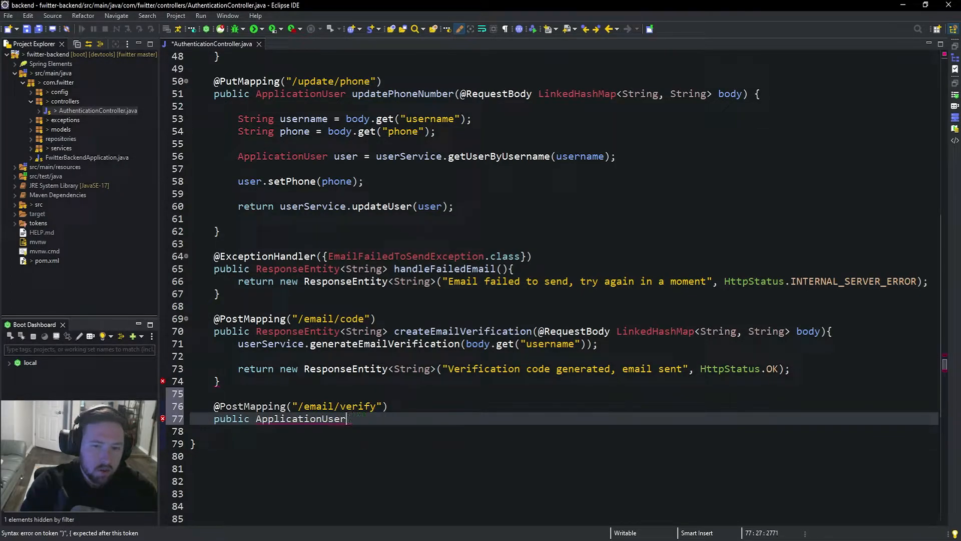
pyautogui.write('ver')
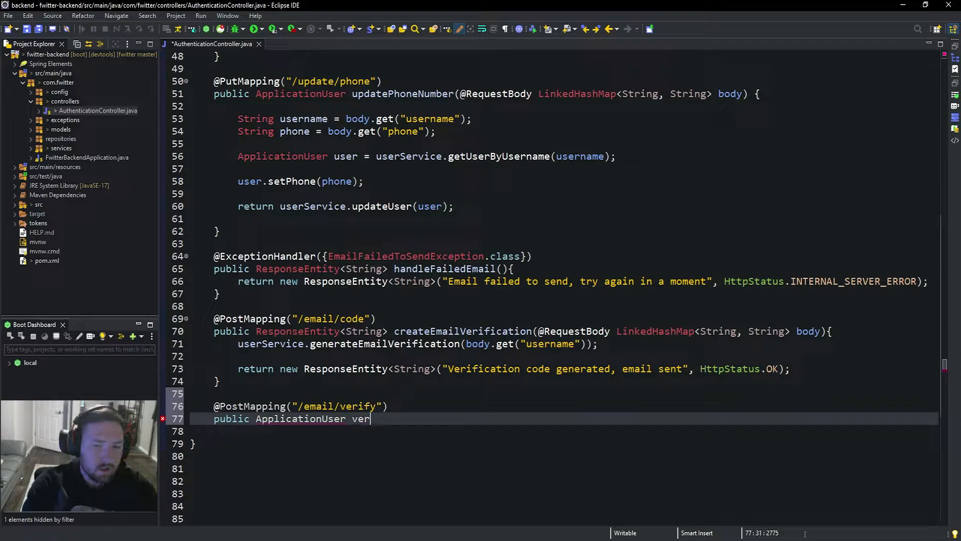
pyautogui.write('ifyEm')
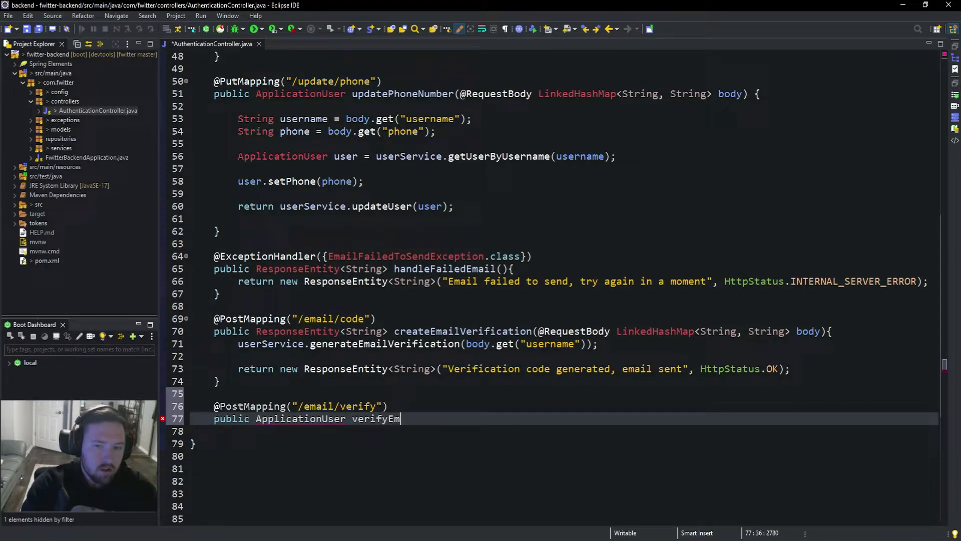
pyautogui.write('ail()')
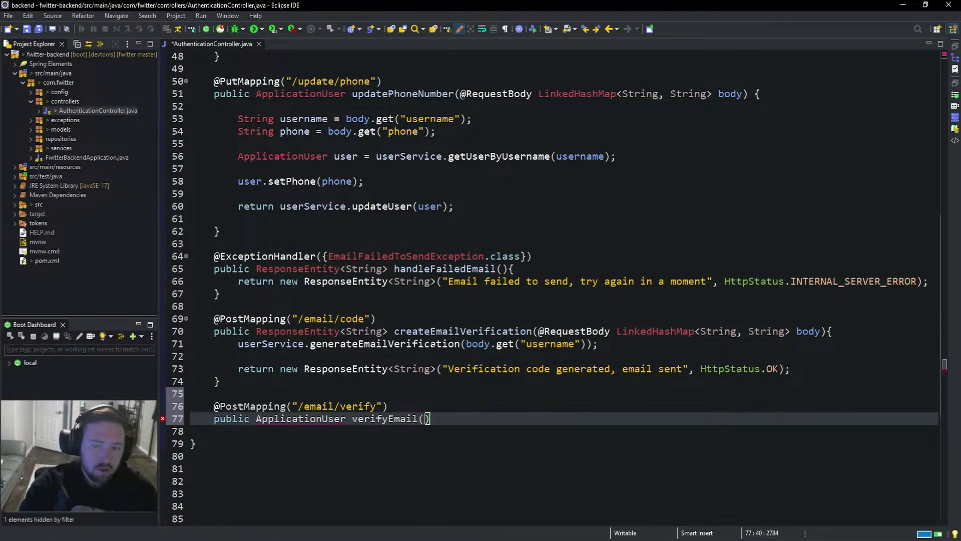
pyautogui.write('@Request')
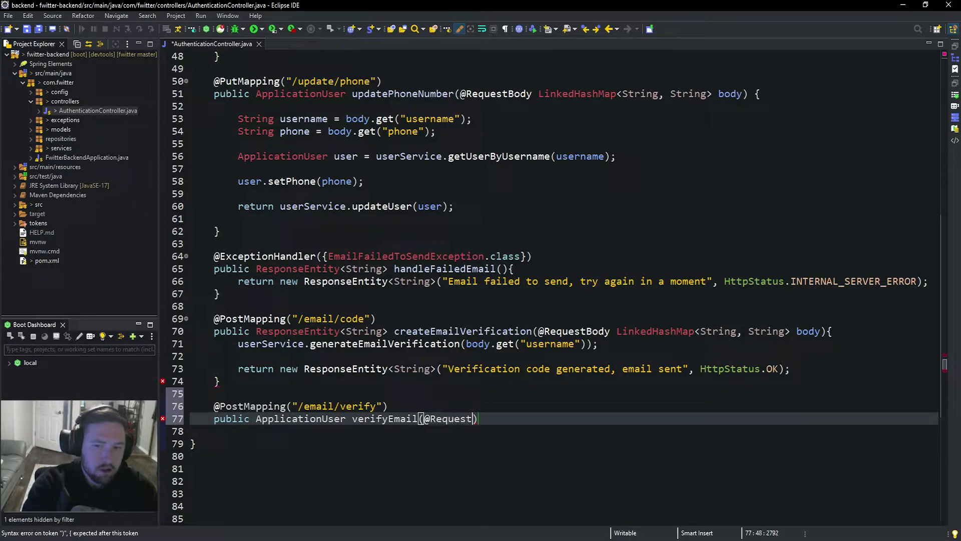
pyautogui.write('Body')
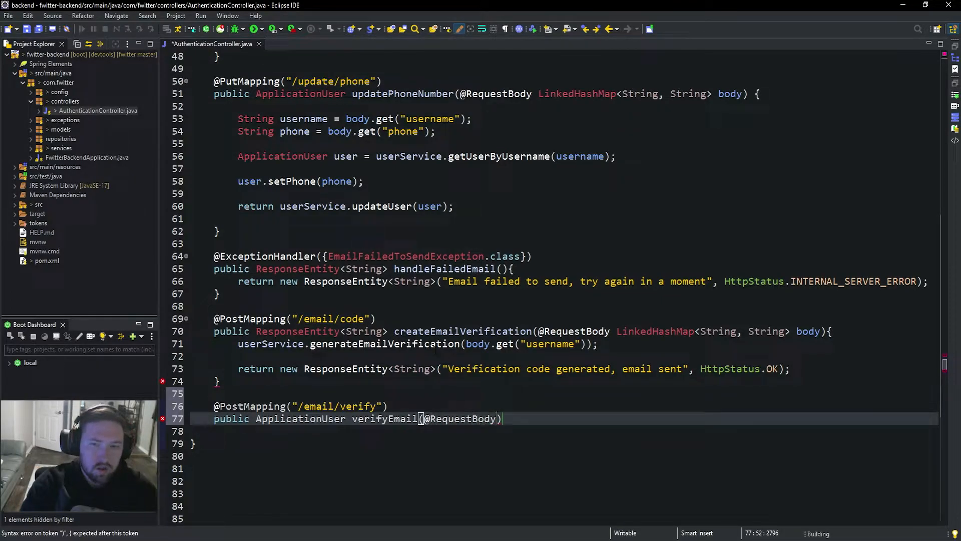
pyautogui.write('LinkedHash<String, Sdri>')
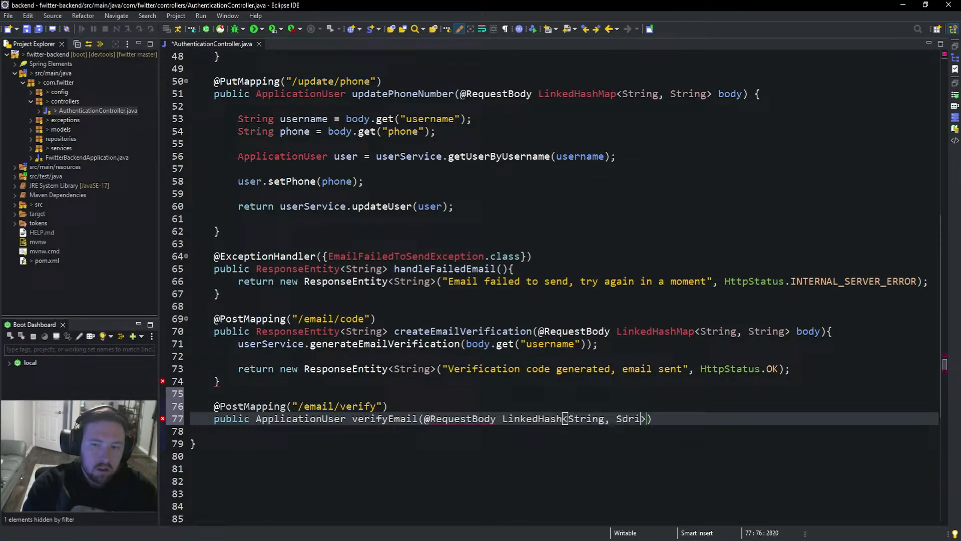
pyautogui.write('String>')
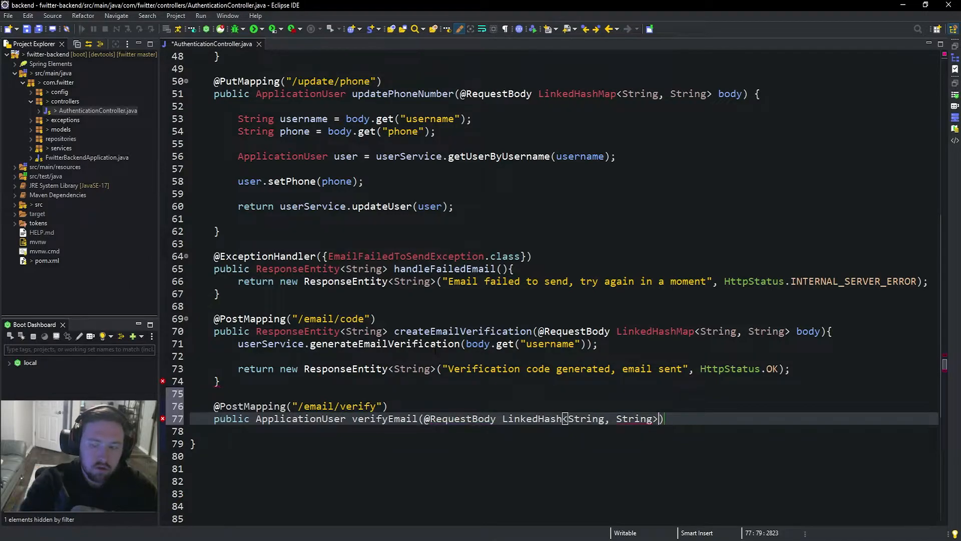
pyautogui.write('body) {')
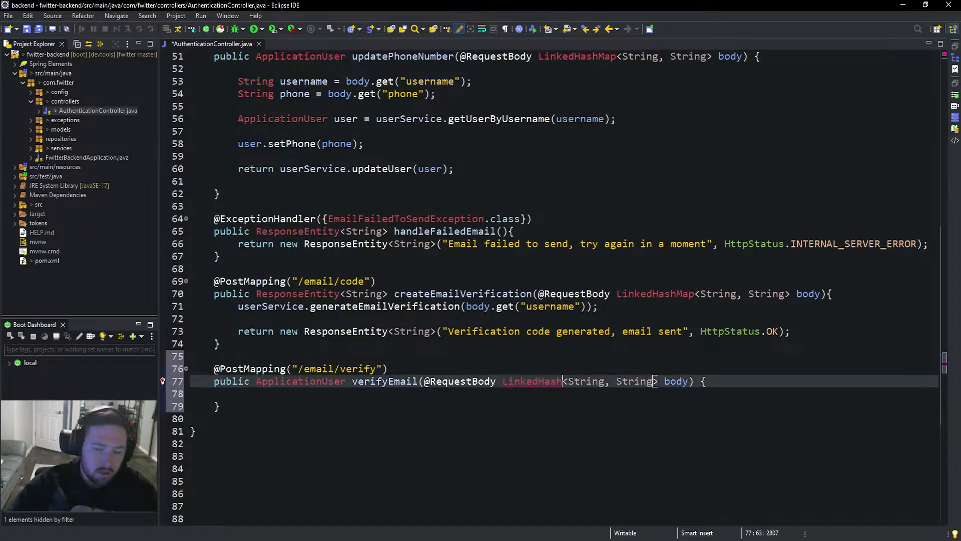
pyautogui.write('Map')
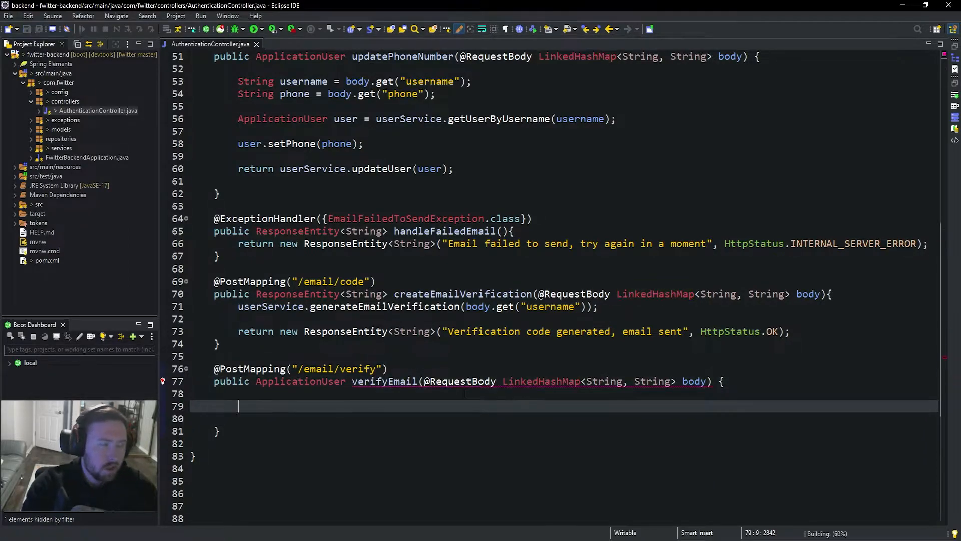
# Step: Parse Long code from body "code" and String username from body "username"
pyautogui.write('Long co')
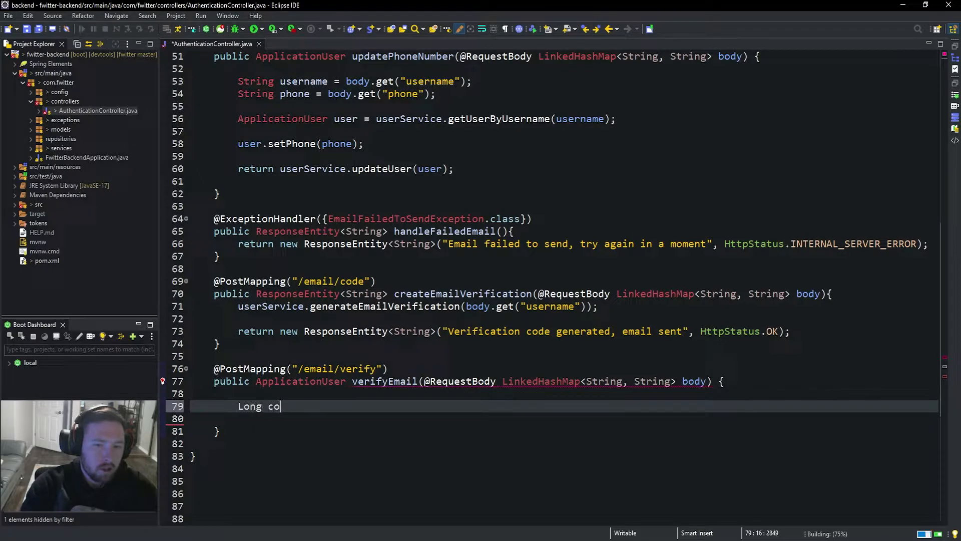
pyautogui.write('de = body')
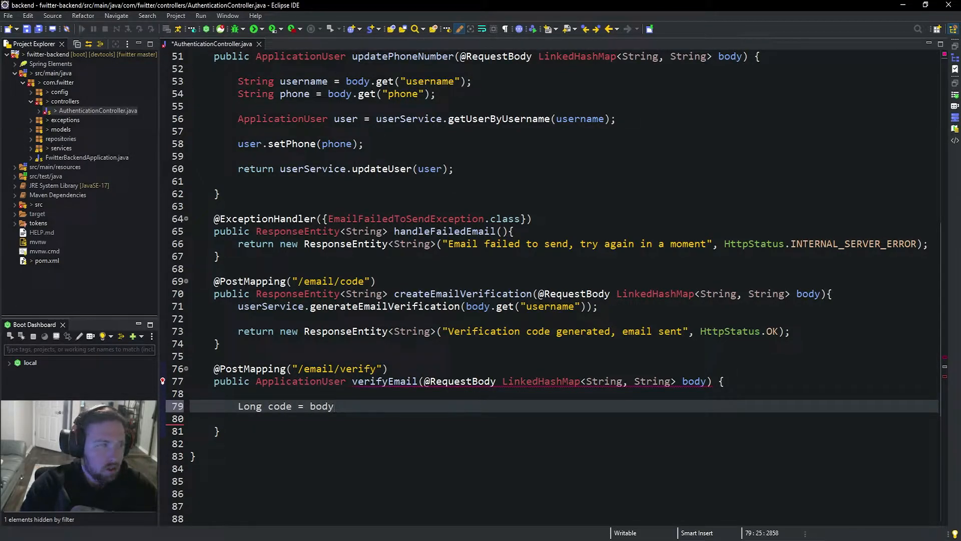
pyautogui.write('Long.parseLong(')
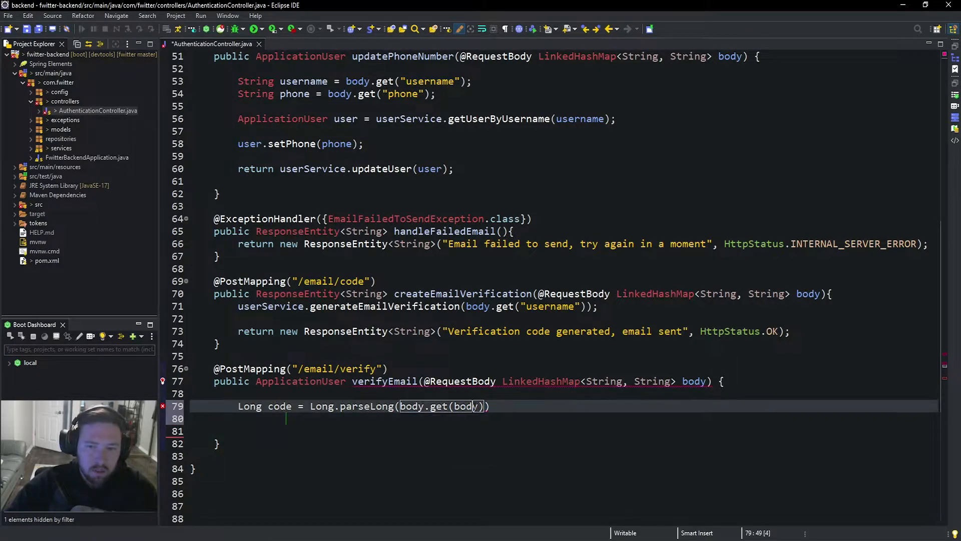
pyautogui.write('"code"')
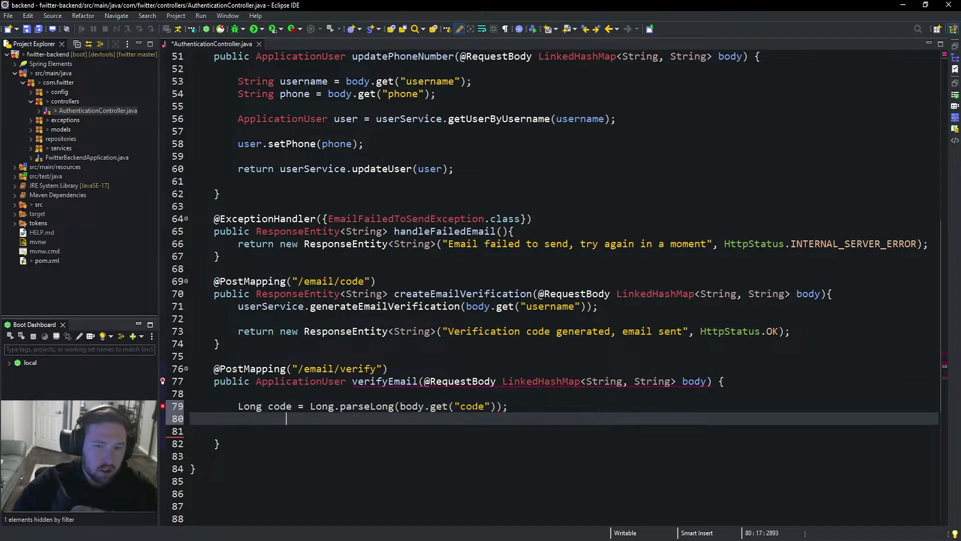
pyautogui.write('S')
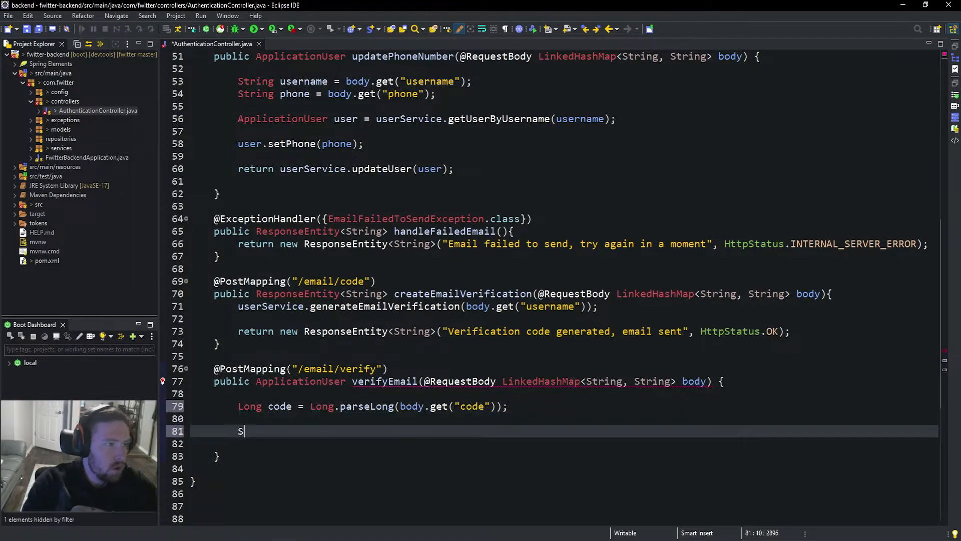
pyautogui.write('tring username =')
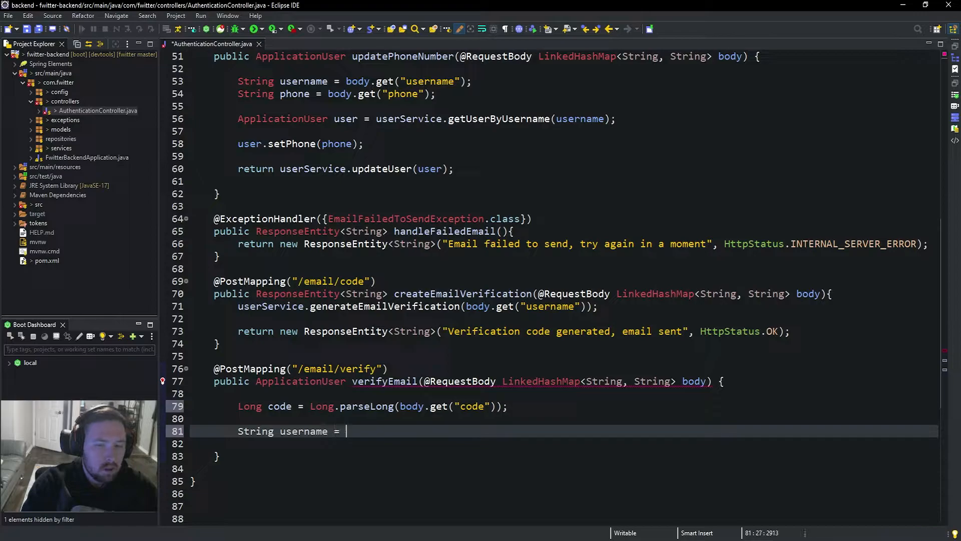
pyautogui.write('body.get("us)')
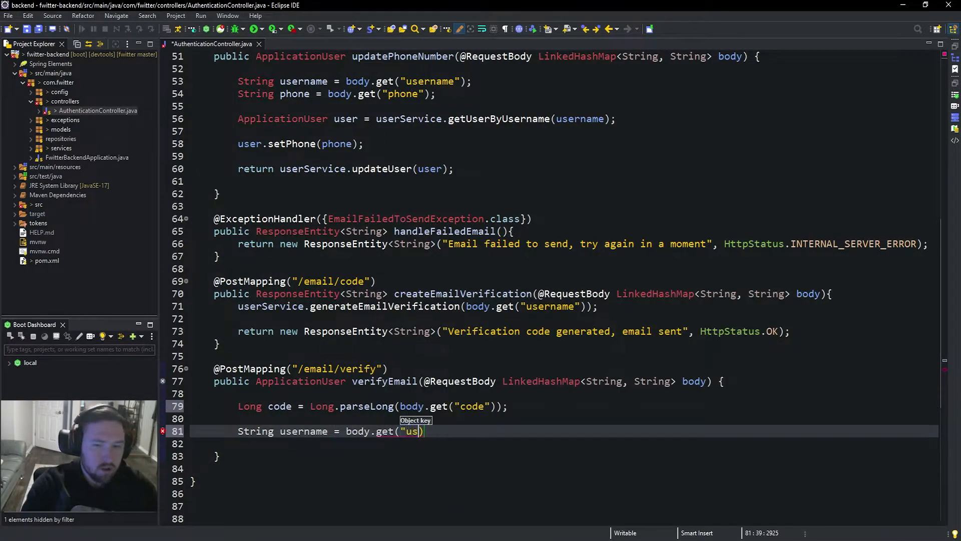
pyautogui.write('ername")')
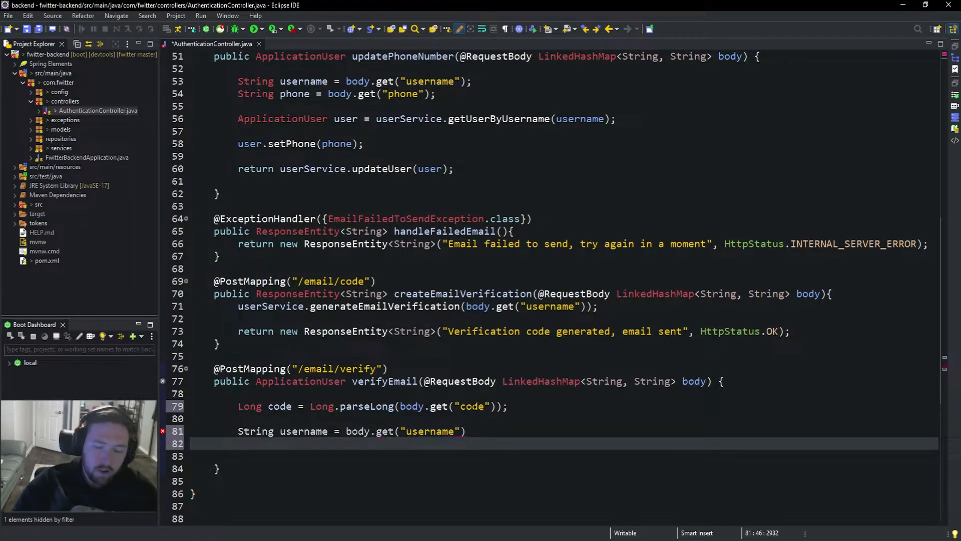
pyautogui.write(';')
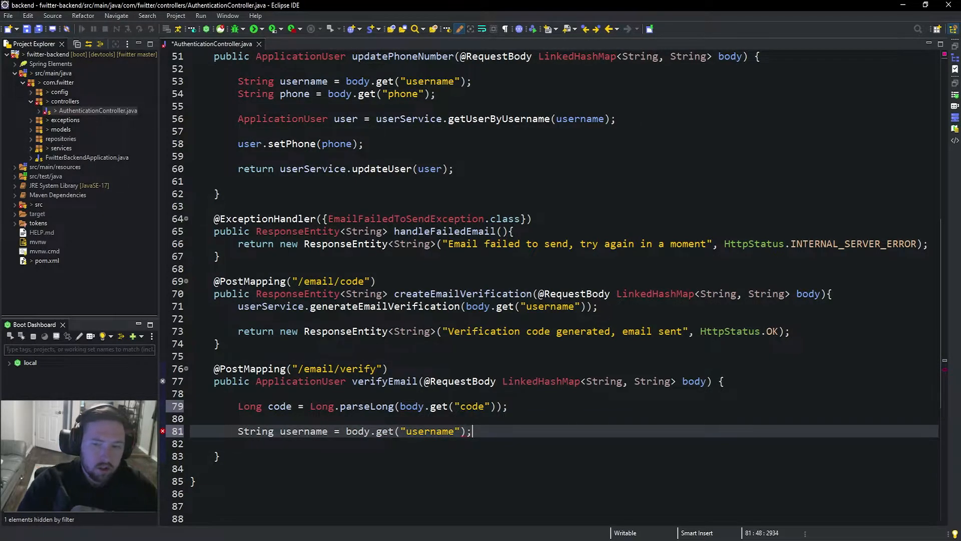
# Step: Return userService.verifyEmail(username, code) and save the controller
pyautogui.write('r')
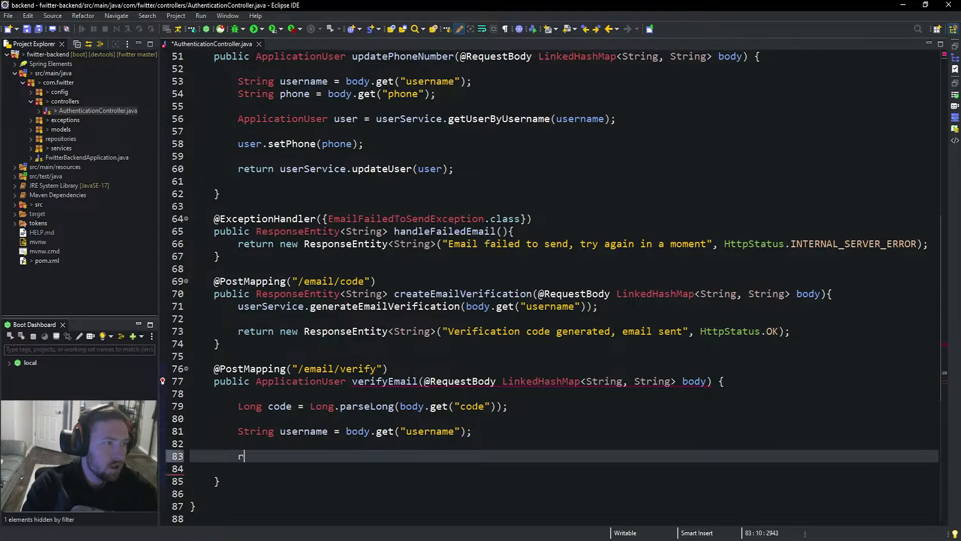
pyautogui.write('eturn user')
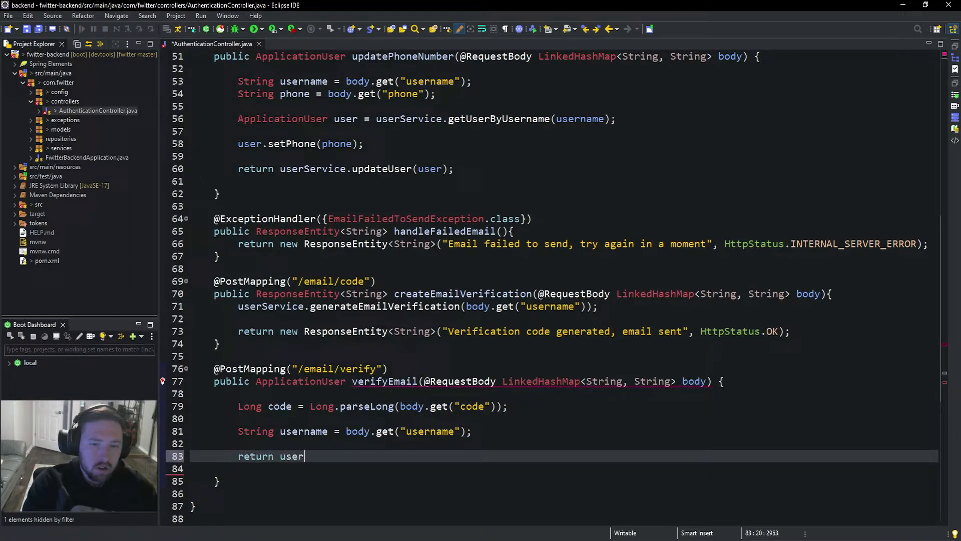
pyautogui.write('Service.verifyEmail()')
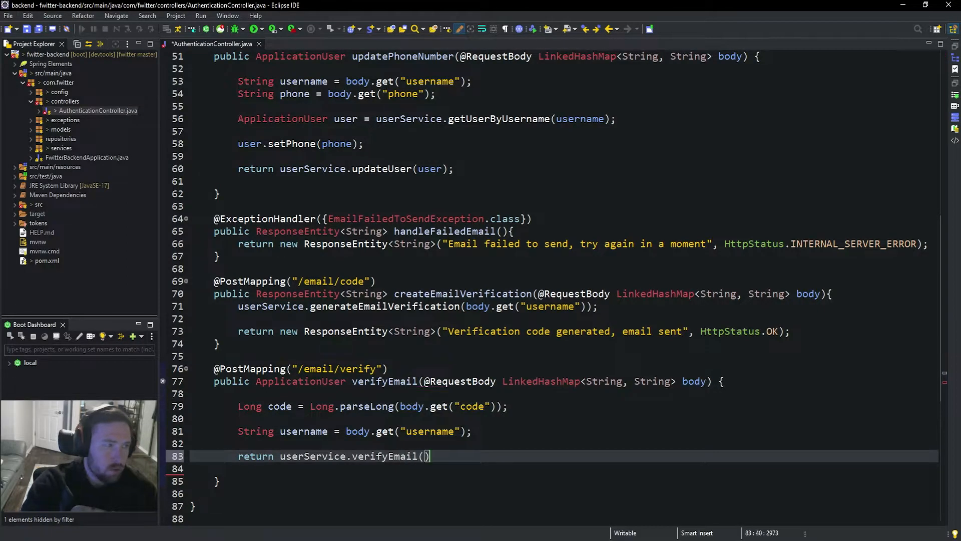
pyautogui.write('username, code')
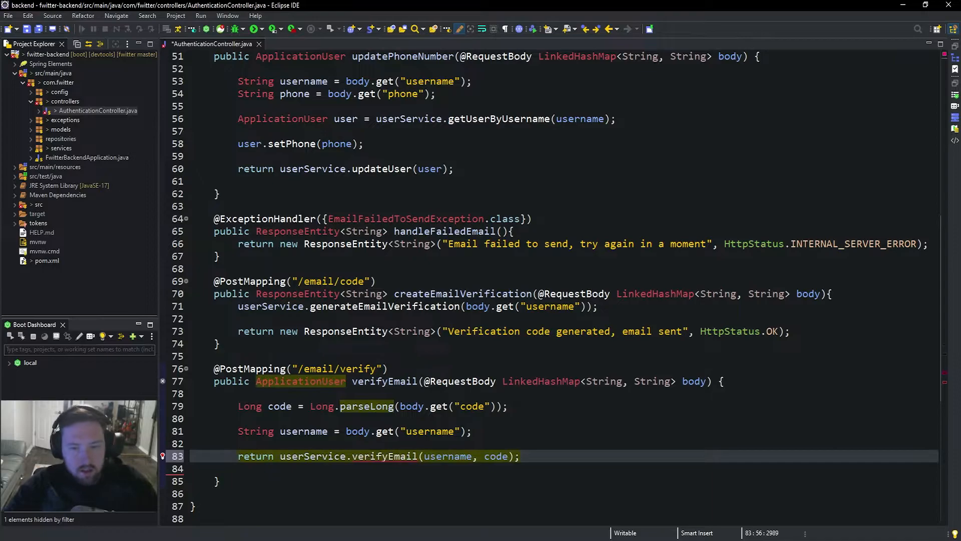
pyautogui.press('ctrl+s')
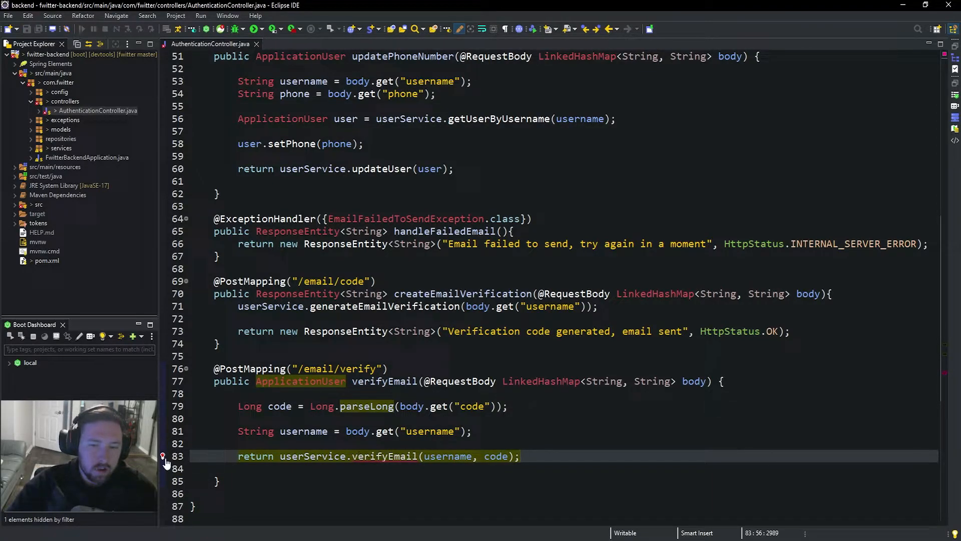
# Step: Quick-fix the undefined verifyEmail to generate the method in UserService
pyautogui.click(385, 456)
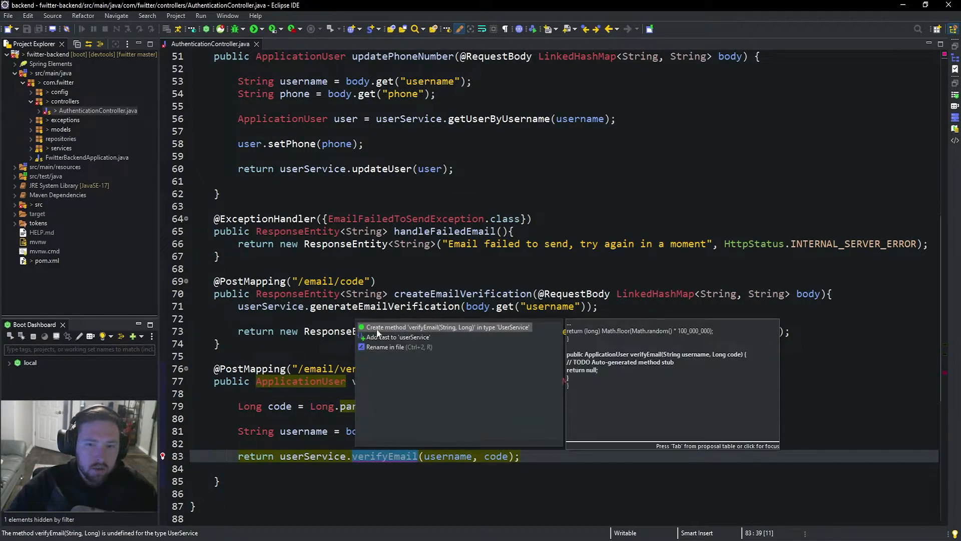
pyautogui.click(447, 327)
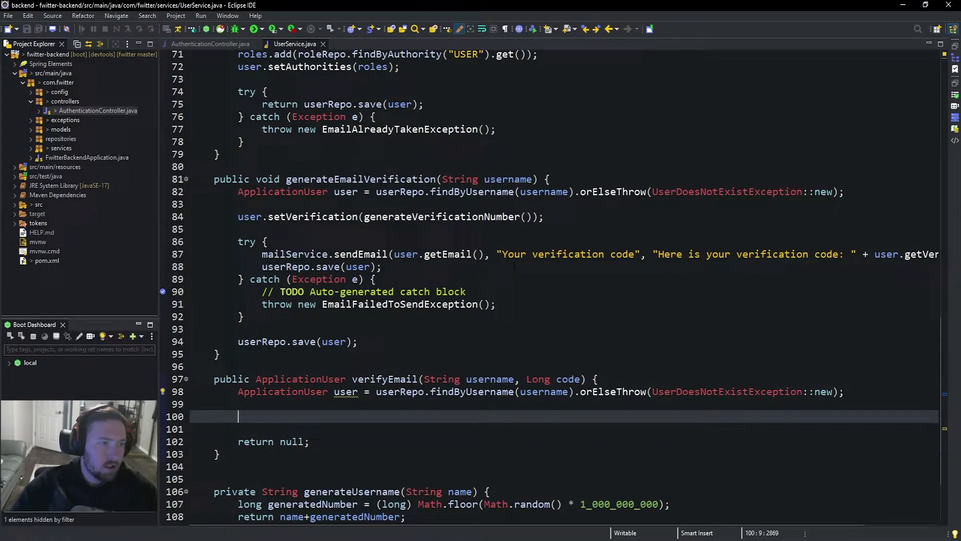
# Step: If code equals user.getVerification(), set the user enabled and update its verification
pyautogui.write('if(')
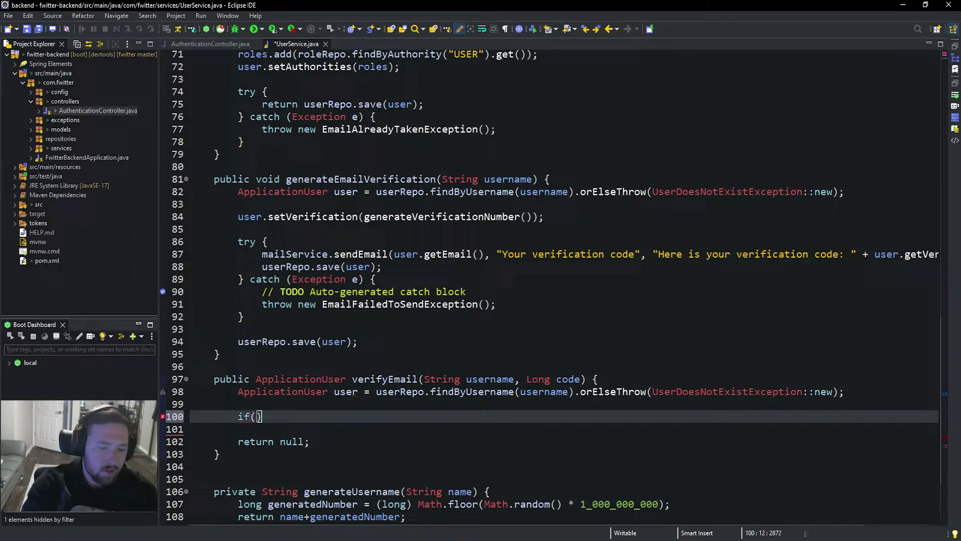
pyautogui.write('code.e')
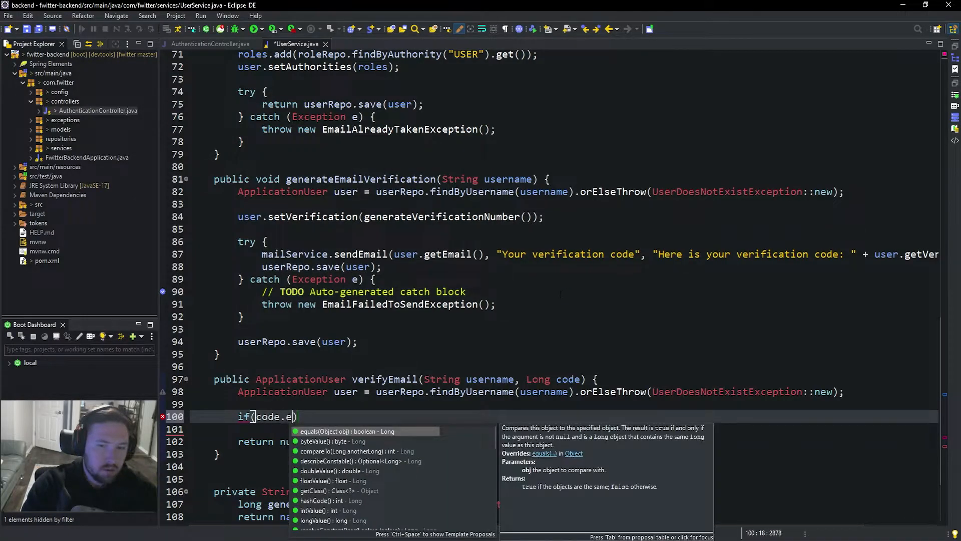
pyautogui.write('quals(user')
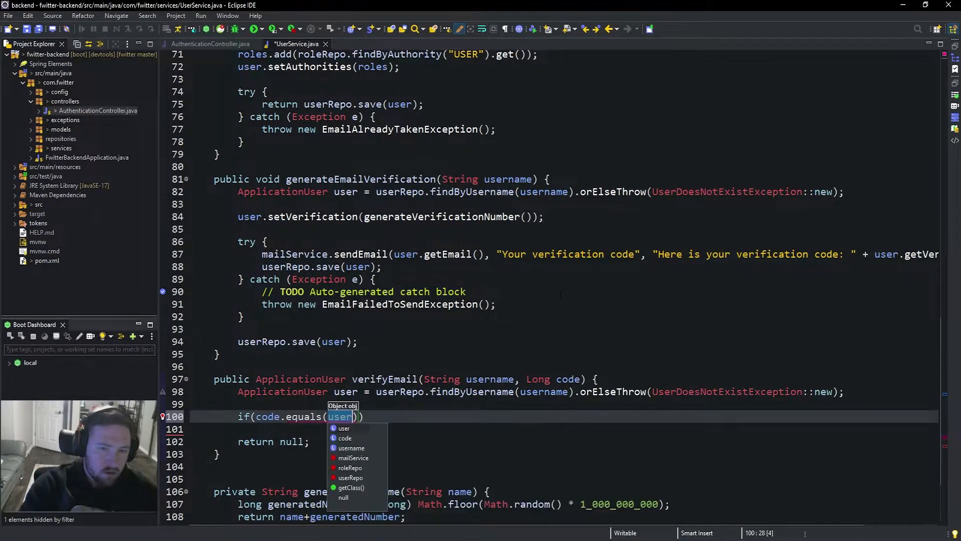
pyautogui.write('.getVerification(')
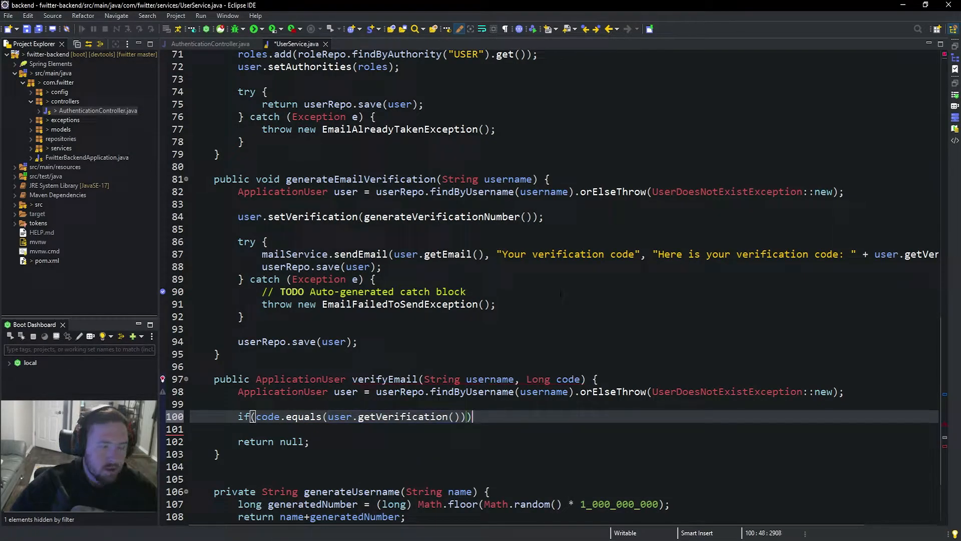
pyautogui.write('{')
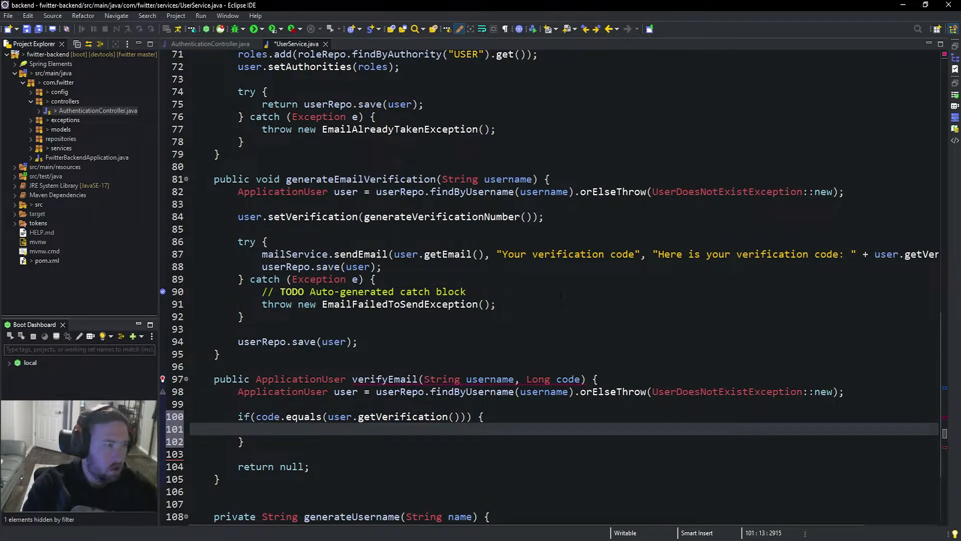
pyautogui.write('user.setEn')
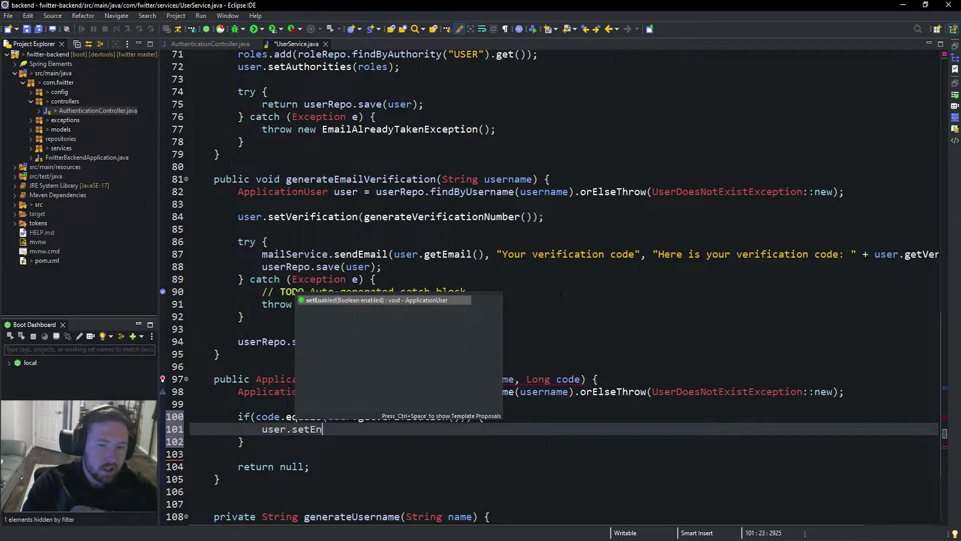
pyautogui.write('abled(true);')
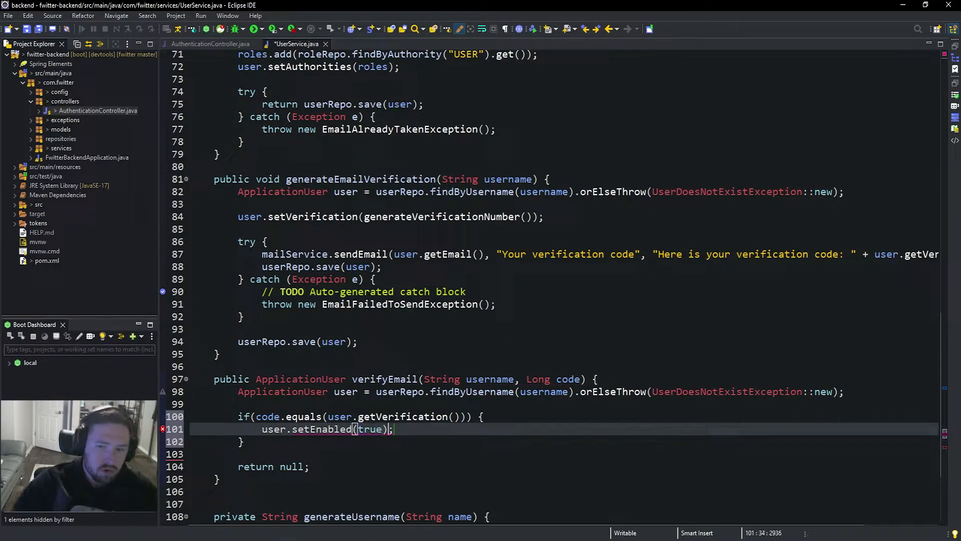
pyautogui.write('user.')
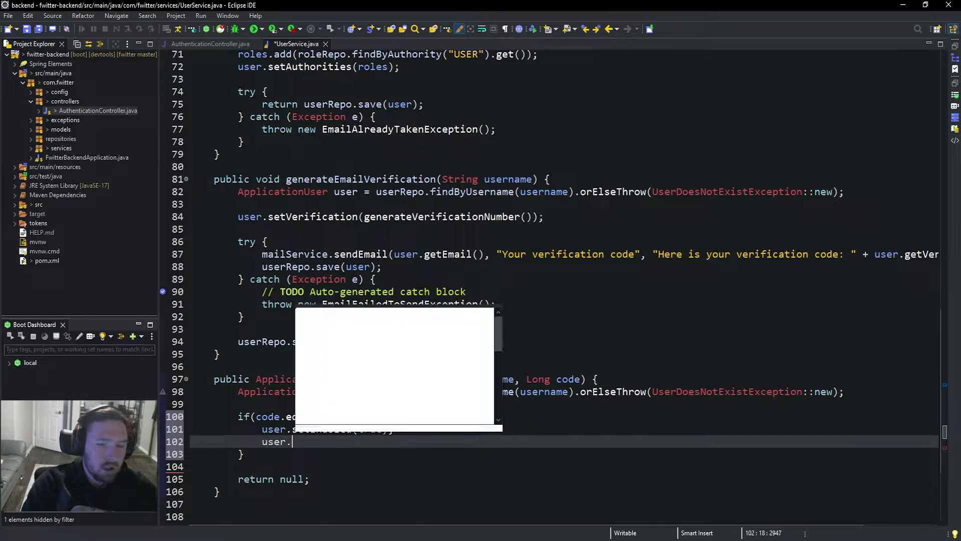
pyautogui.write('set')
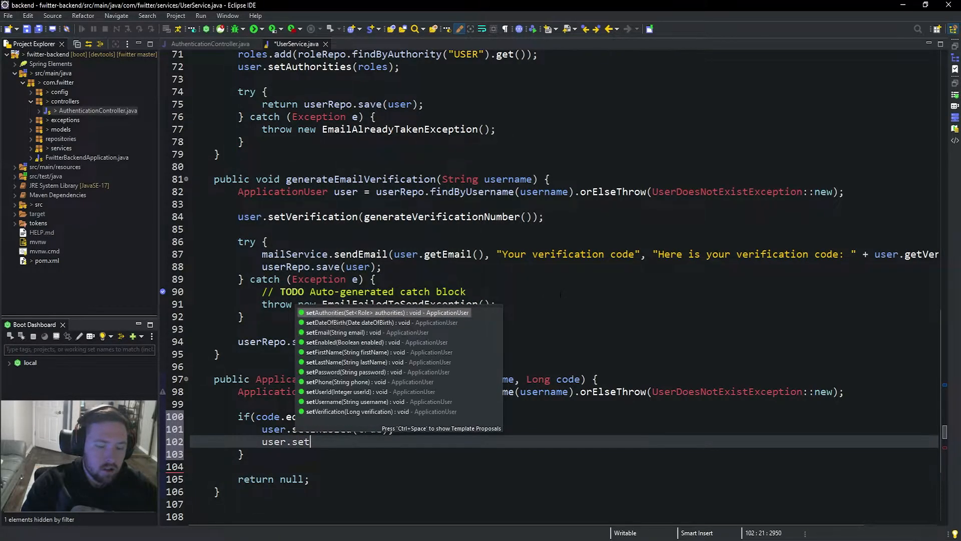
pyautogui.write('Verification(code);r')
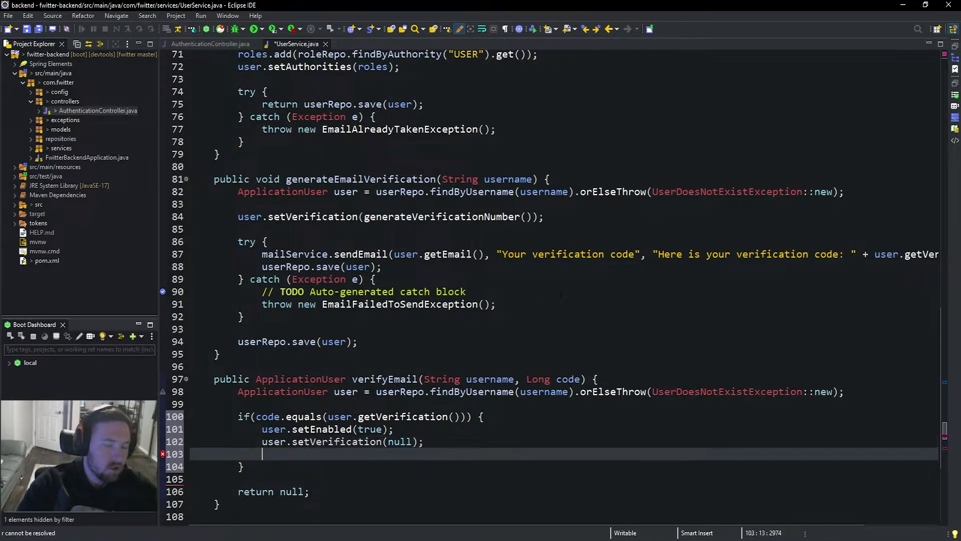
# Step: Return userRepo.save(user) inside the matching-code block
pyautogui.write('return')
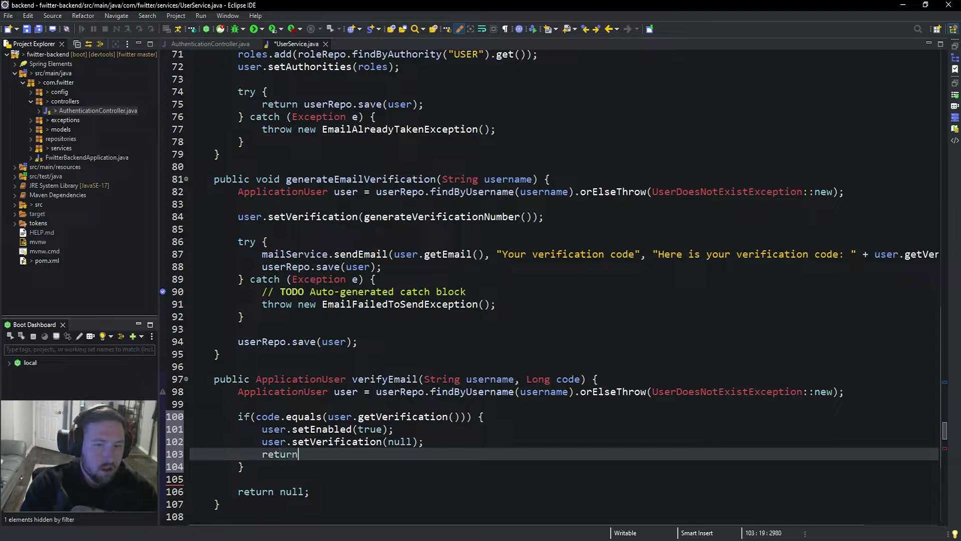
pyautogui.write('user')
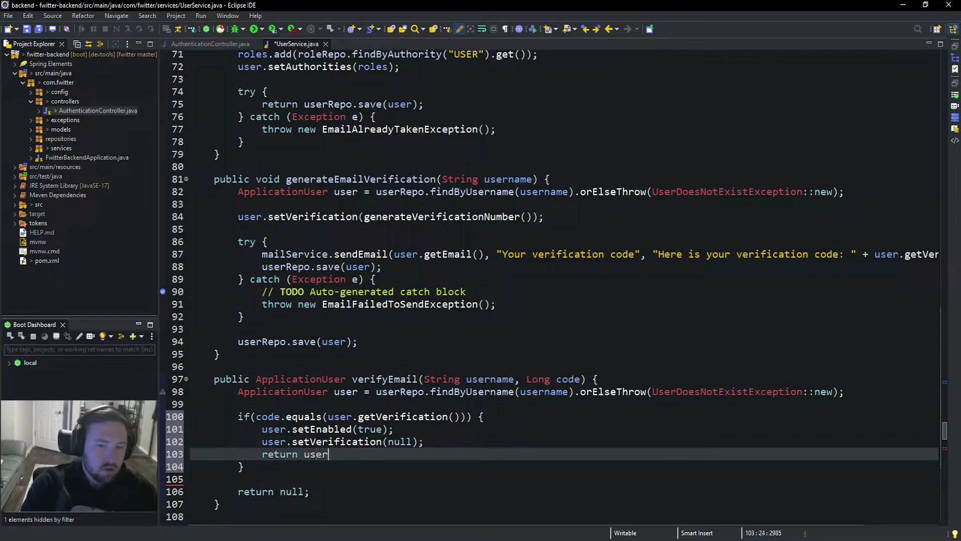
pyautogui.write('Repo.')
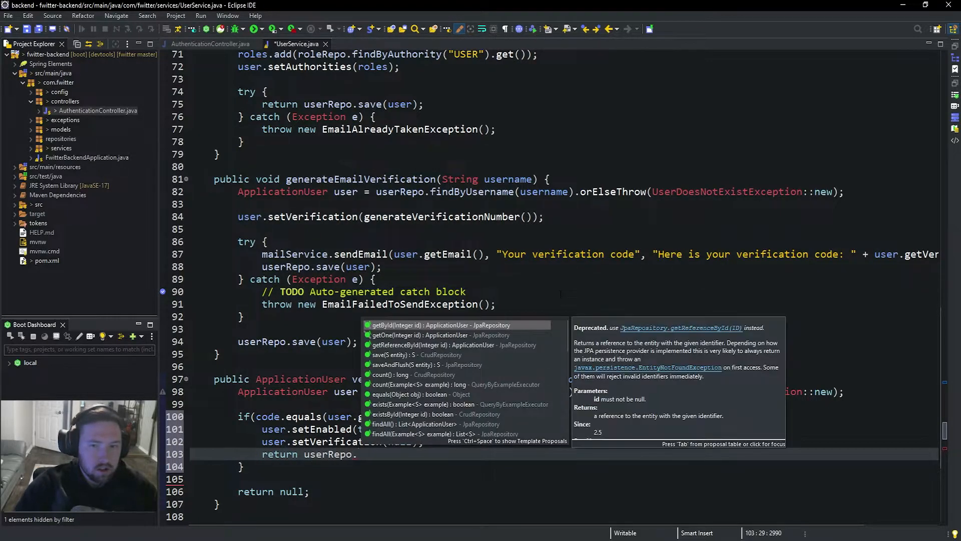
pyautogui.write('save(user);')
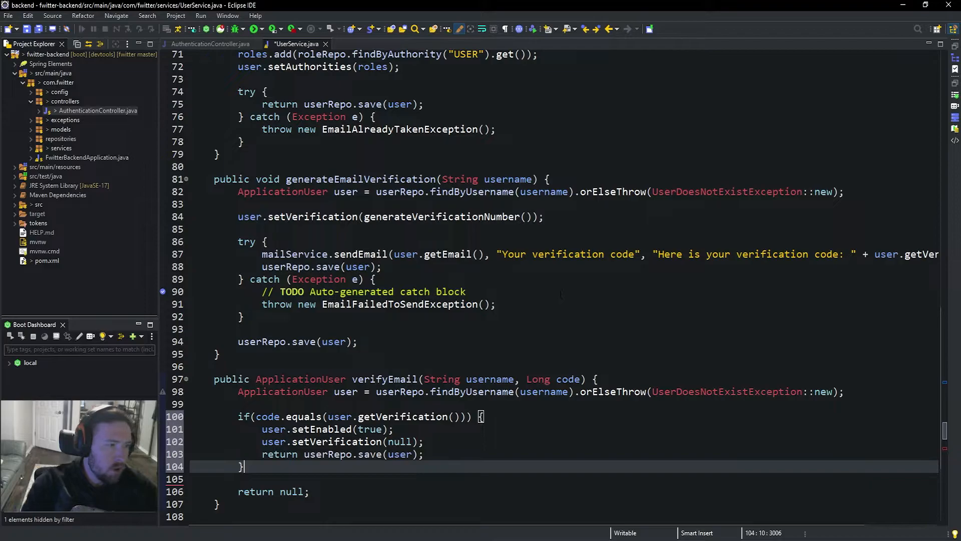
# Step: Add an else branch throwing new IncorrectVerificationCodeException()
pyautogui.write('else {')
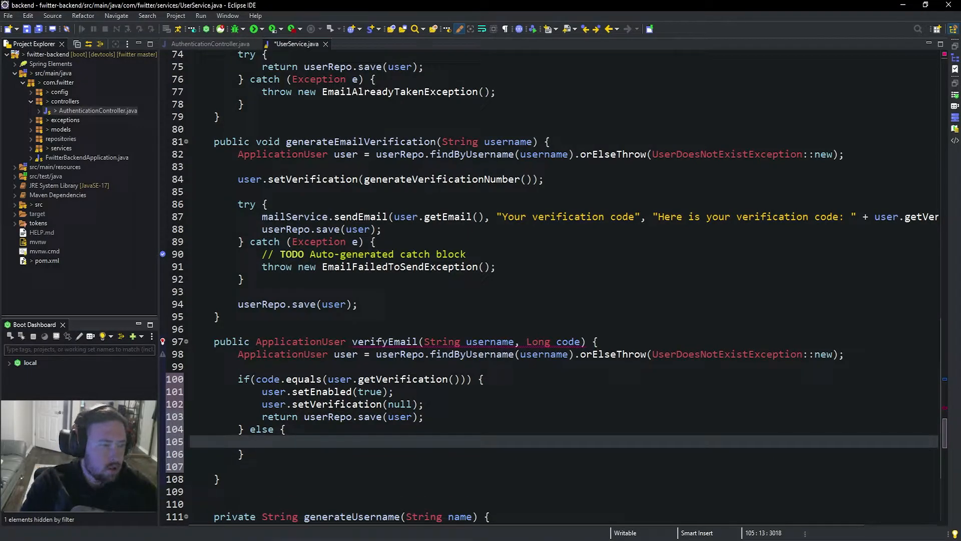
pyautogui.write('throw new')
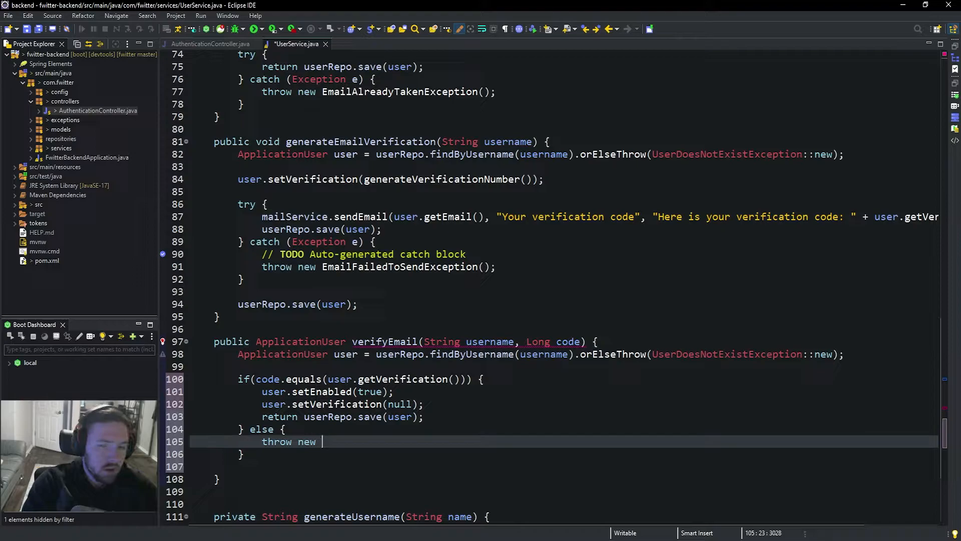
pyautogui.write('Incorrec')
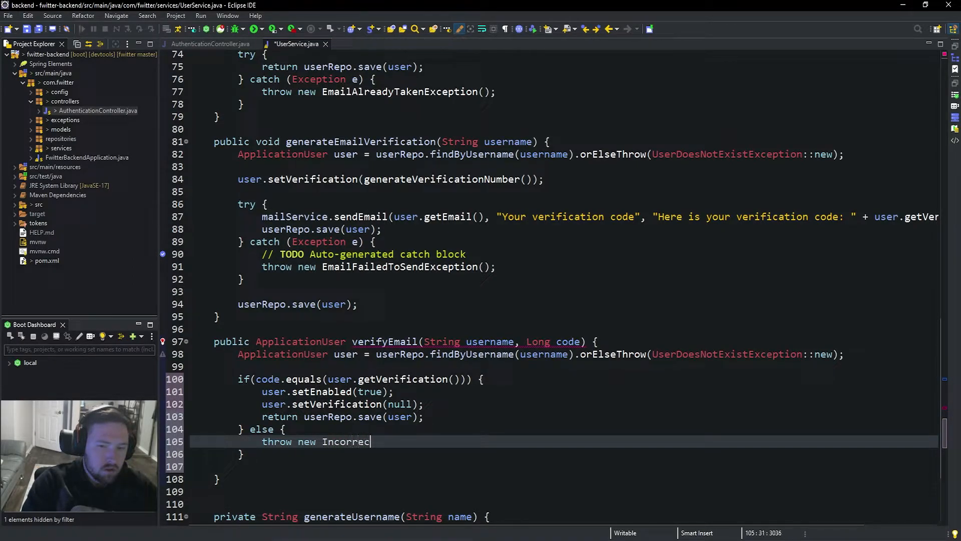
pyautogui.write('tVer')
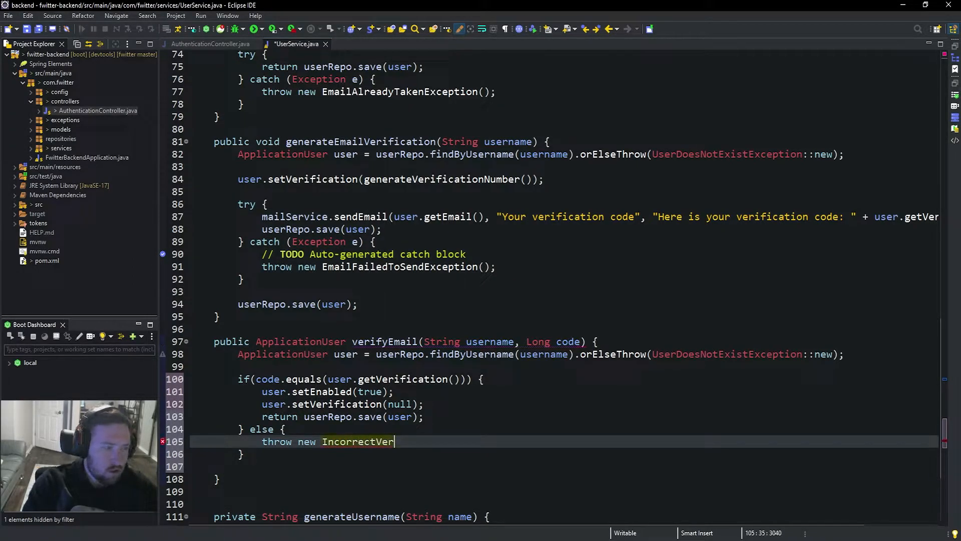
pyautogui.write('ifivat')
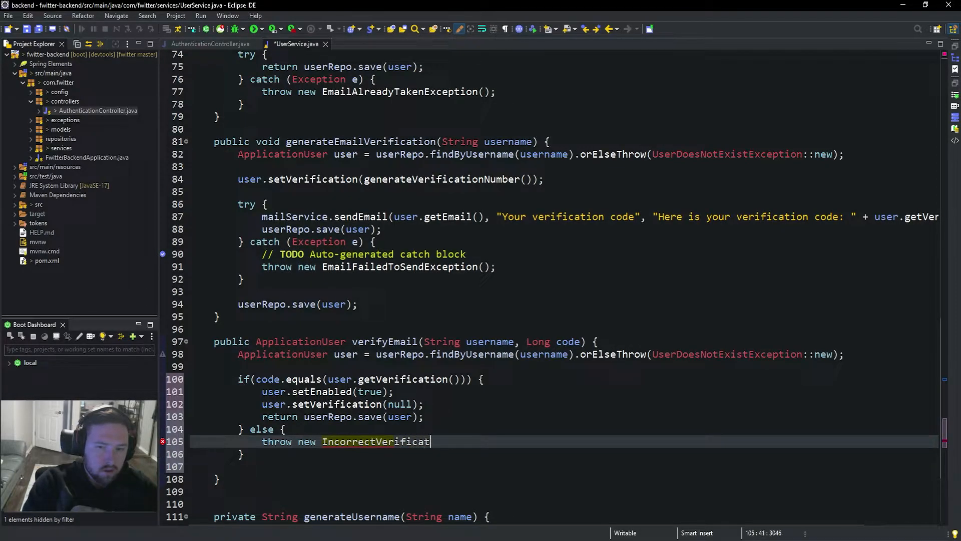
pyautogui.write('ionCodeEx')
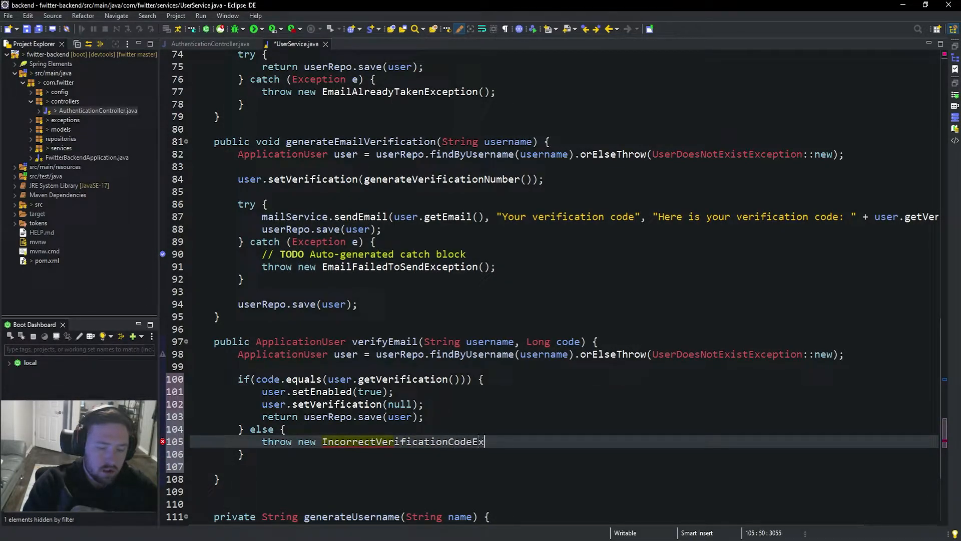
pyautogui.write('ception()')
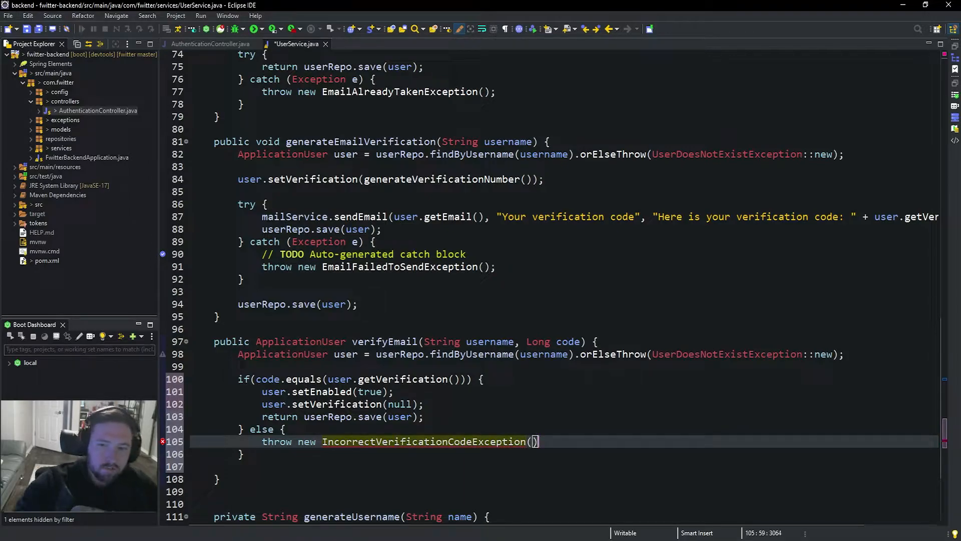
pyautogui.write(';')
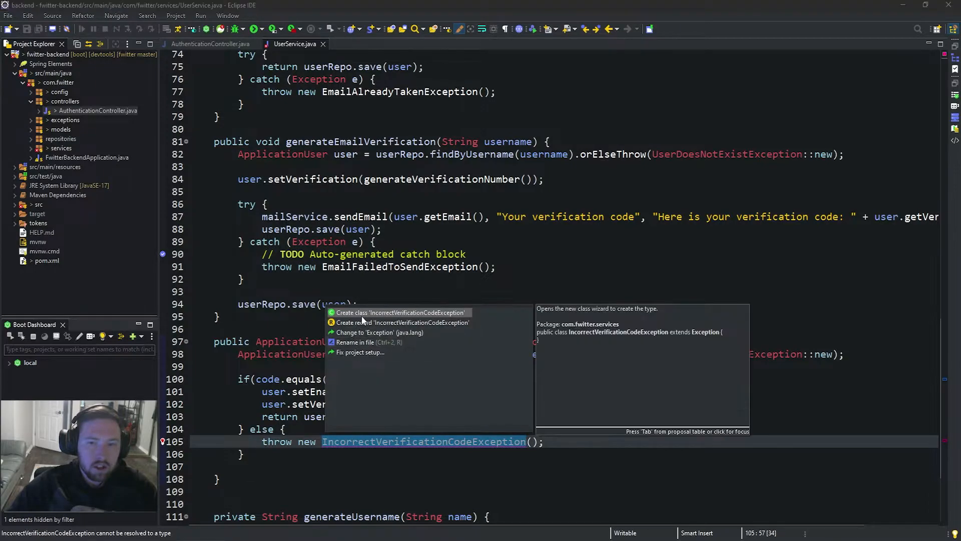
# Step: Quick-fix create the IncorrectVerificationCodeException class and finish the wizard
pyautogui.click(401, 312)
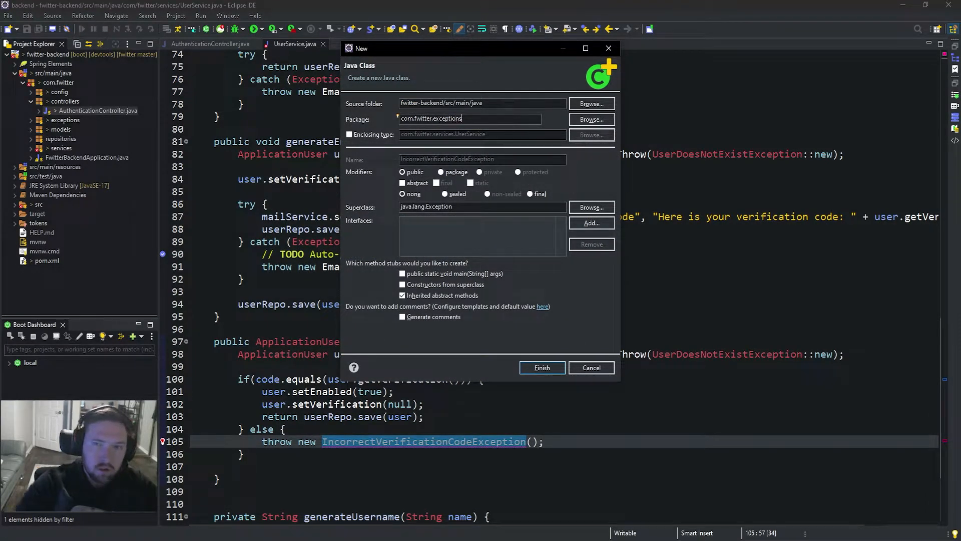
pyautogui.click(542, 368)
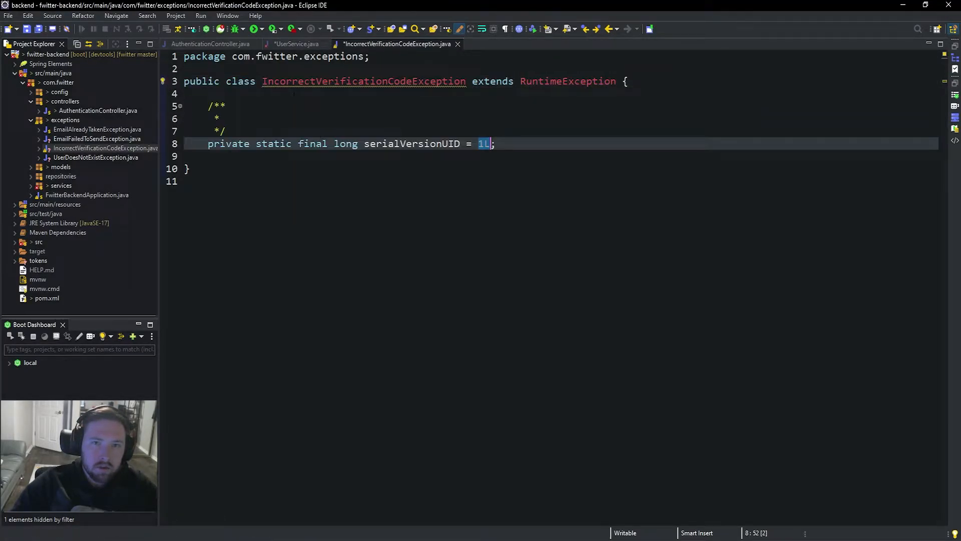
# Step: Add a no-arg constructor calling super("The code passed did not match the users verification code")
pyautogui.write('p')
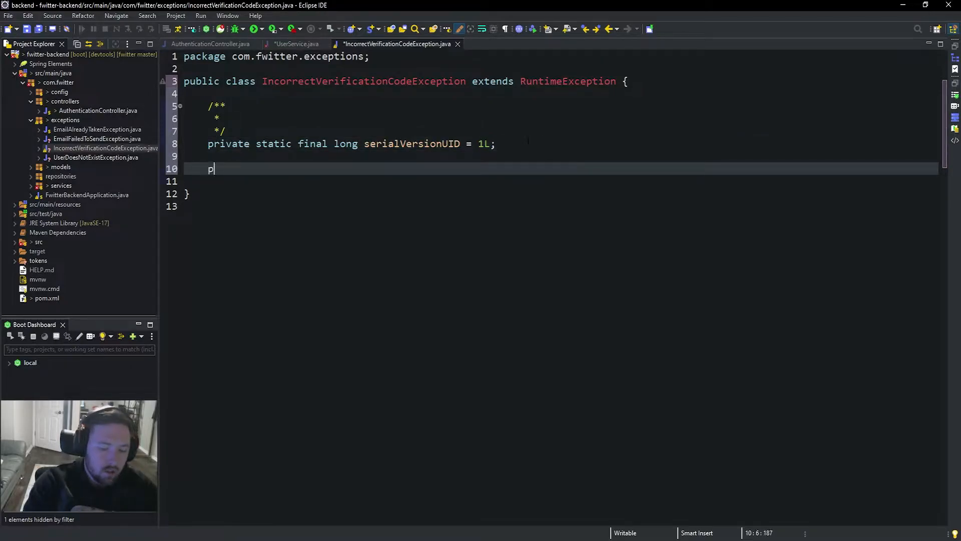
pyautogui.write('ublic Incor')
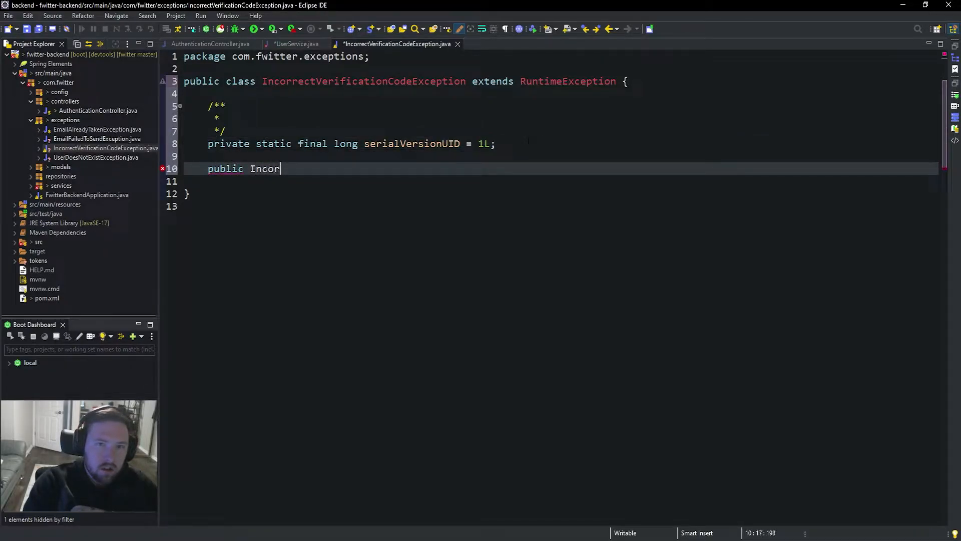
pyautogui.write('rectVeri')
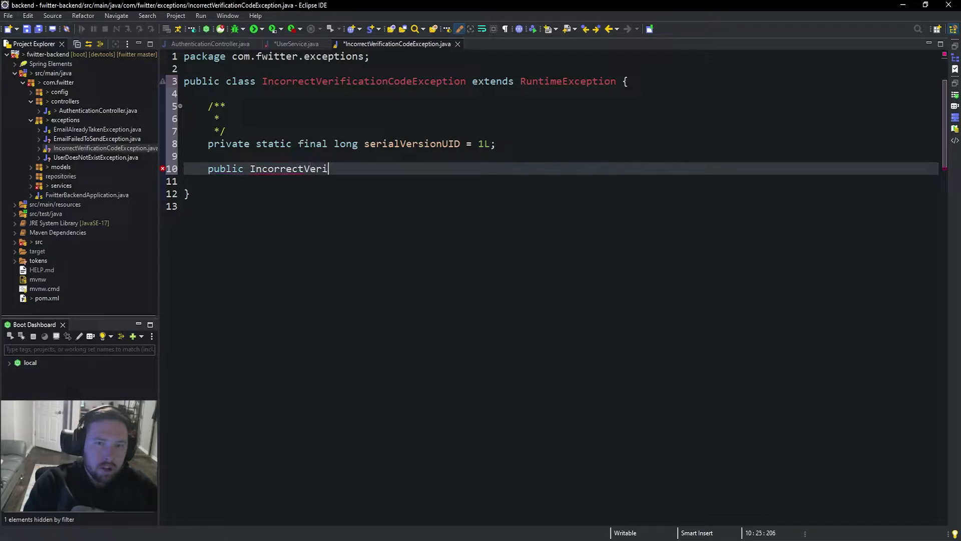
pyautogui.write('fication')
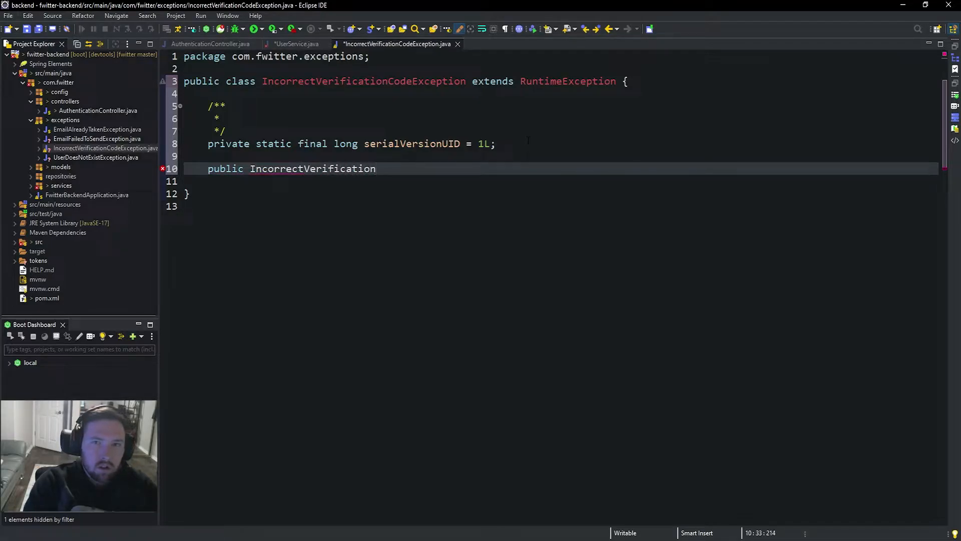
pyautogui.write('CodeE')
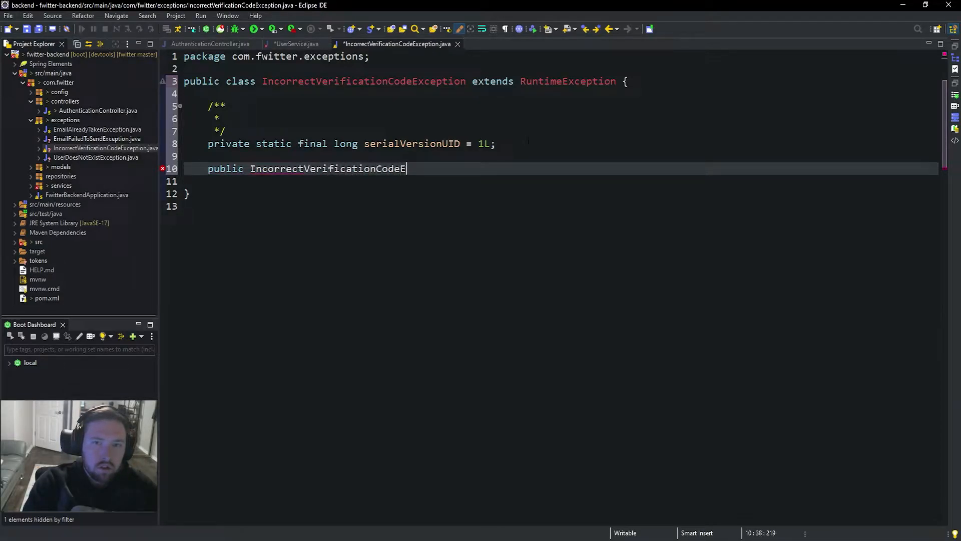
pyautogui.write('xception() {')
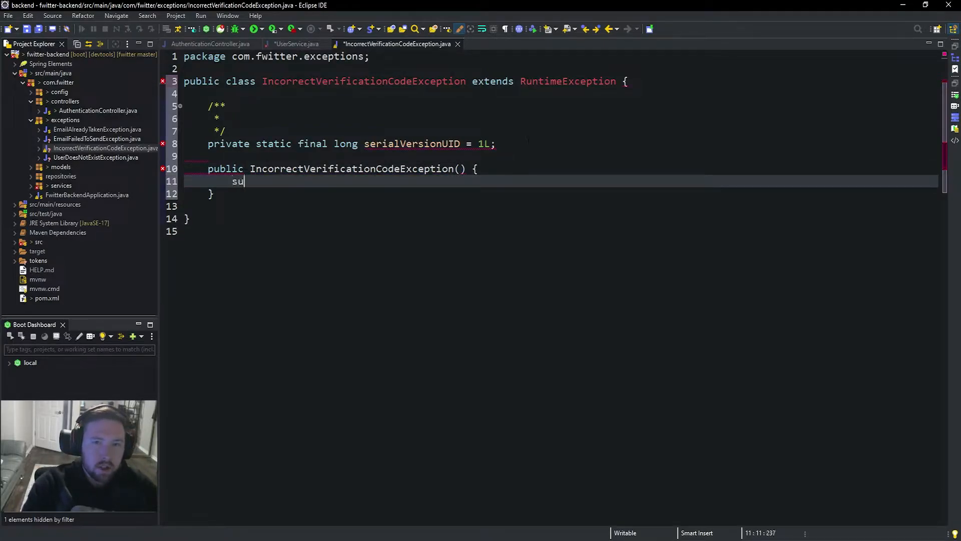
pyautogui.write('per("")')
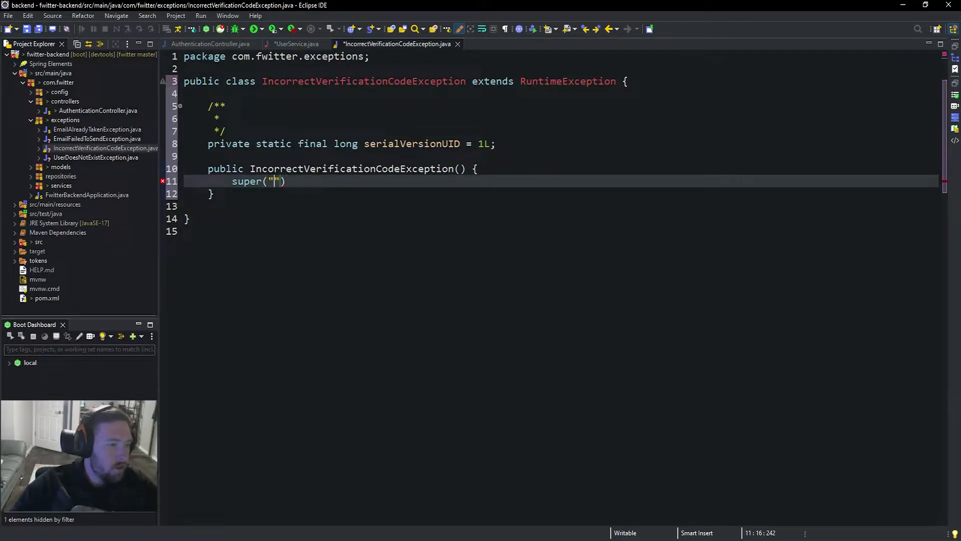
pyautogui.write('T')
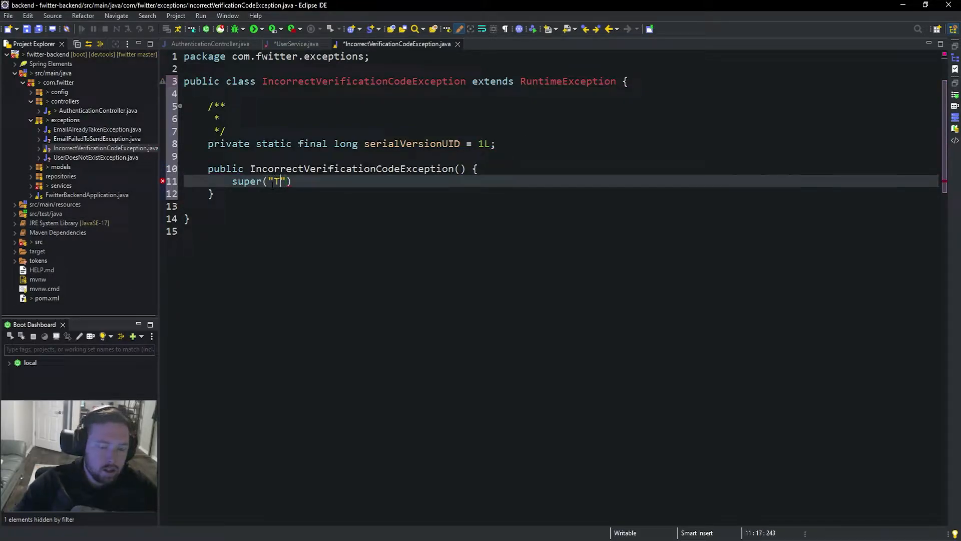
pyautogui.write('he code passed did not')
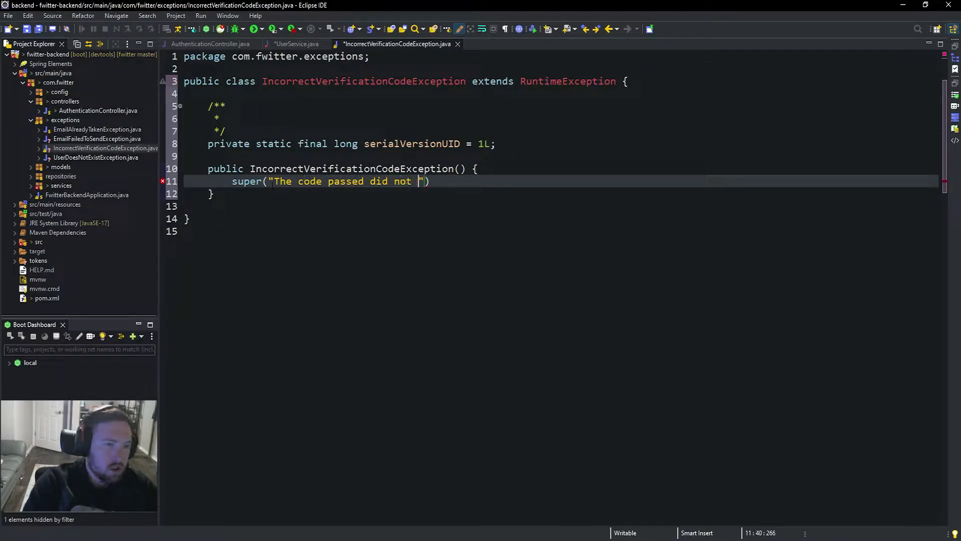
pyautogui.write('match the users')
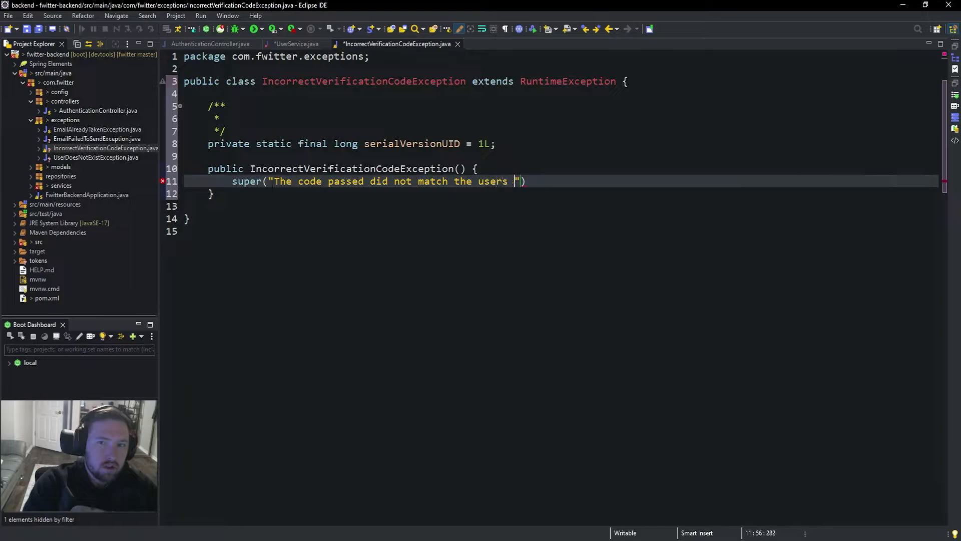
pyautogui.write('verification code')
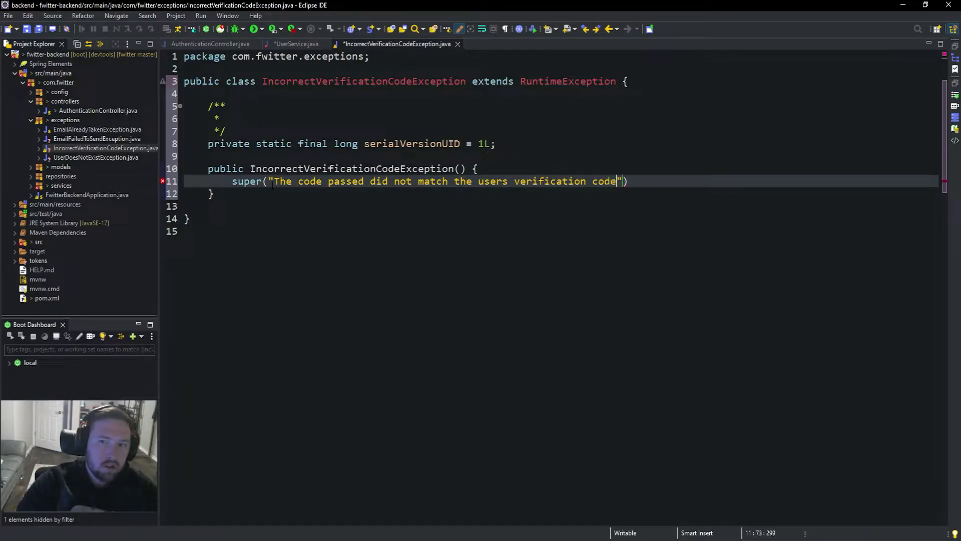
pyautogui.write(';')
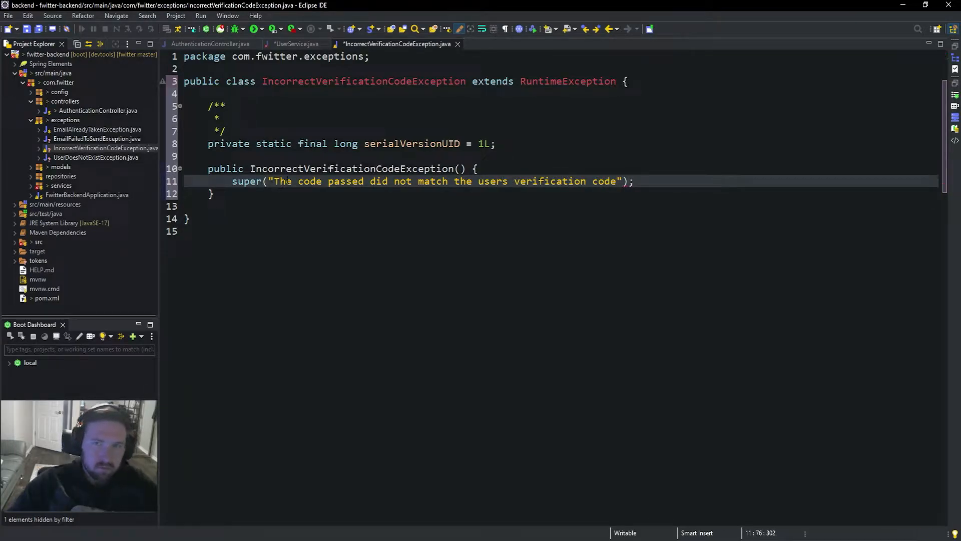
# Step: Switch back through UserService to the AuthenticationController editor
pyautogui.click(294, 43)
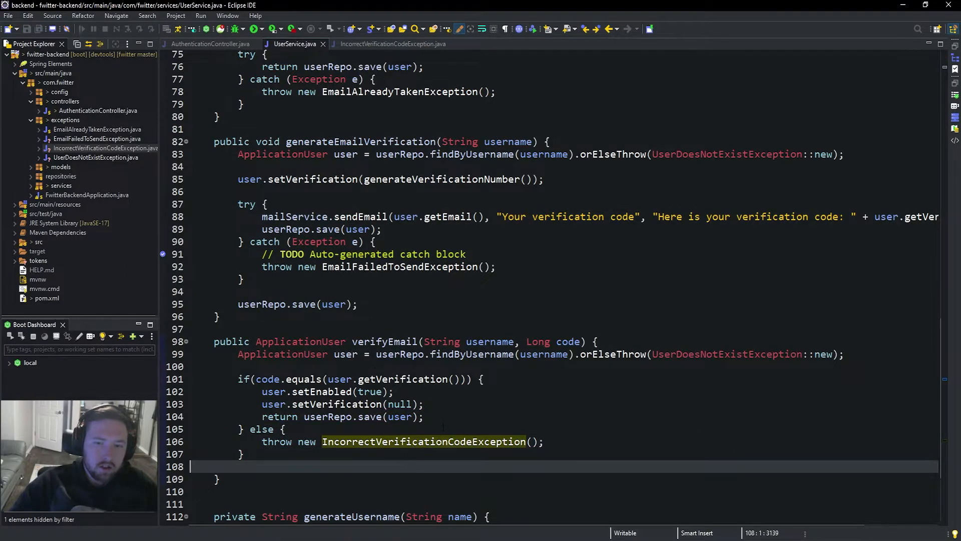
pyautogui.moveTo(91, 224)
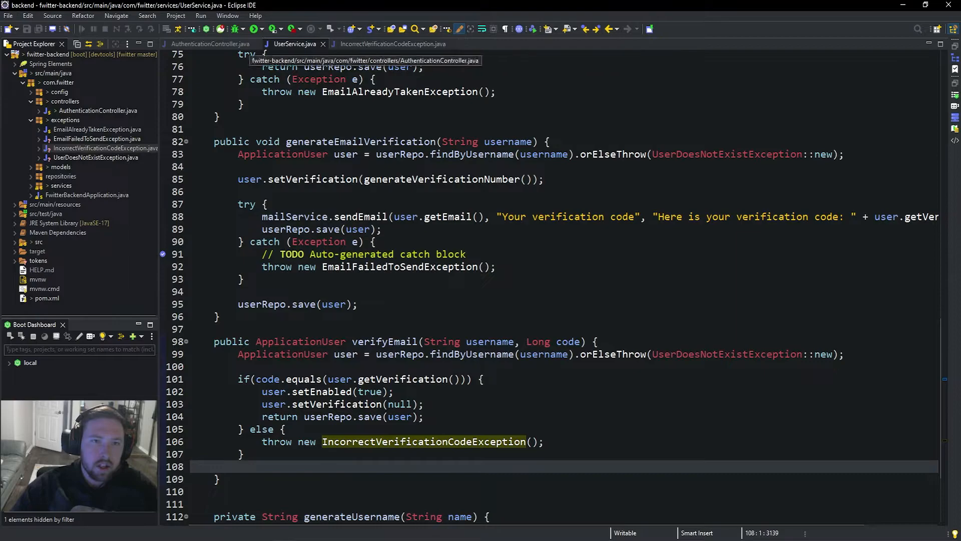
pyautogui.click(210, 43)
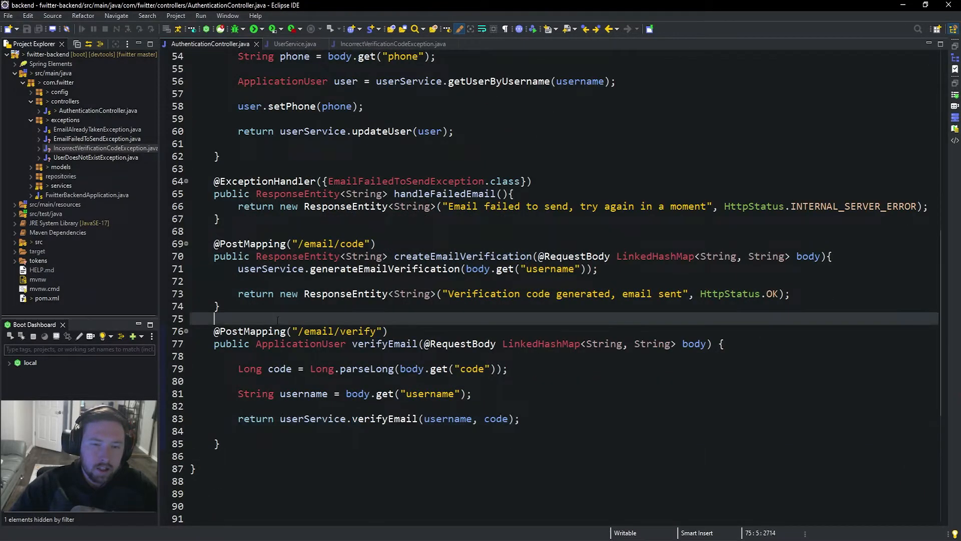
pyautogui.write('@H')
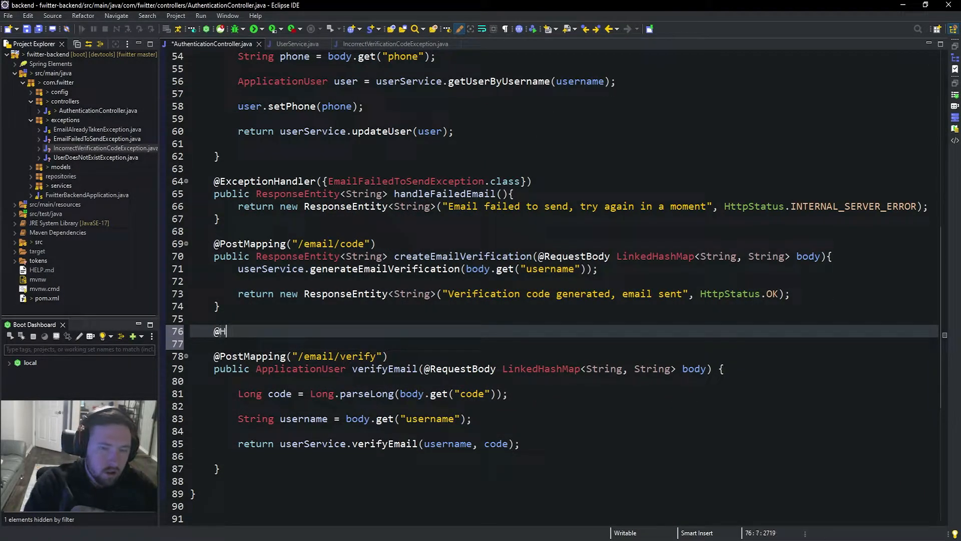
pyautogui.write('andler')
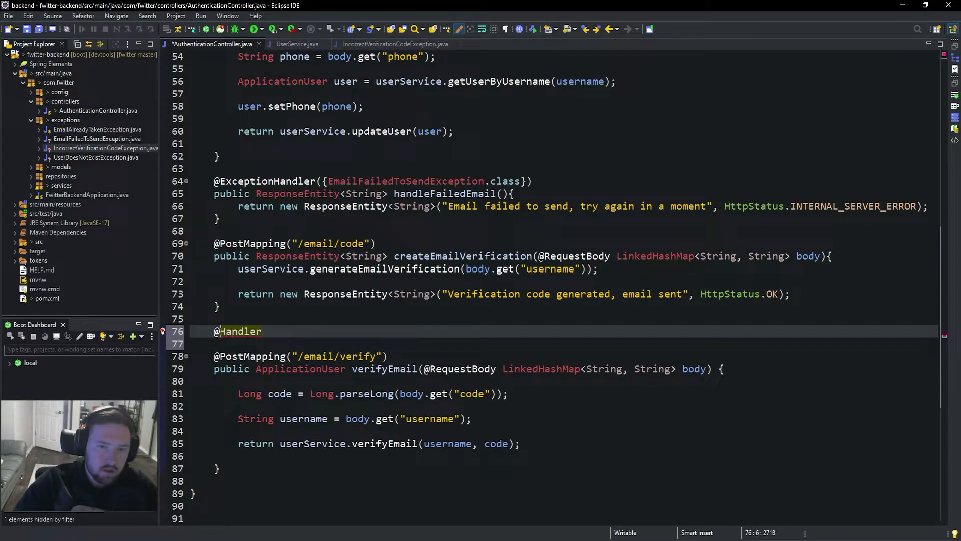
pyautogui.write('Exception')
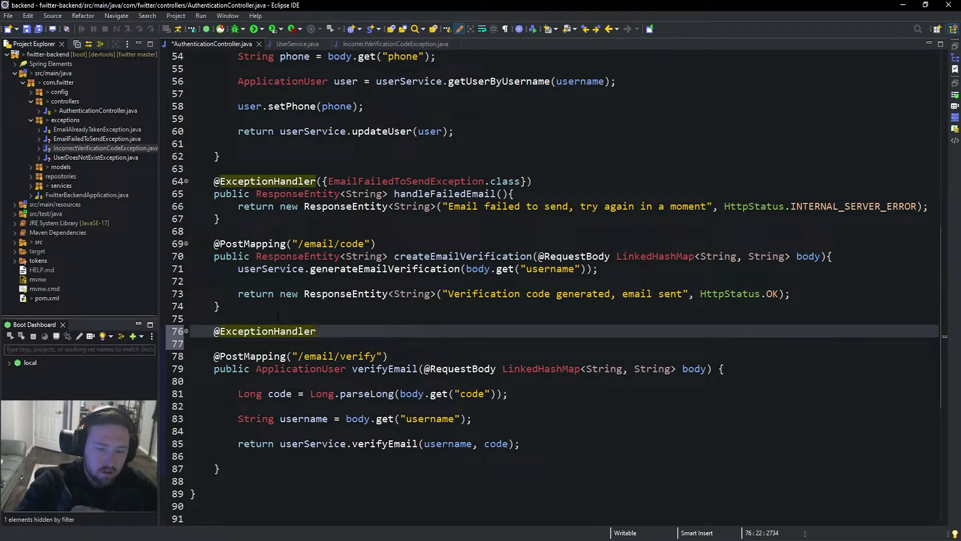
pyautogui.write('({})')
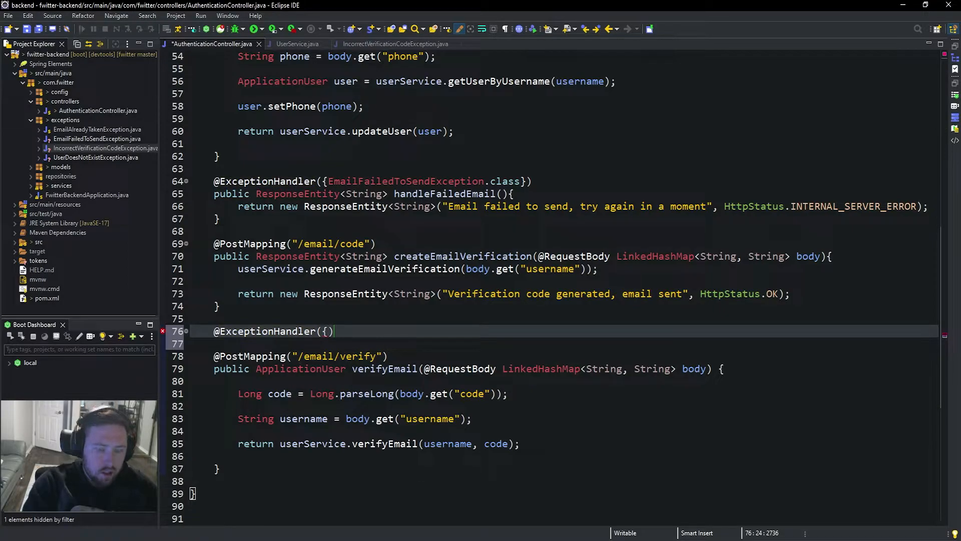
pyautogui.write('Incor')
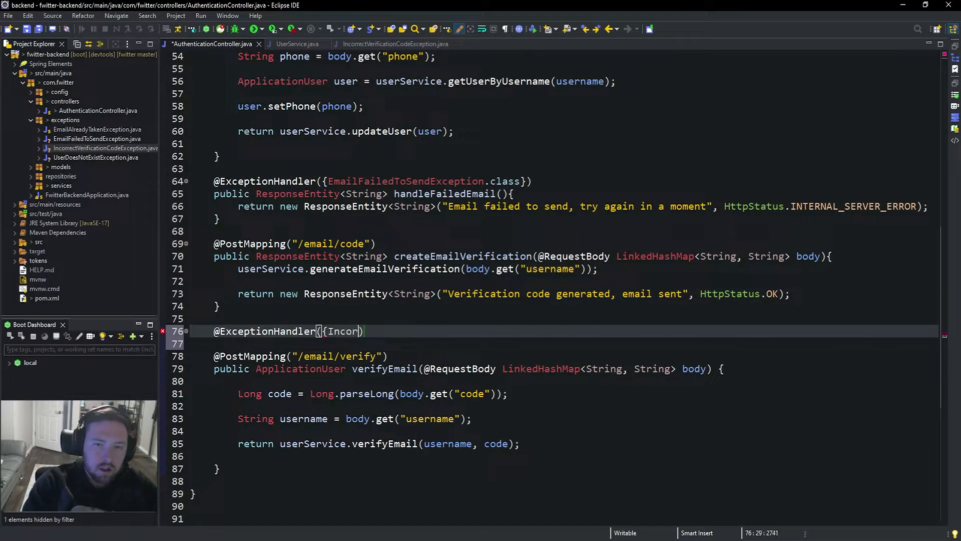
pyautogui.write('rectVe')
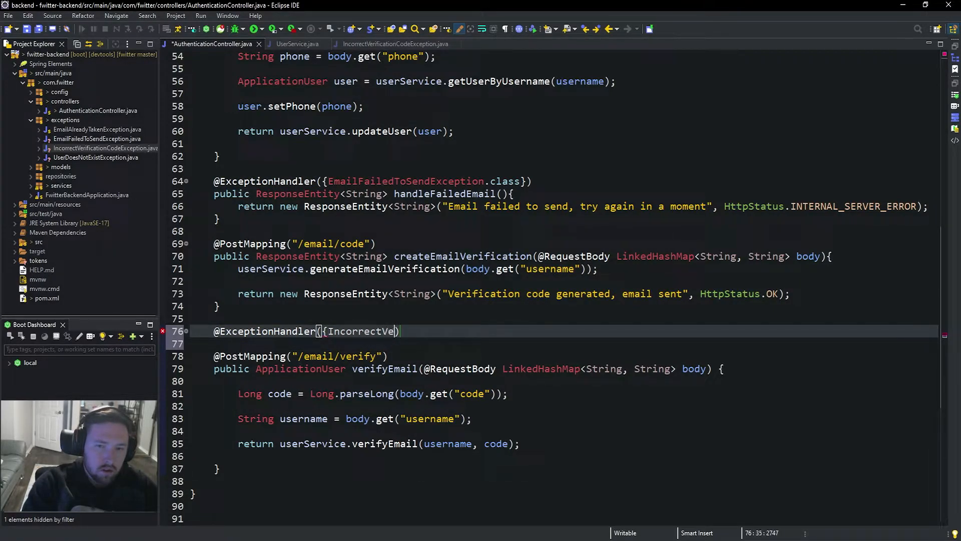
pyautogui.write('rificationCode')
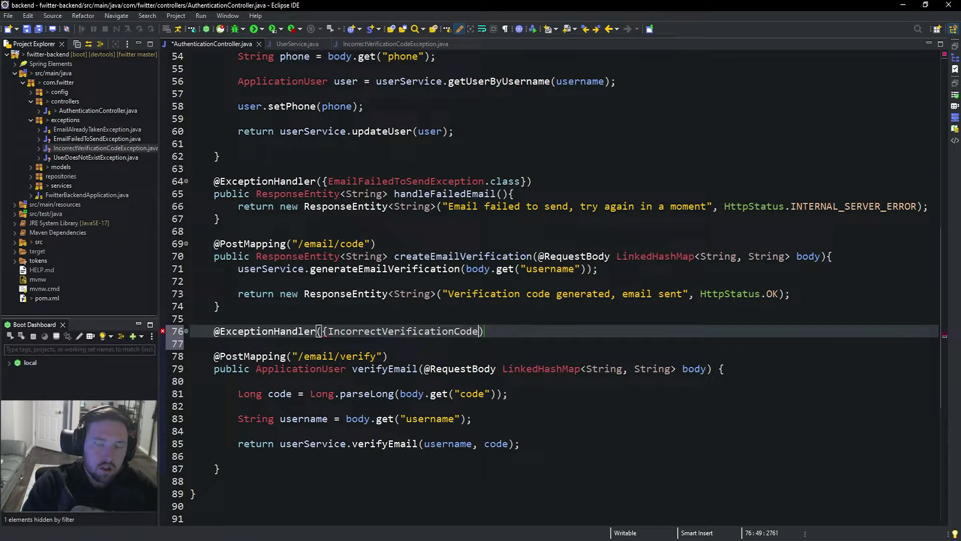
pyautogui.write('Exception.class')
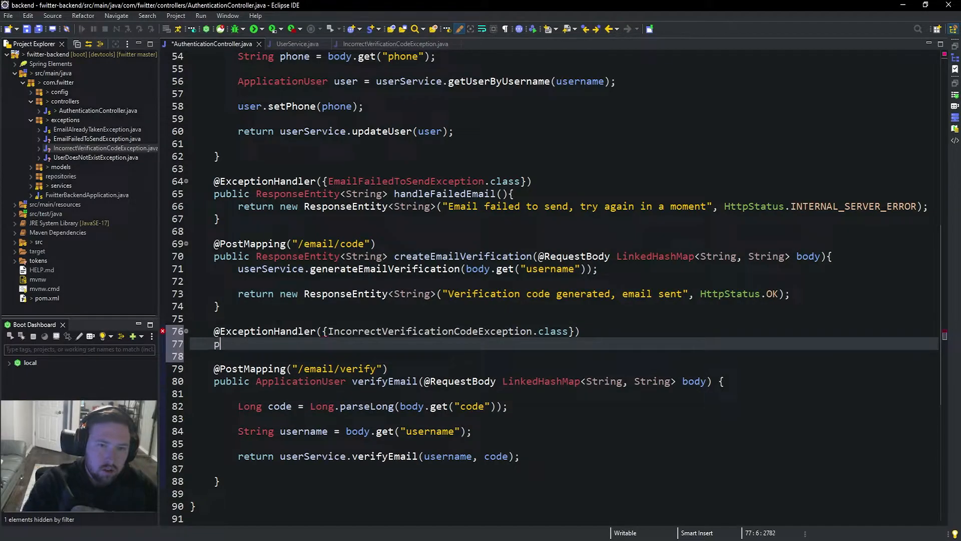
# Step: Declare public ResponseEntity incorrectCodeHandler()
pyautogui.write('ublic Rep')
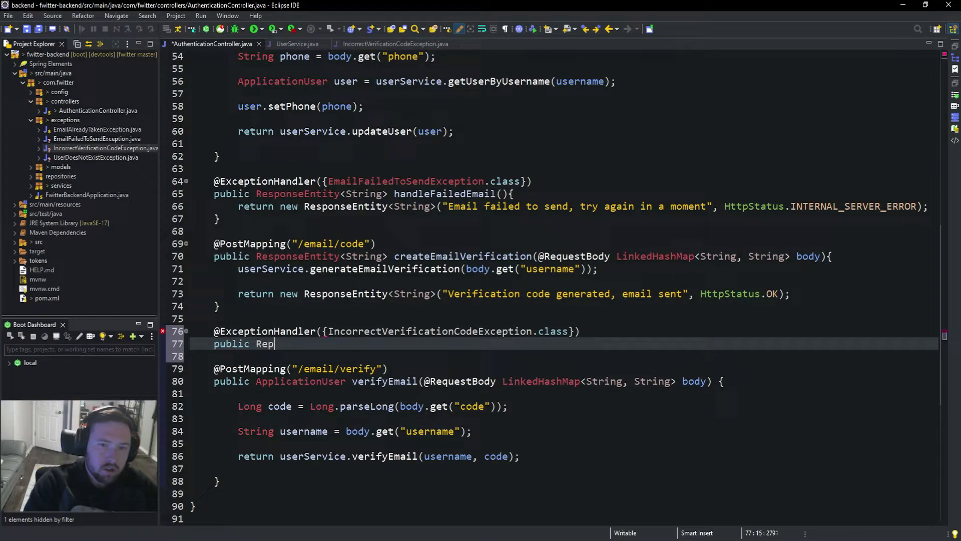
pyautogui.write('s')
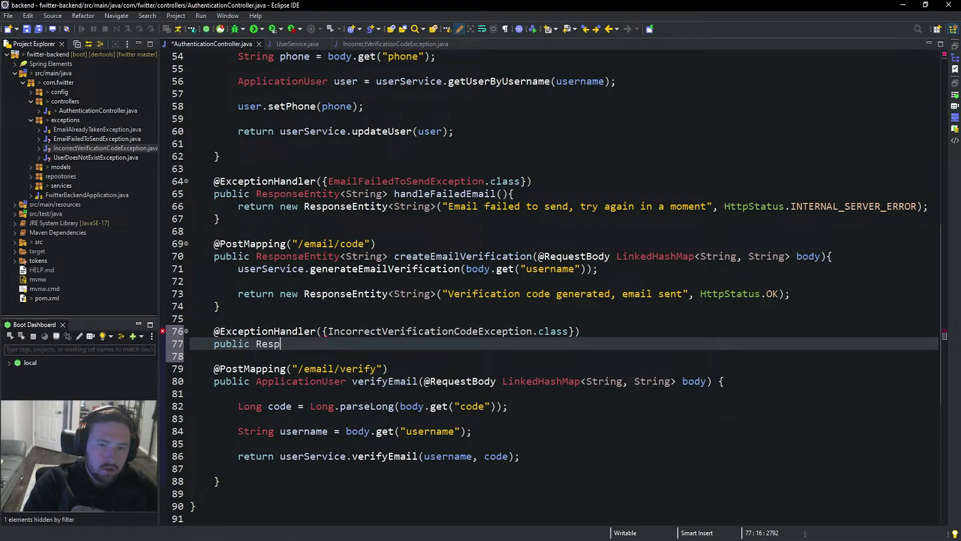
pyautogui.write('onseEntity>')
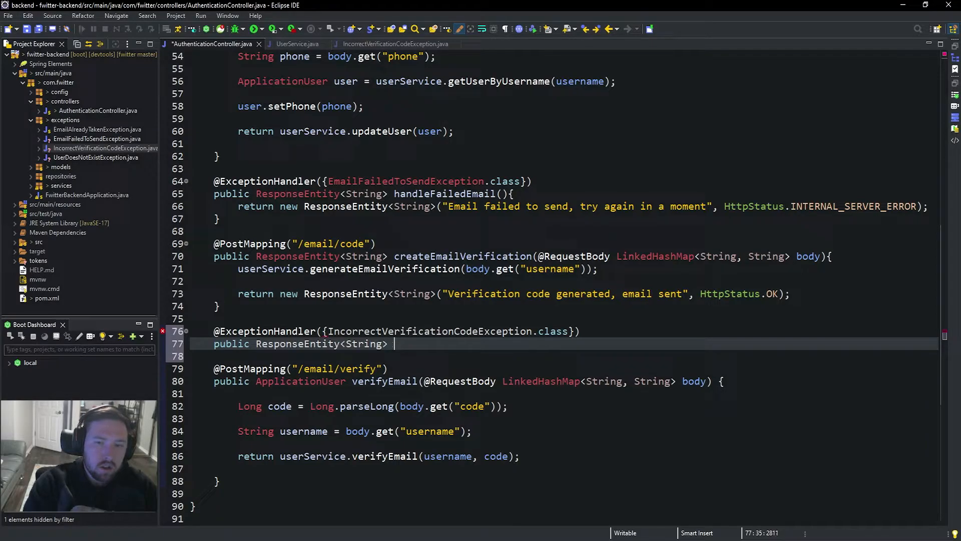
pyautogui.write('incc')
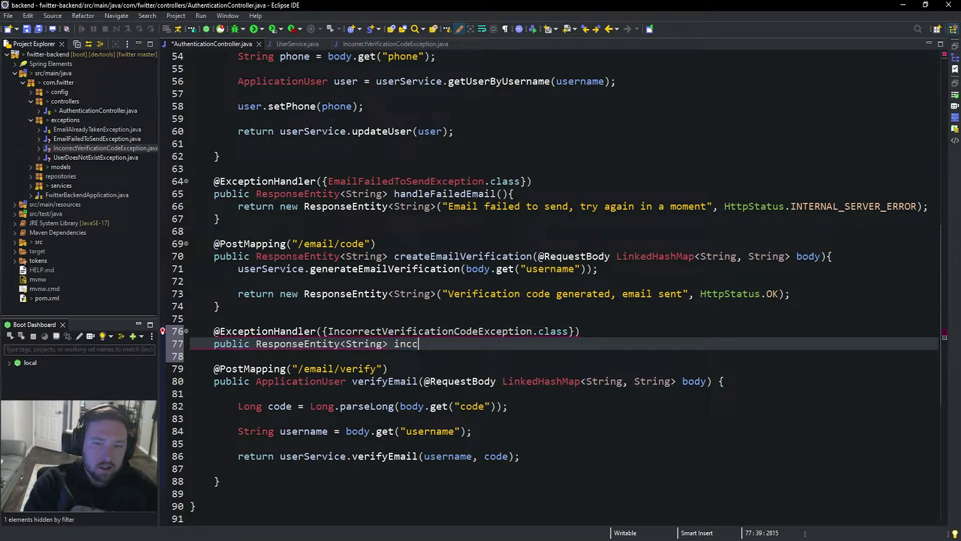
pyautogui.write('rrectCod')
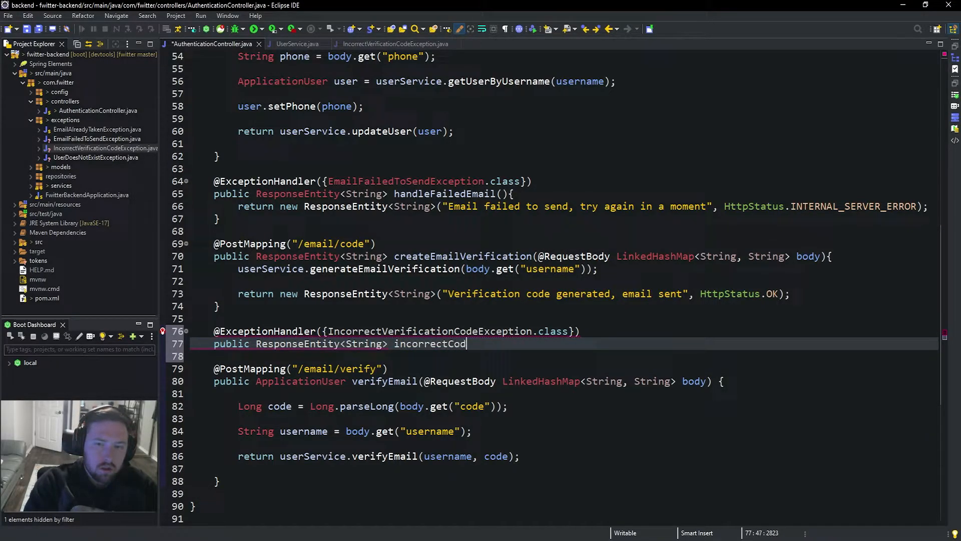
pyautogui.write('eHandl')
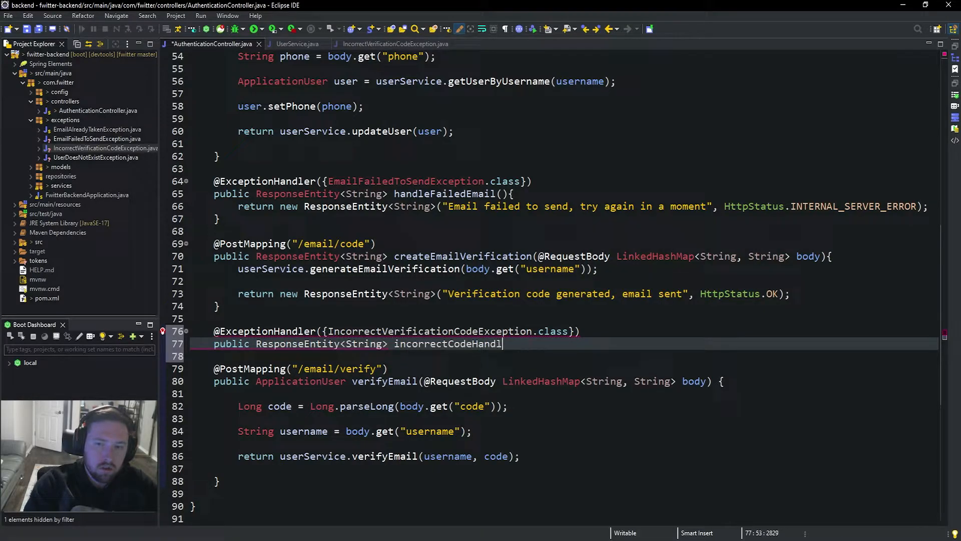
pyautogui.write('er()')
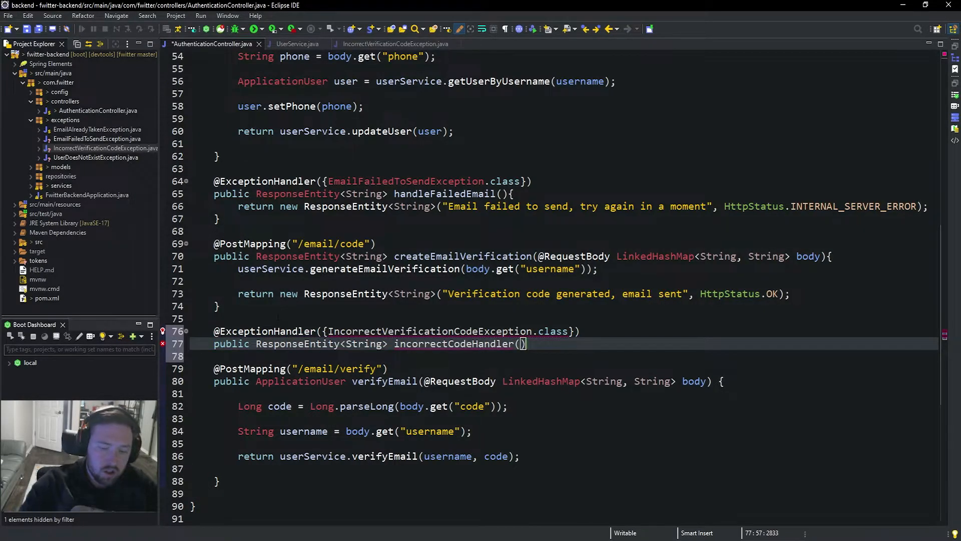
# Step: Return a new ResponseEntity with the code-mismatch message and HttpStatus.CONFLICT
pyautogui.write('return new RTe')
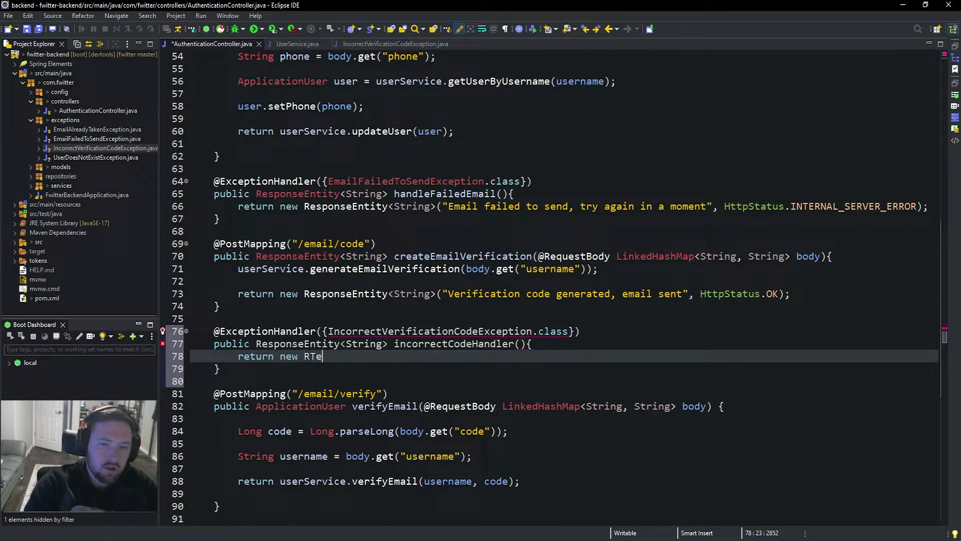
pyautogui.write('ResponseE')
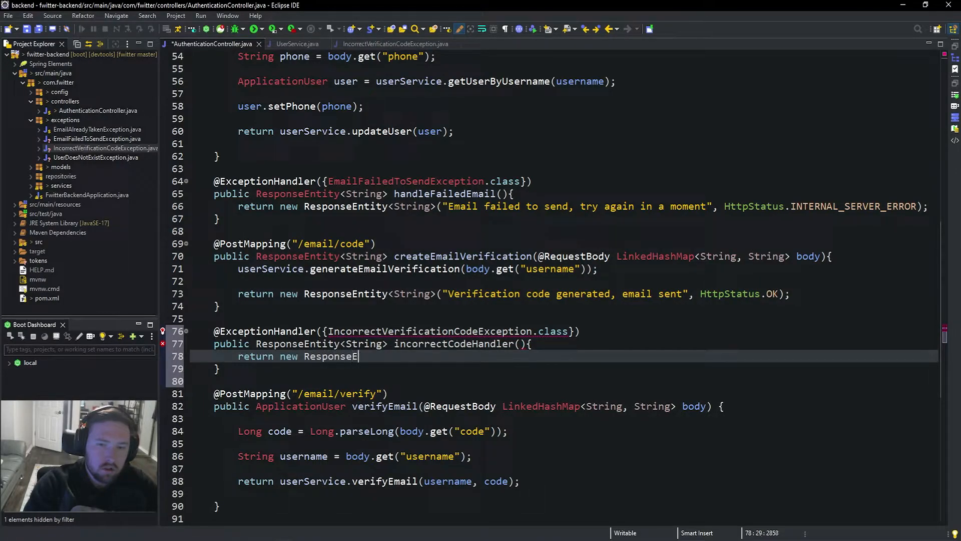
pyautogui.write('ntity<>')
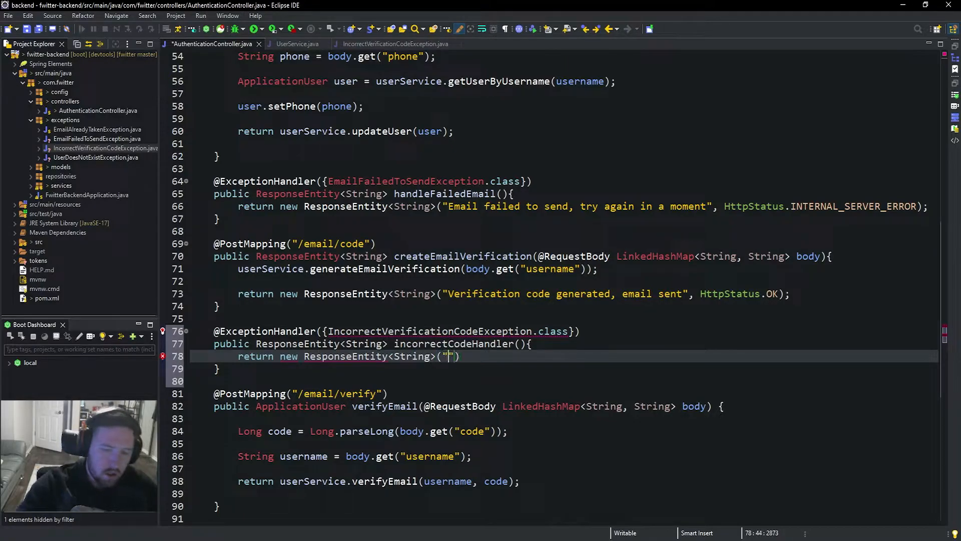
pyautogui.write('The code provided does not match the')
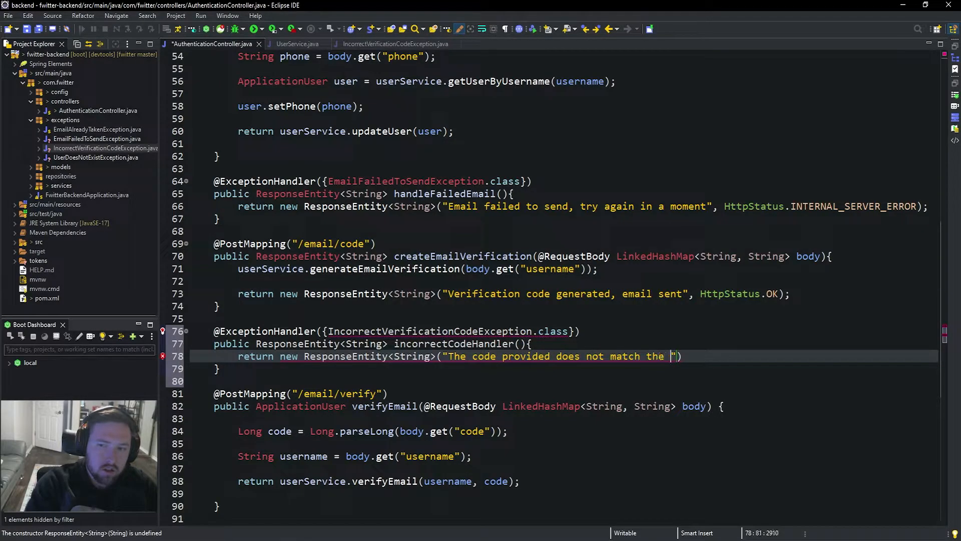
pyautogui.write('users code')
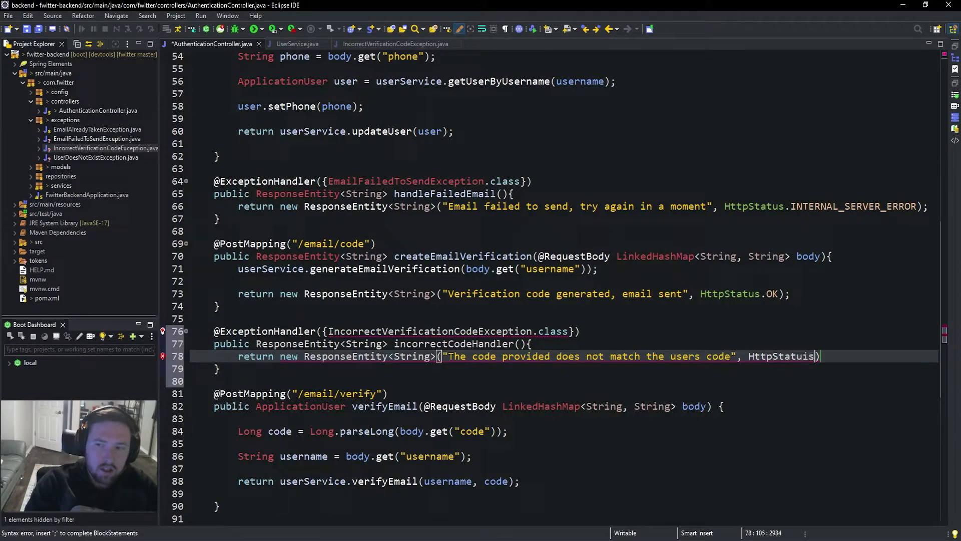
pyautogui.write('.C')
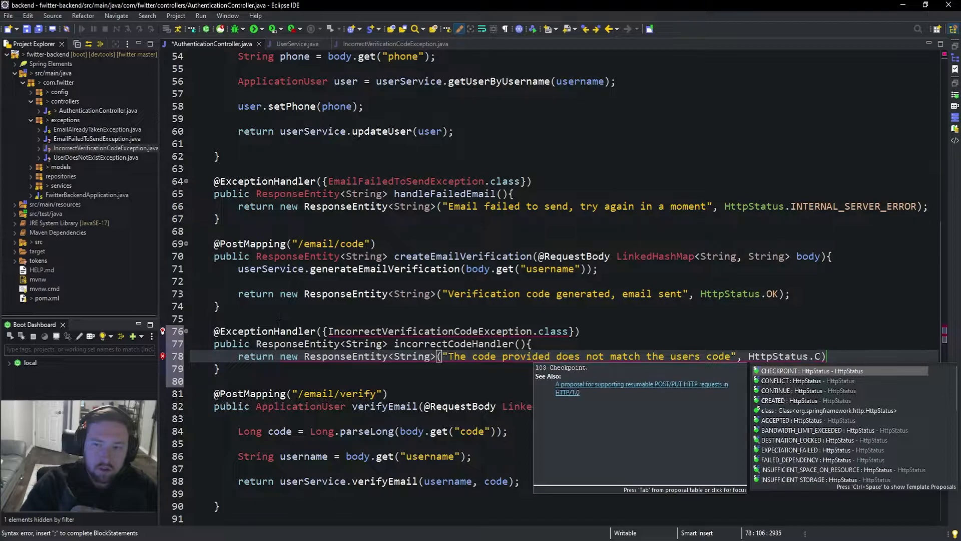
pyautogui.write('ONFLICT')
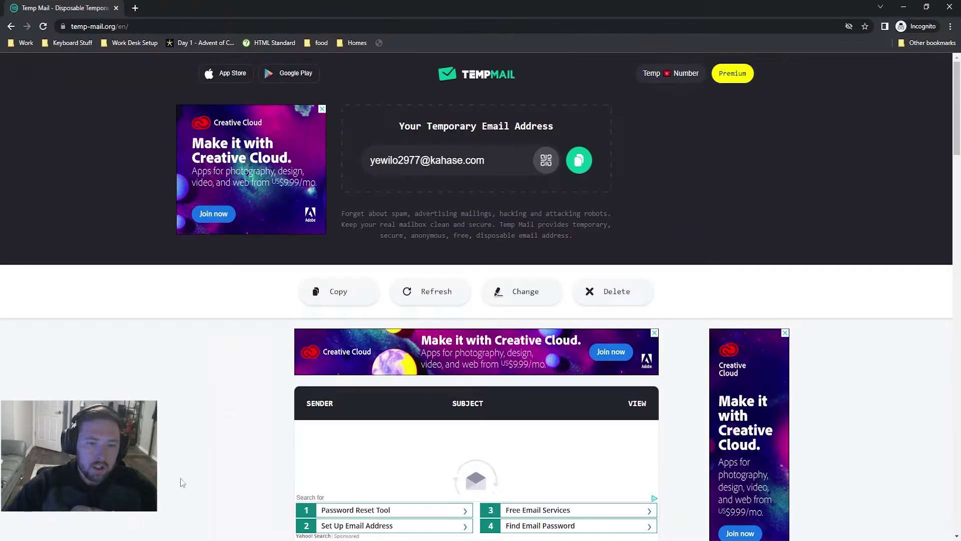
# Step: Select the temporary email address on temp-mail.org to copy it
pyautogui.doubleClick(428, 161)
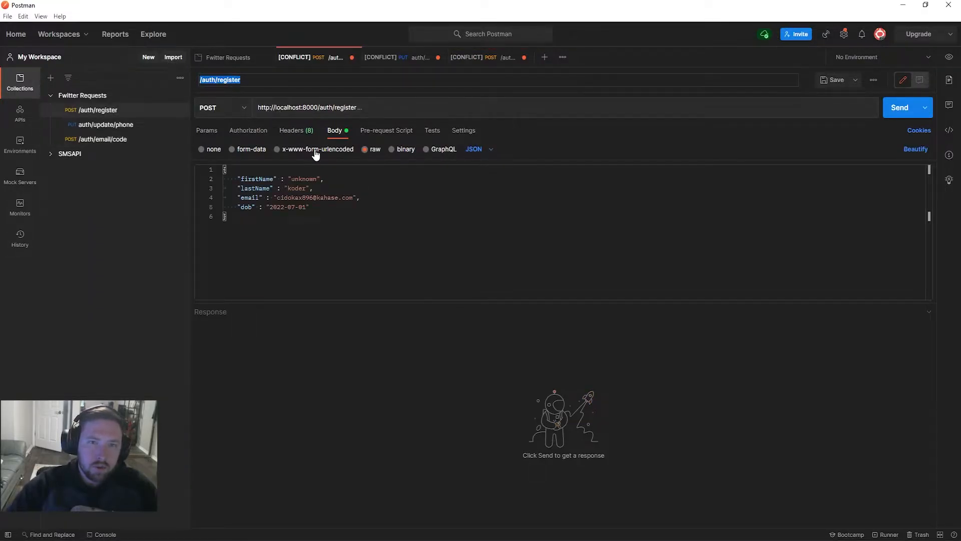
pyautogui.doubleClick(314, 198)
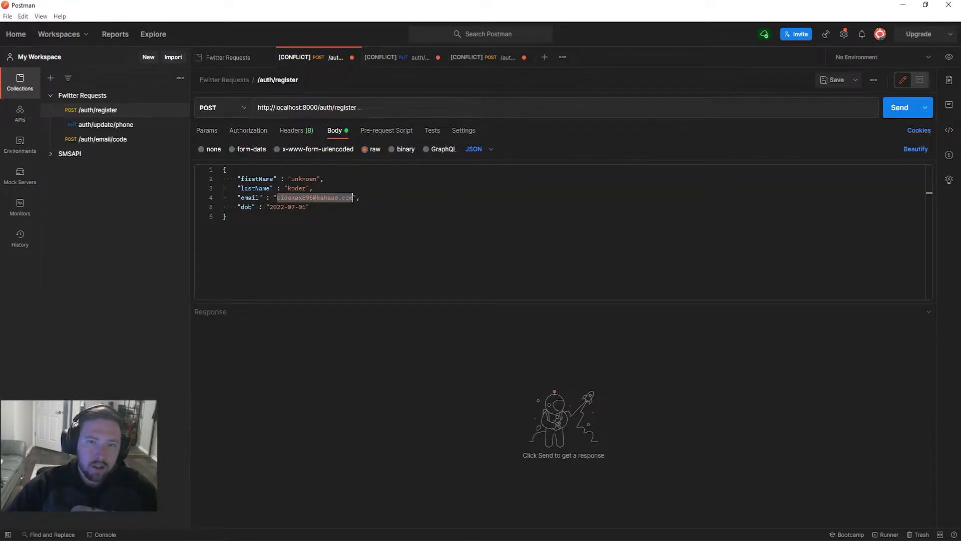
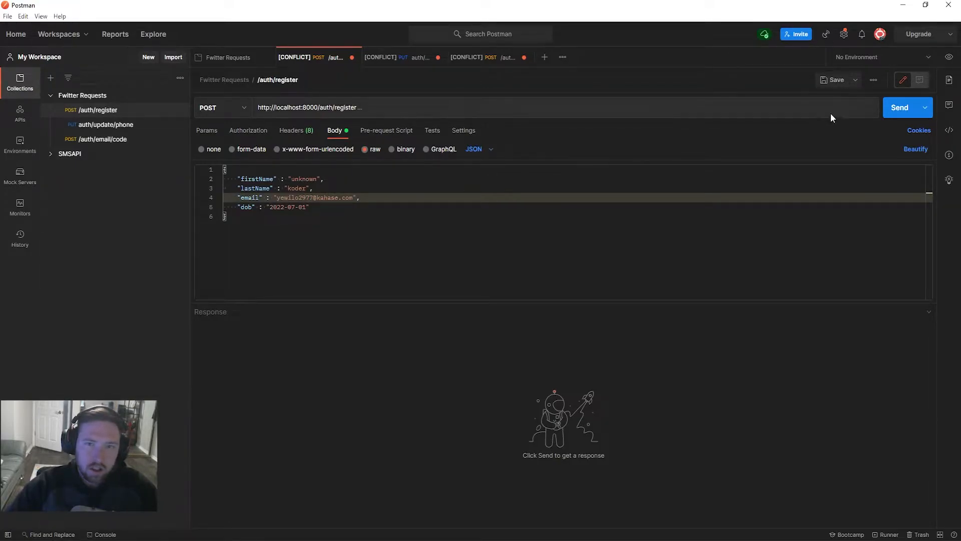
pyautogui.click(899, 107)
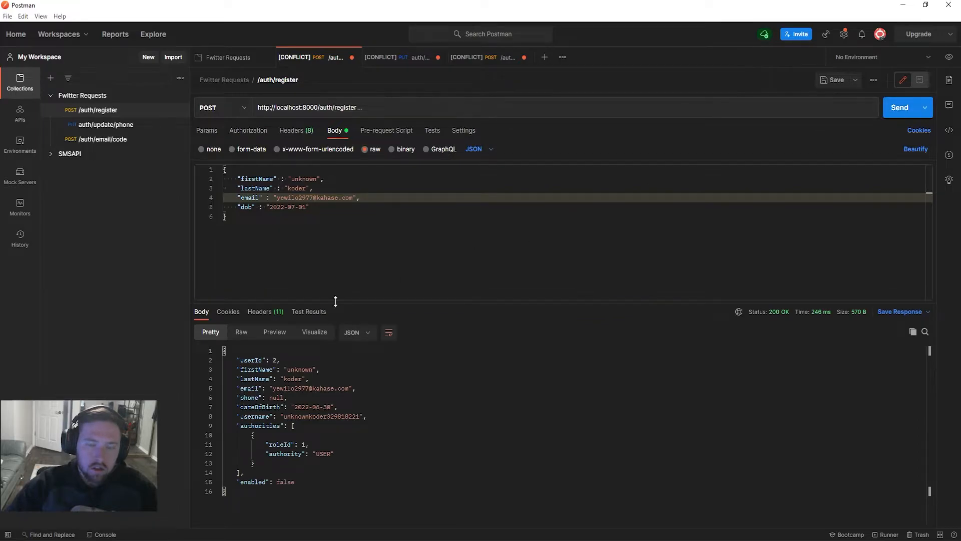
pyautogui.doubleClick(318, 417)
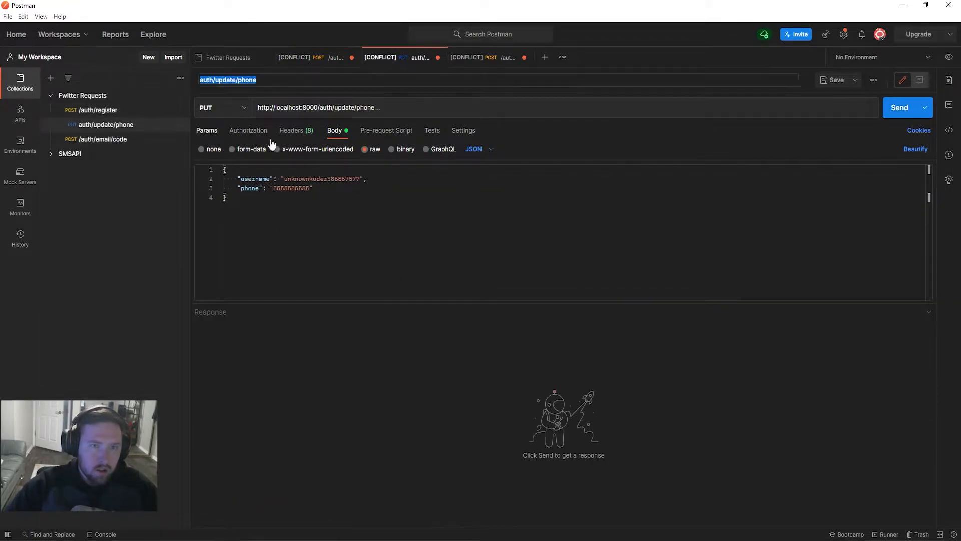
# Step: Put the new username into the phone and email-code bodies and send the verification code request
pyautogui.doubleClick(321, 178)
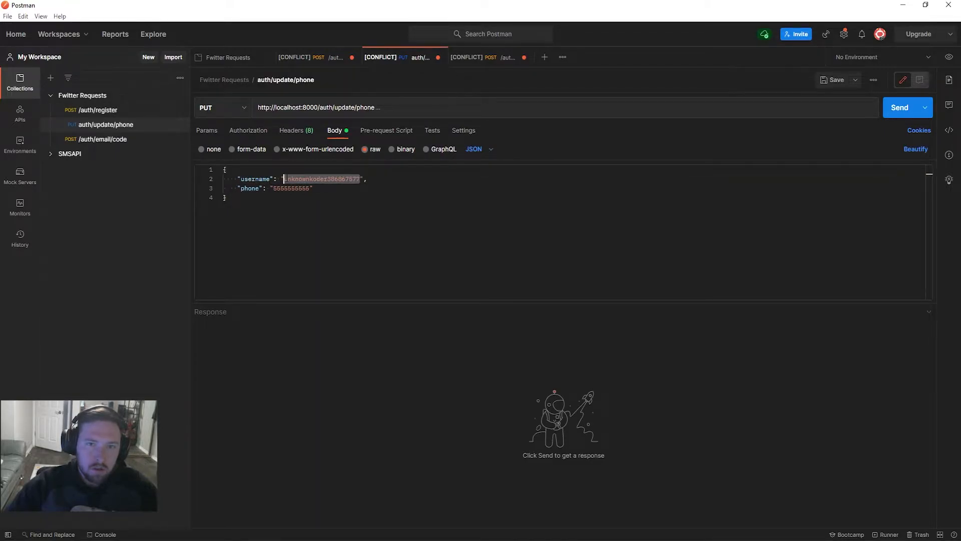
pyautogui.click(900, 107)
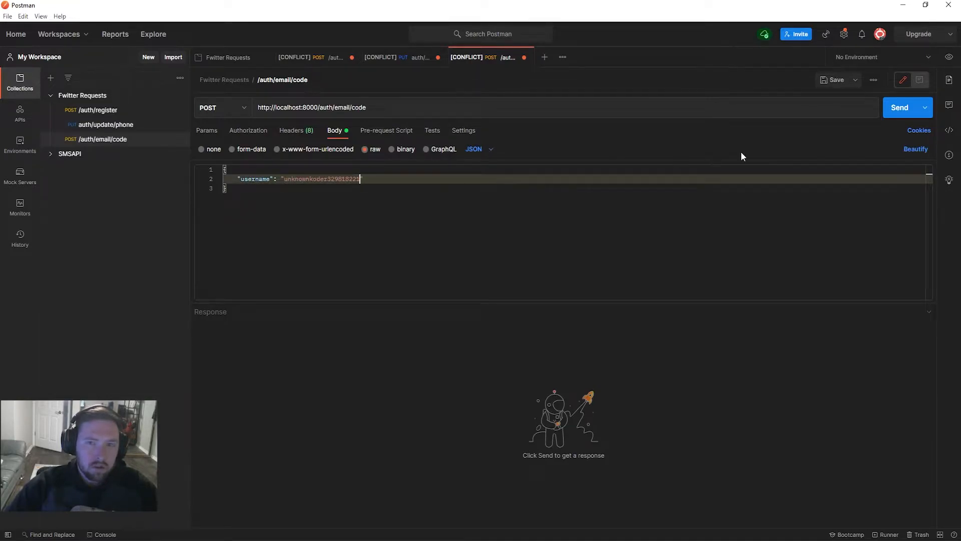
pyautogui.click(899, 107)
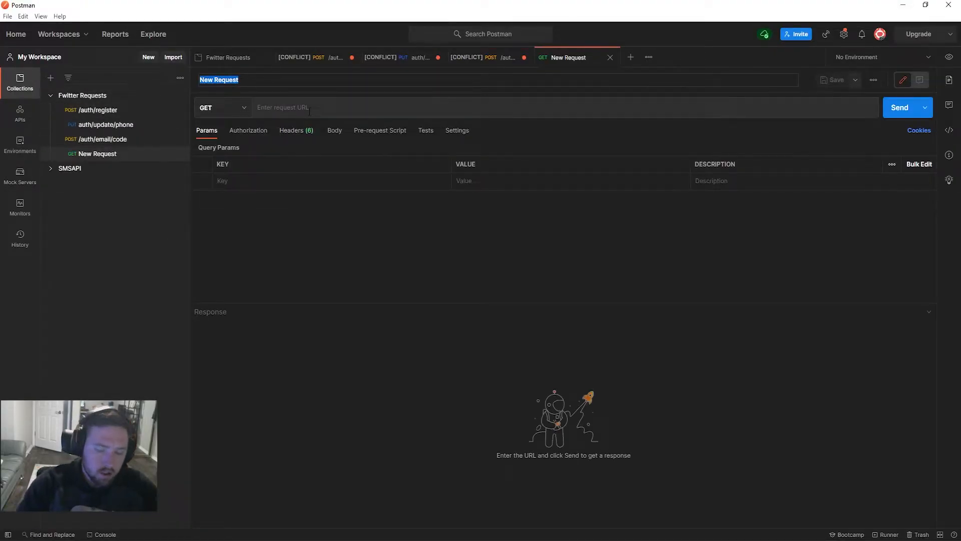
# Step: Name the new request /auth/email/verify and point it at the localhost URL
pyautogui.write('/auth/emal')
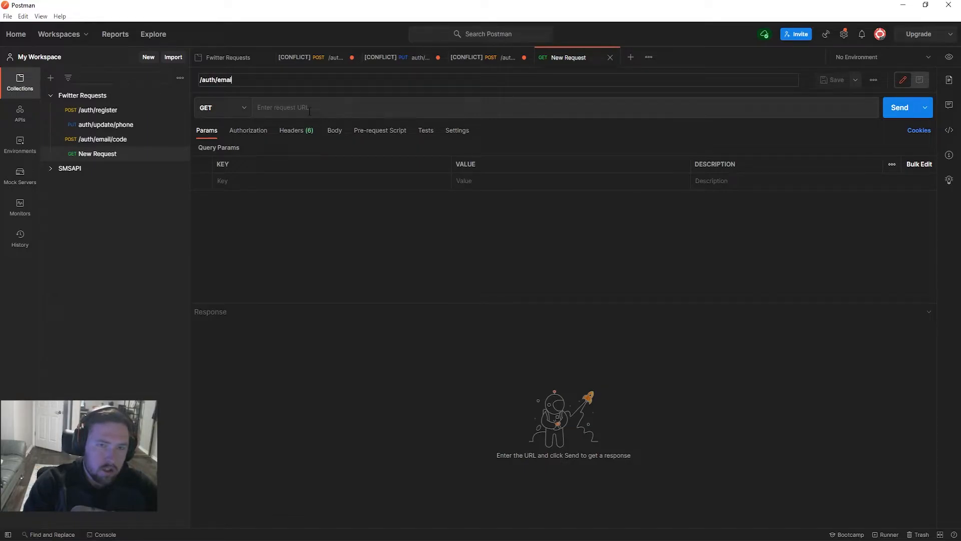
pyautogui.write('l/verify')
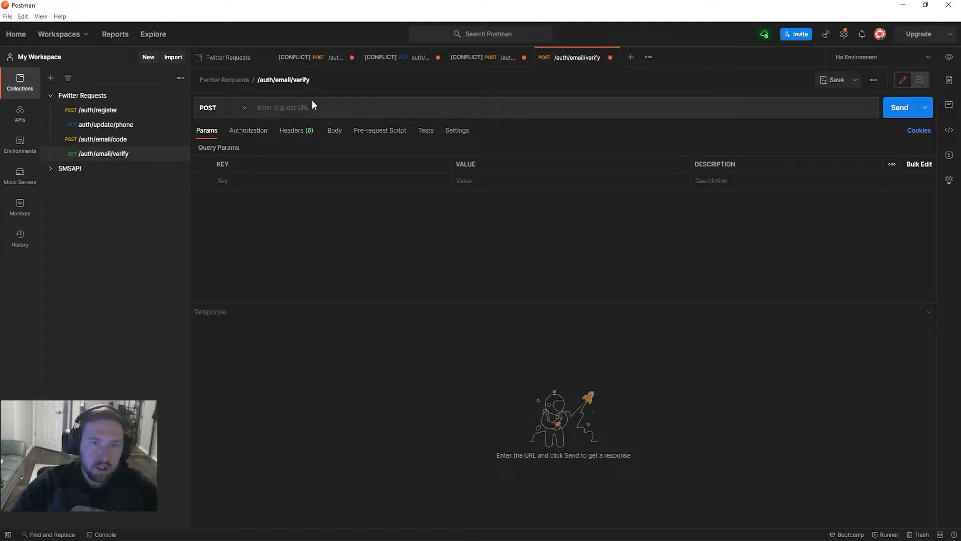
pyautogui.write('http')
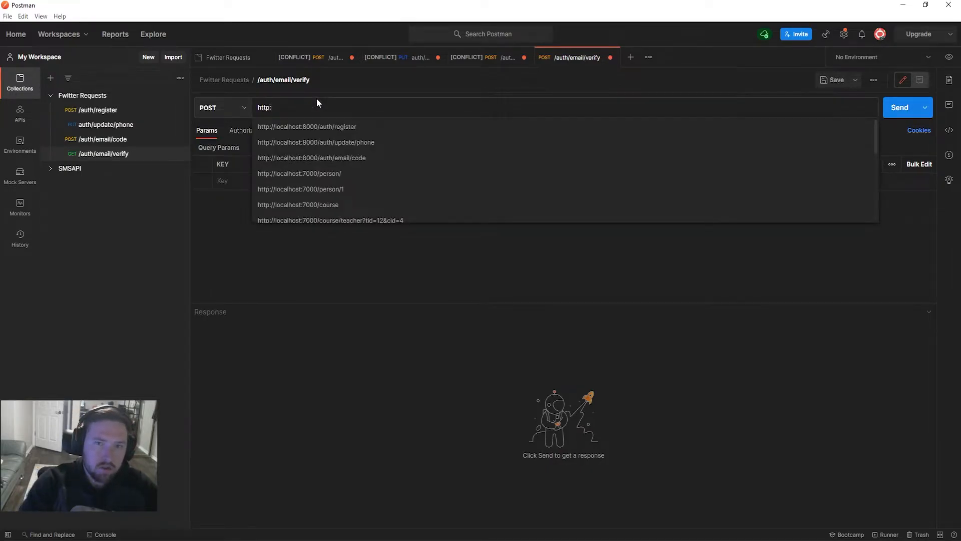
pyautogui.click(310, 158)
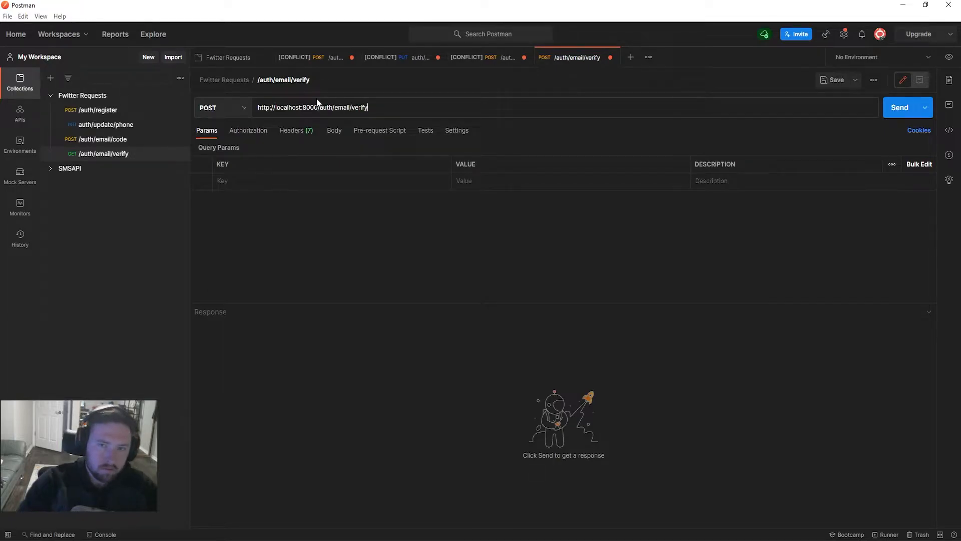
pyautogui.click(334, 130)
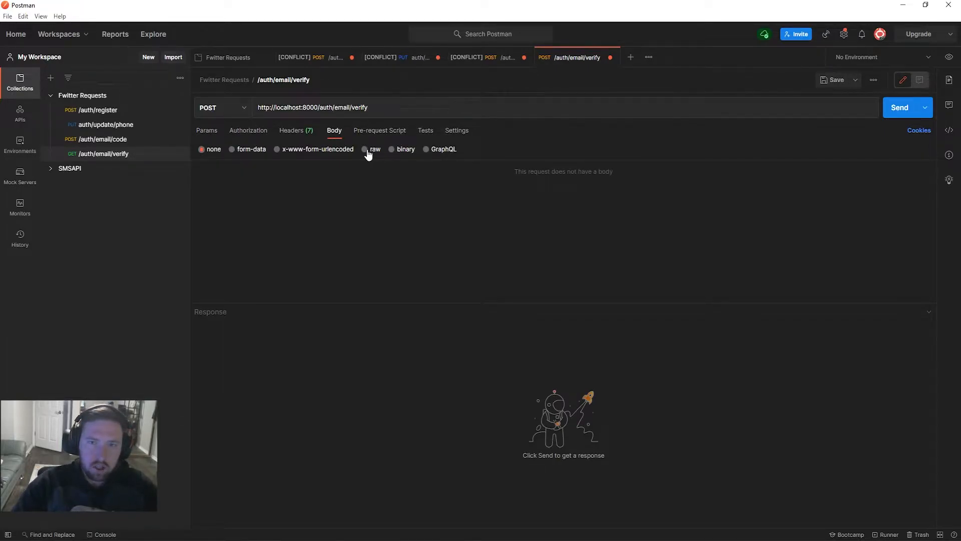
pyautogui.click(365, 149)
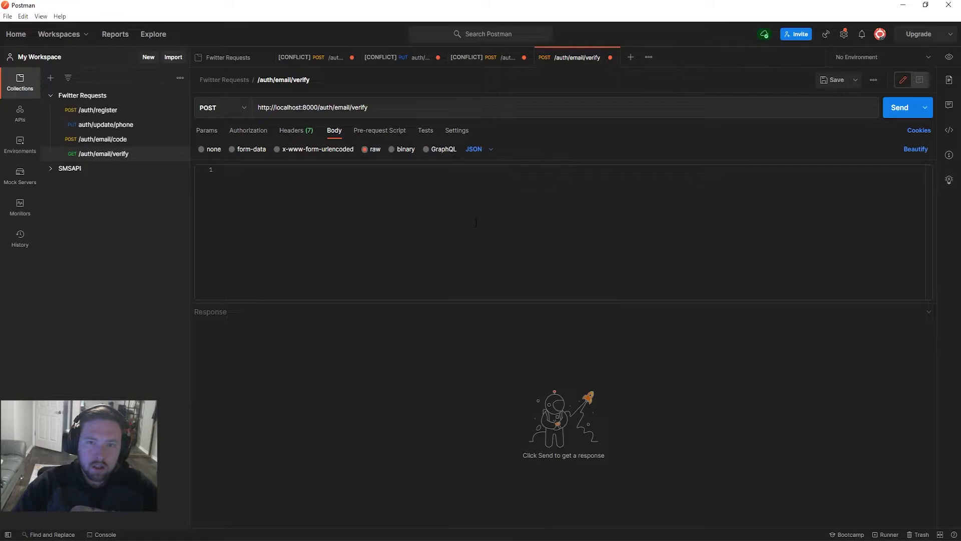
pyautogui.write('{')
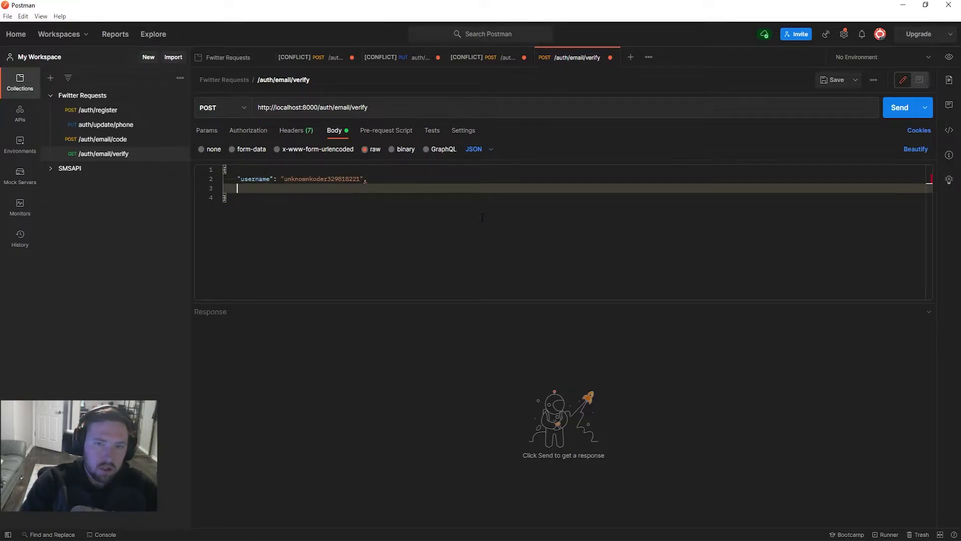
pyautogui.write('"code"')
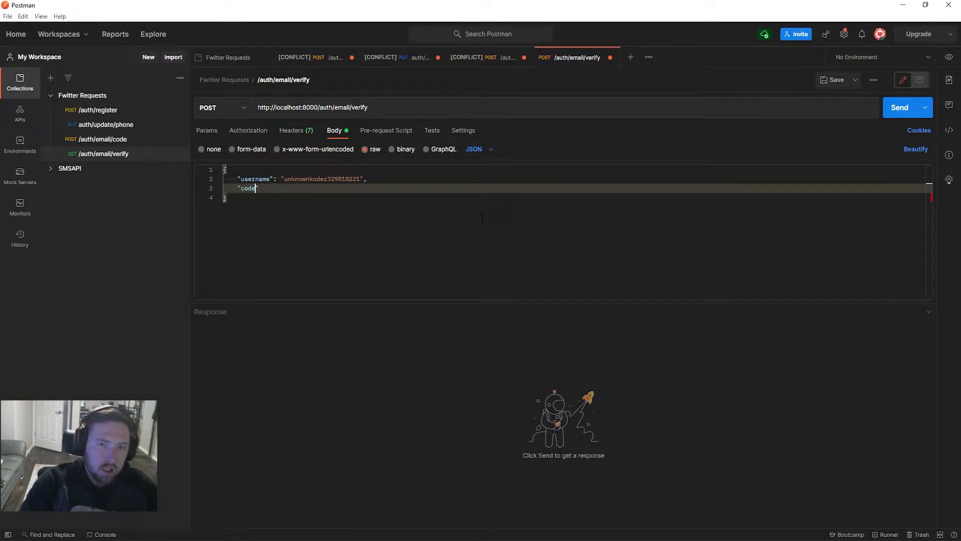
pyautogui.write('": ""')
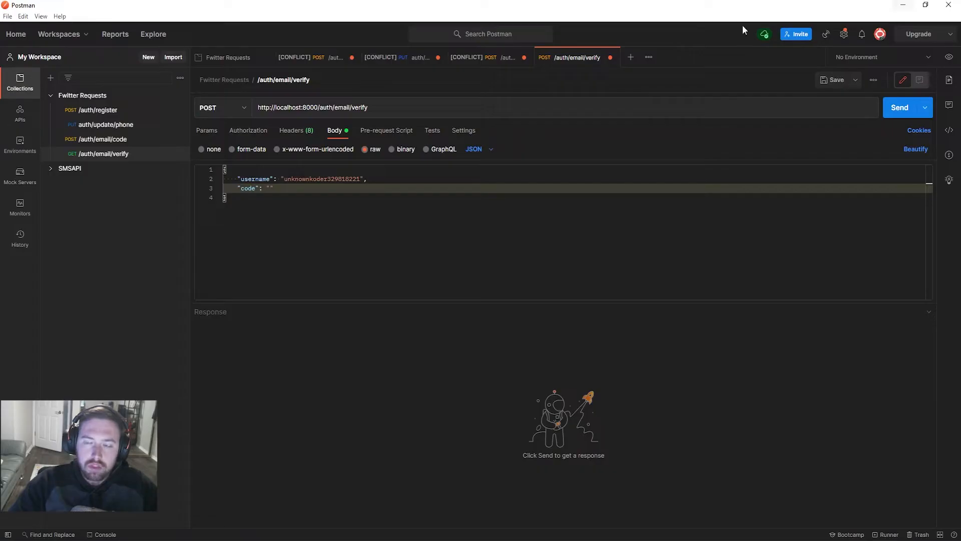
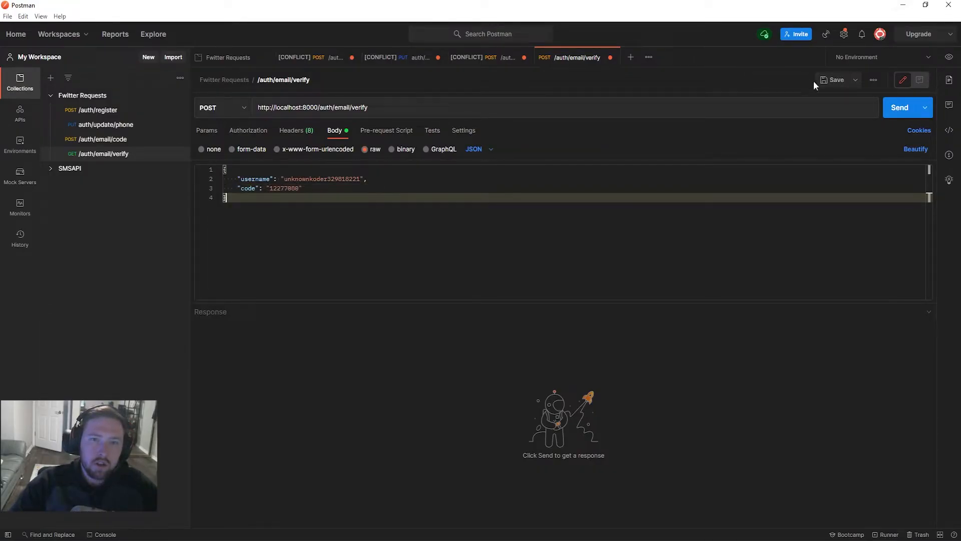
pyautogui.click(899, 108)
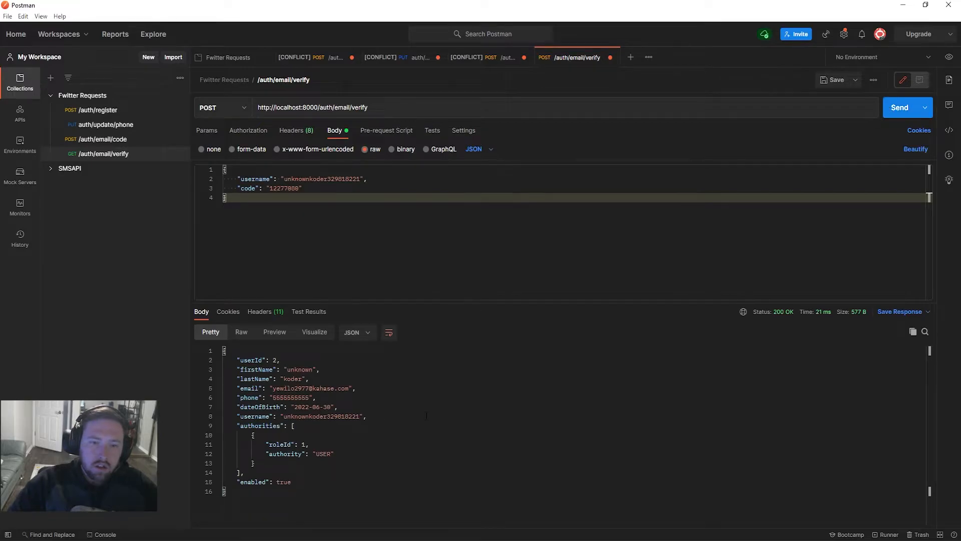
pyautogui.doubleClick(283, 482)
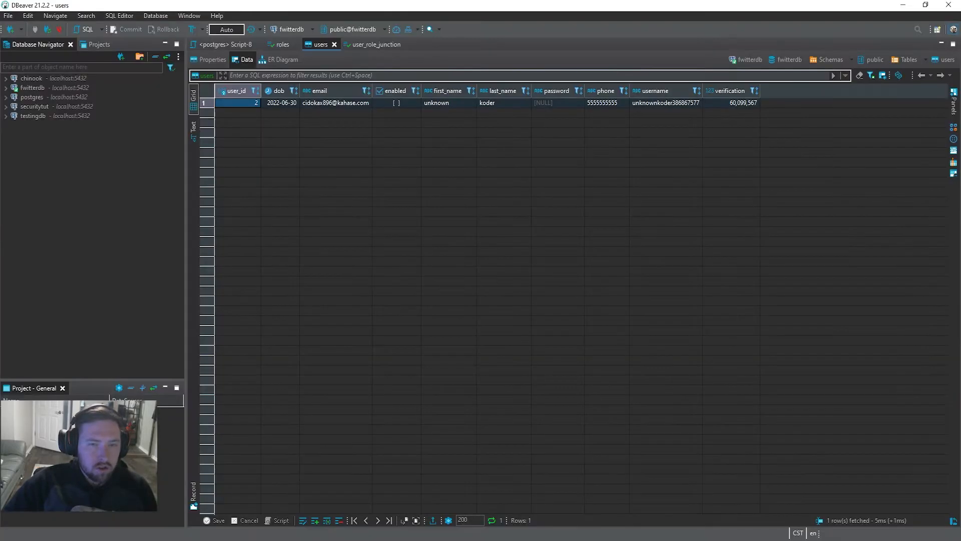
# Step: Refresh the users table so the new user shows enabled with verification null
pyautogui.click(32, 88)
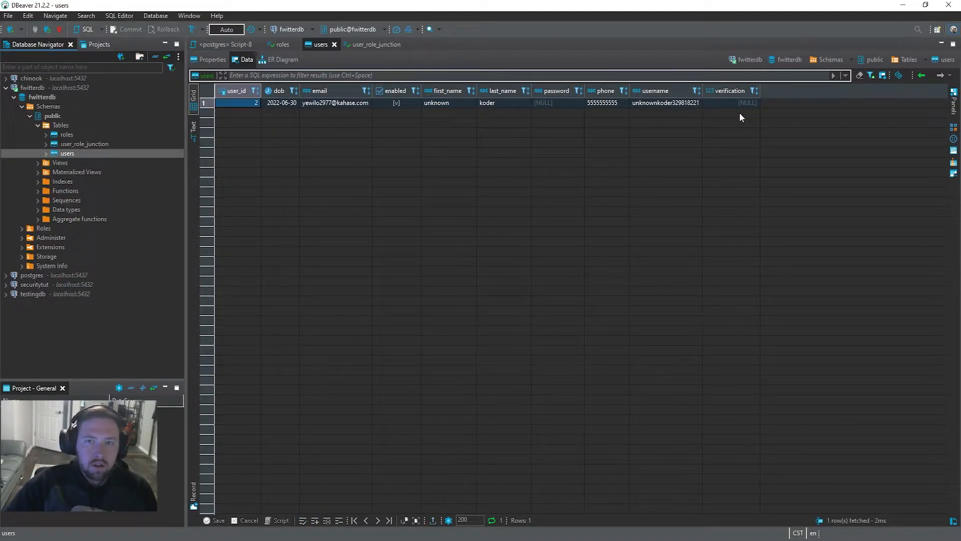
pyautogui.moveTo(598, 119)
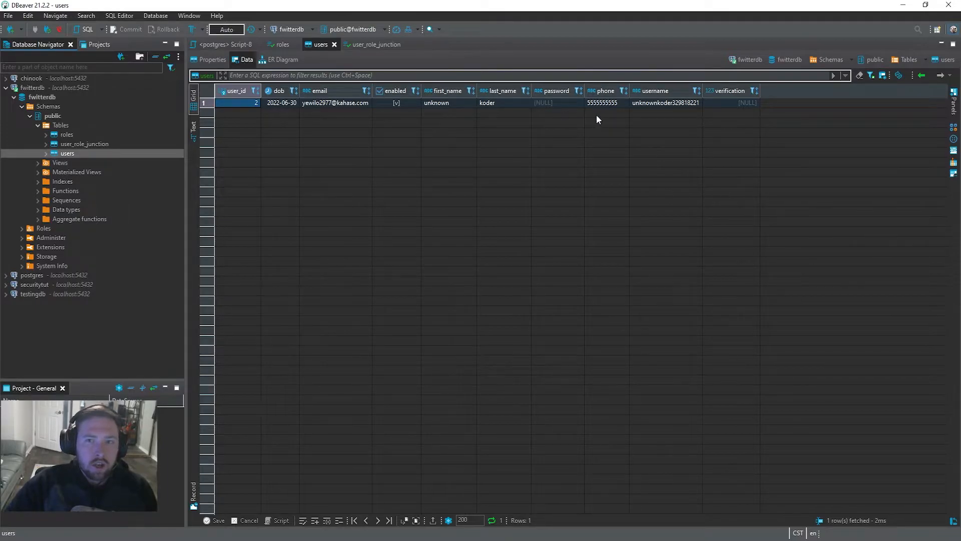
pyautogui.moveTo(558, 107)
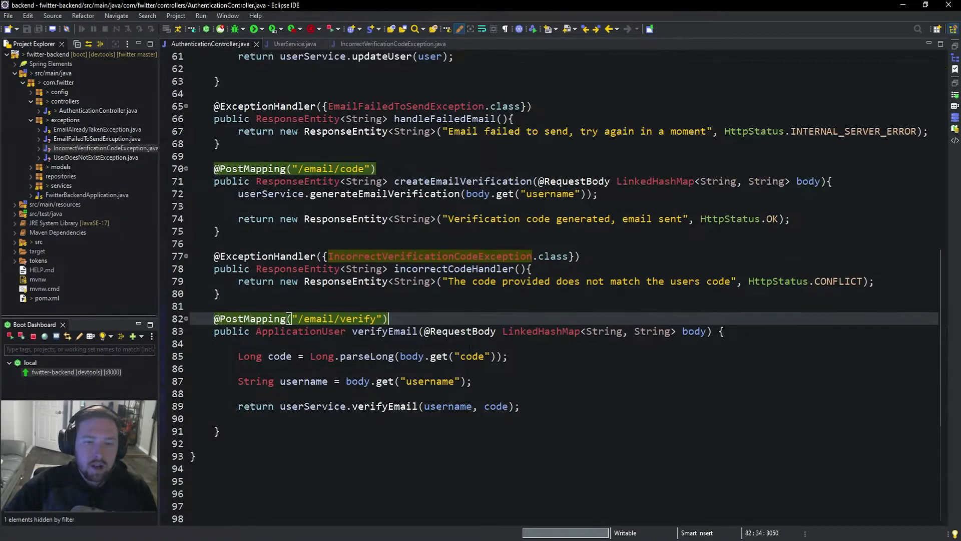
pyautogui.scroll(-3)
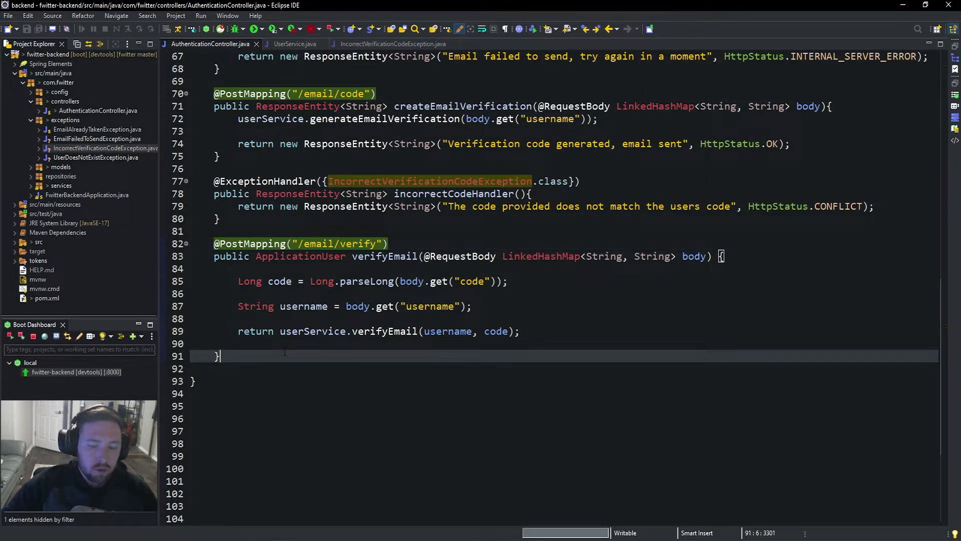
pyautogui.write('@Put')
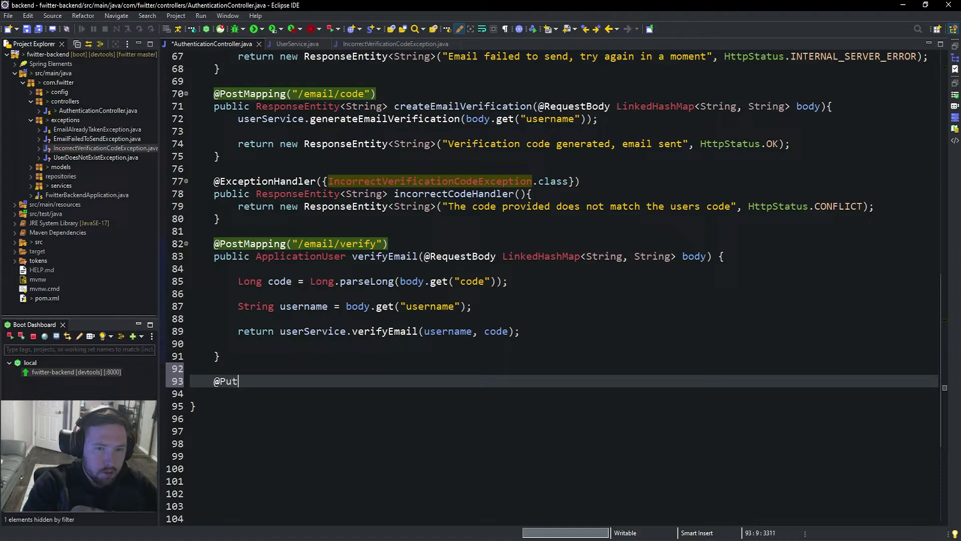
pyautogui.write('Mapping("/u')
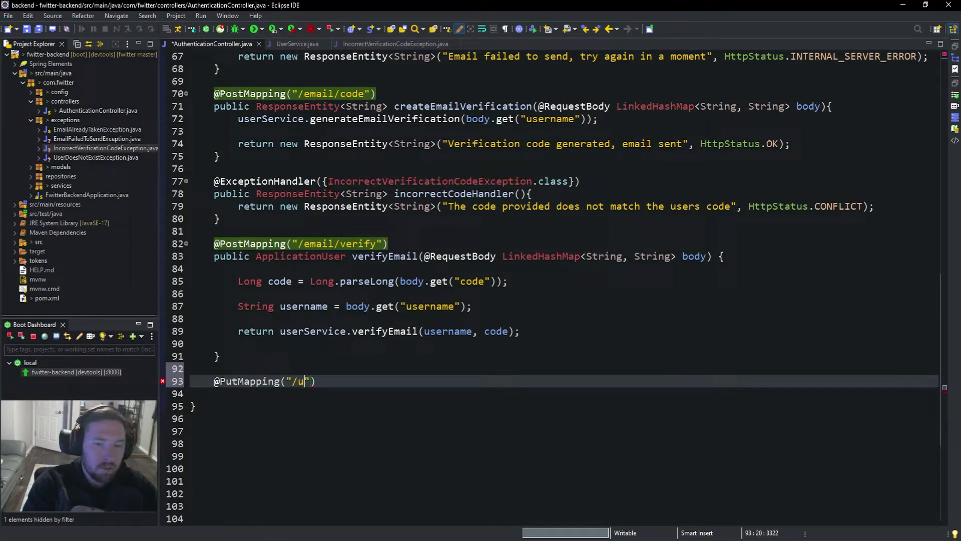
pyautogui.write('pdate/pass')
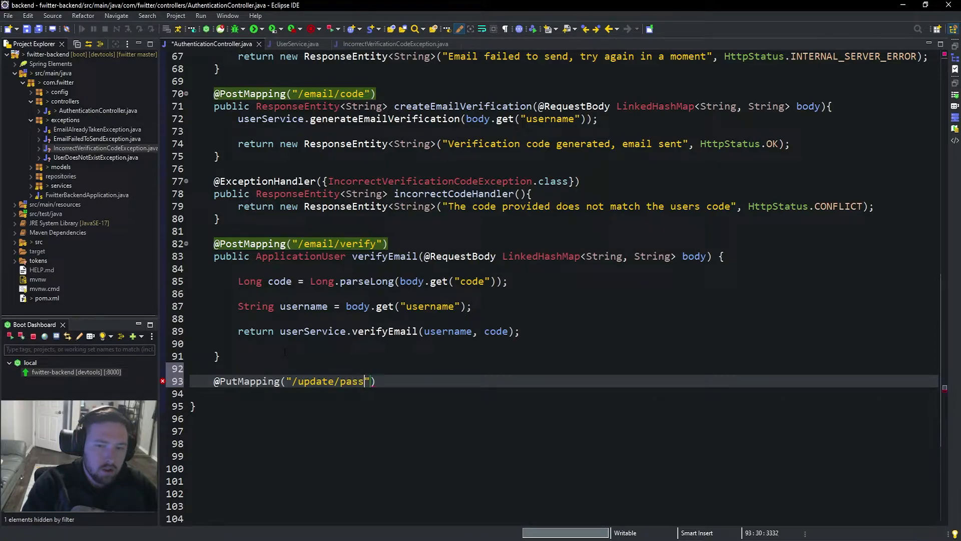
pyautogui.write('word")')
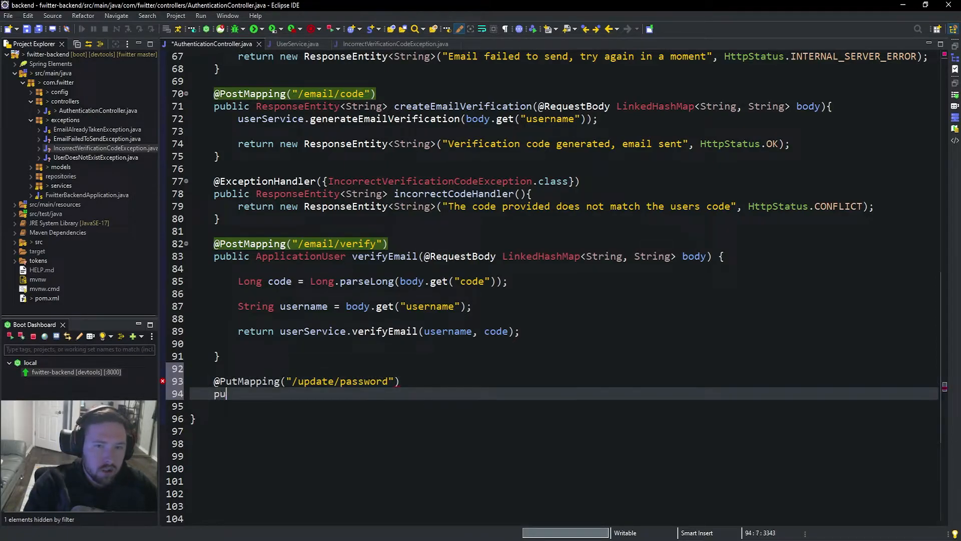
pyautogui.write('blic Applicat')
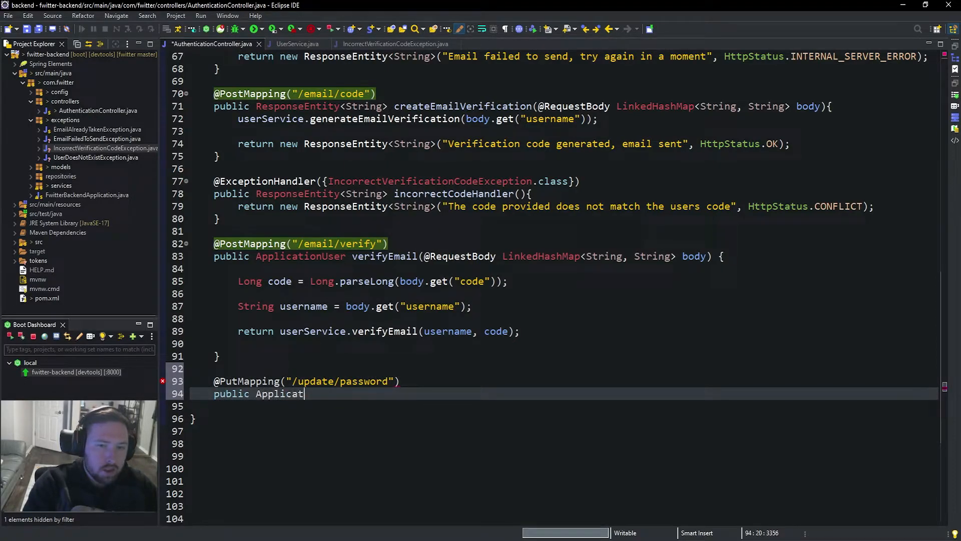
pyautogui.write('ionU')
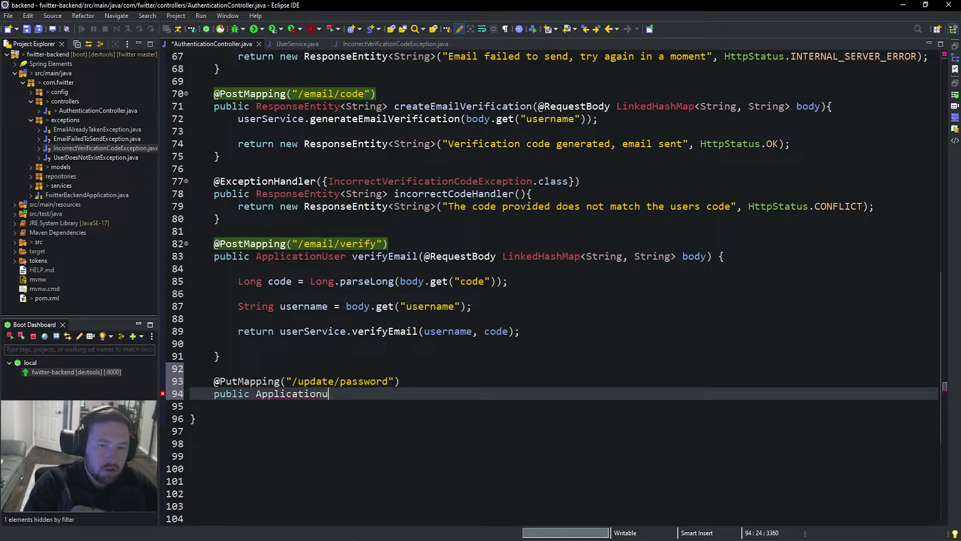
pyautogui.write('ser u')
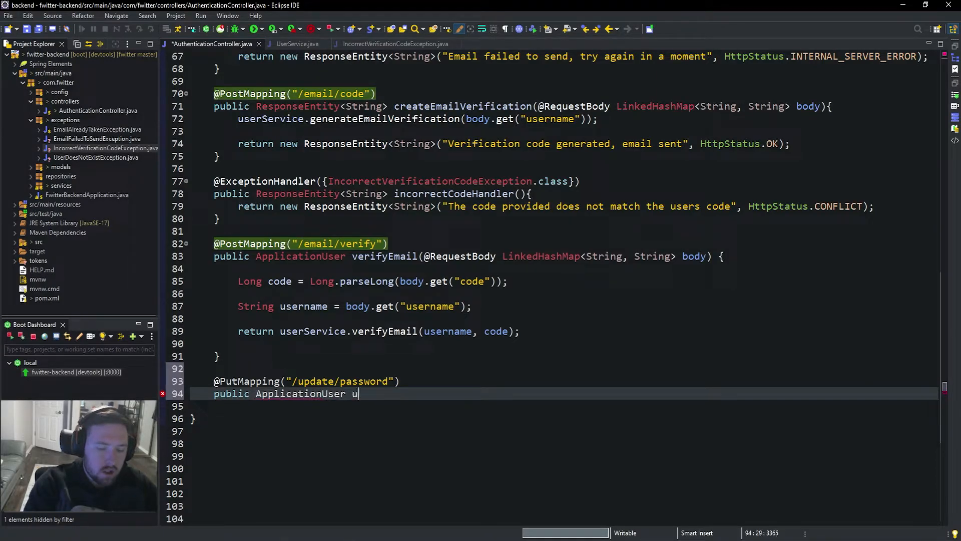
pyautogui.write('pdatePassword')
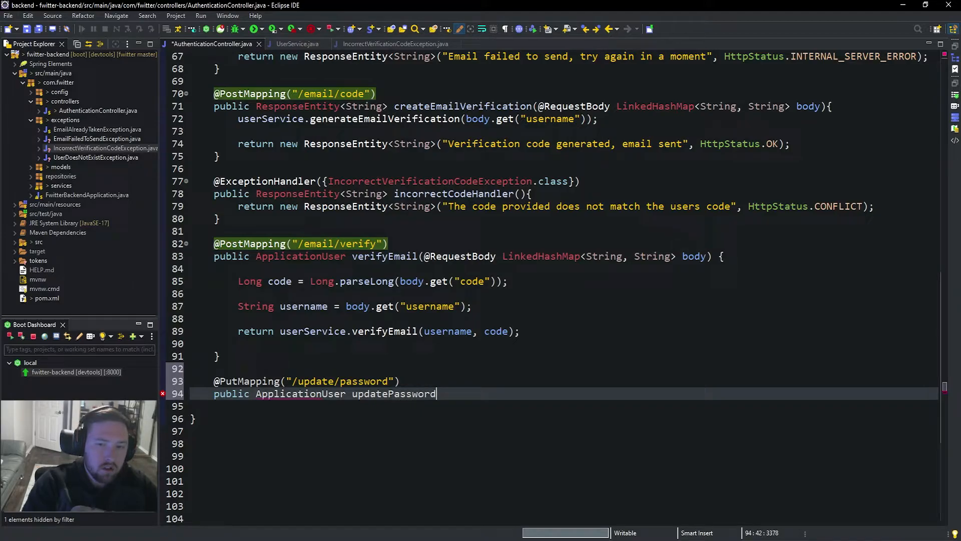
pyautogui.write('(@RequestBody')
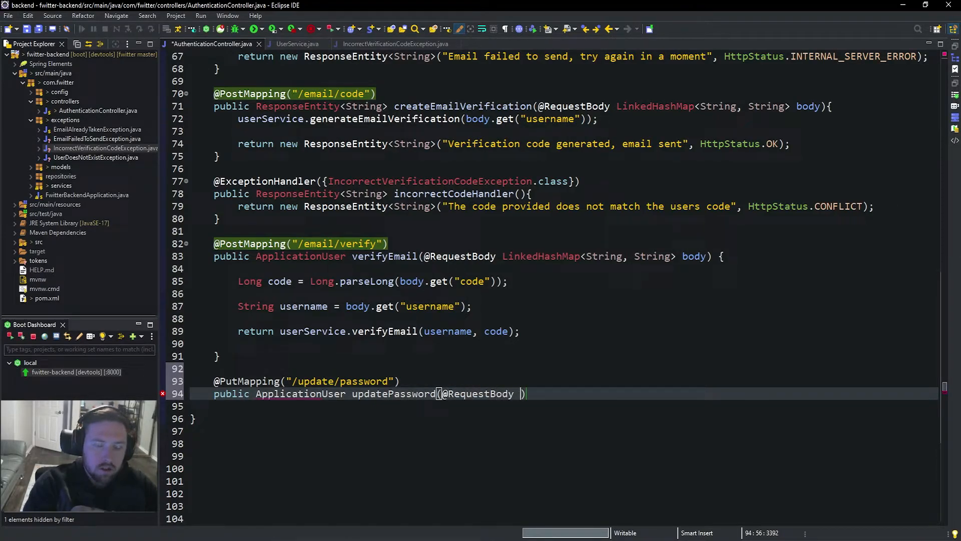
pyautogui.write('LinkedHas')
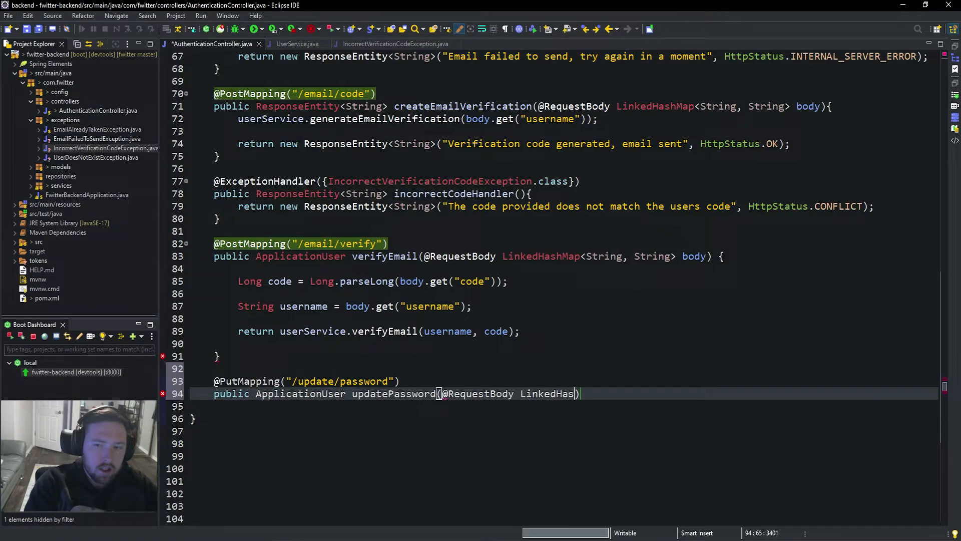
pyautogui.write('hMap>')
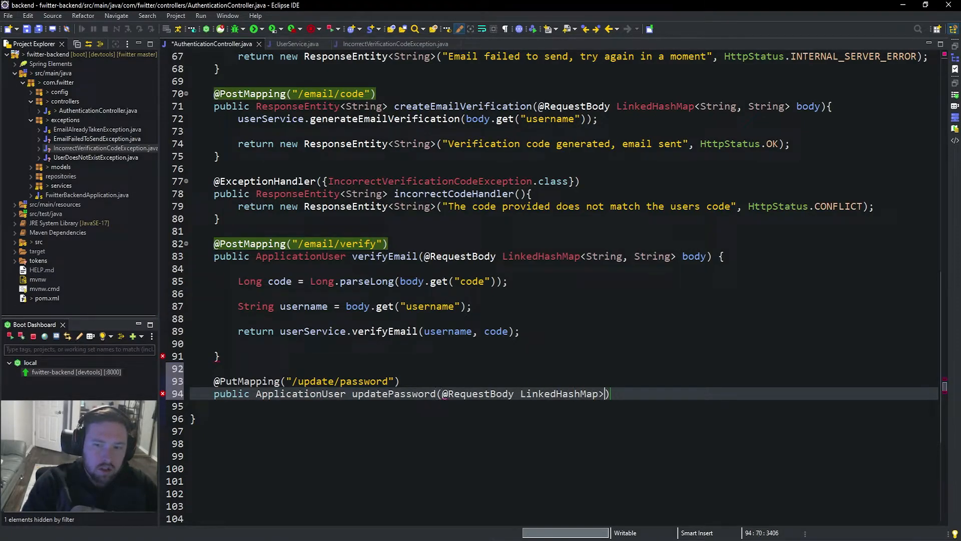
pyautogui.write('<Stirng,')
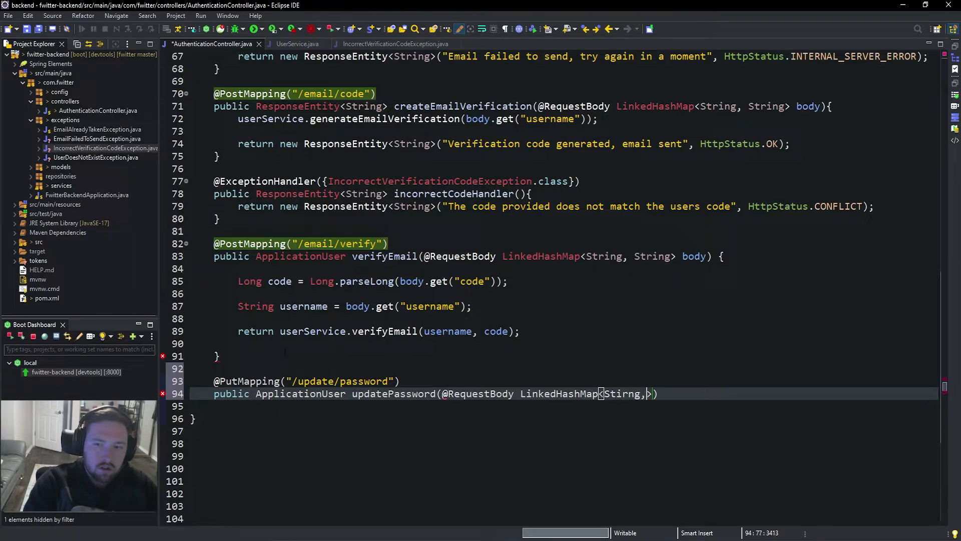
pyautogui.write('String')
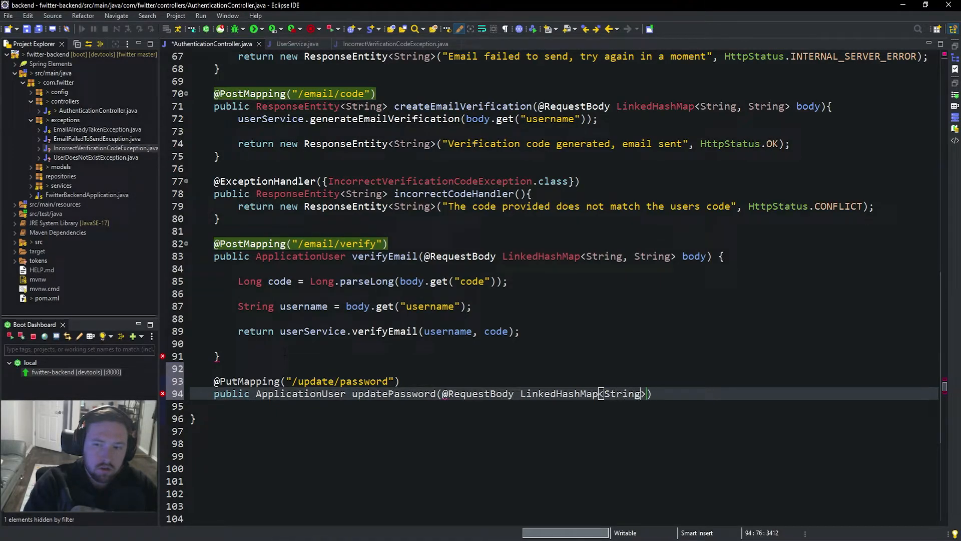
pyautogui.write(', String>')
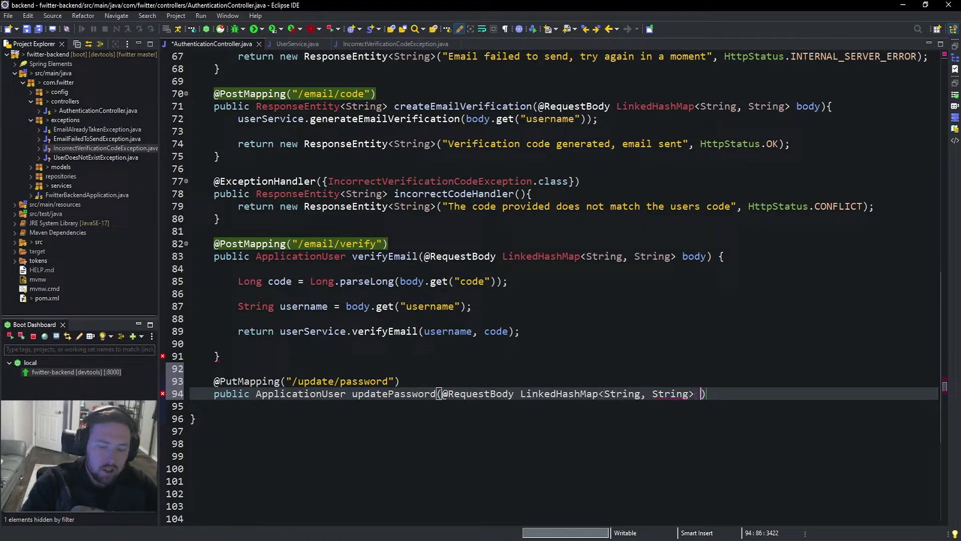
pyautogui.write('body) {')
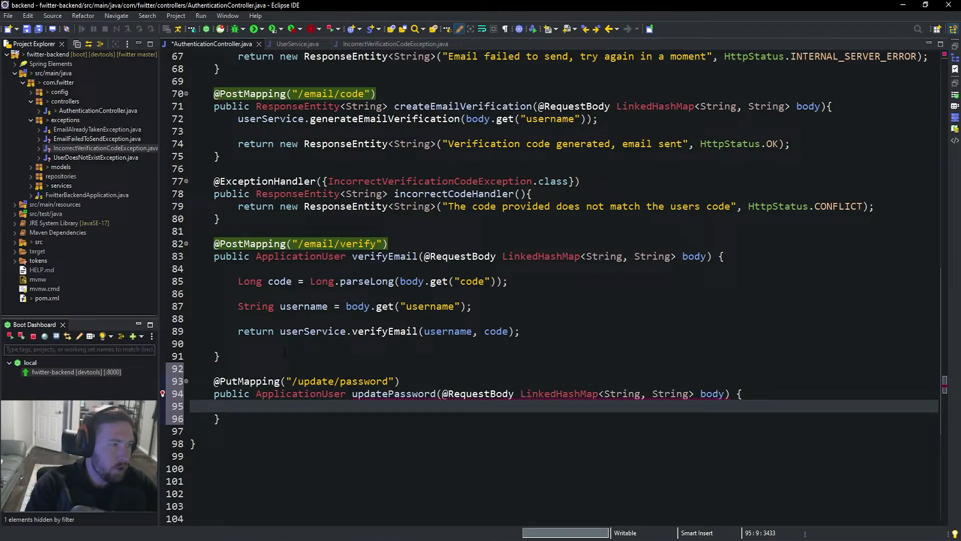
# Step: Read username and password from the body and return userService.setPassword(username, password)
pyautogui.write('String')
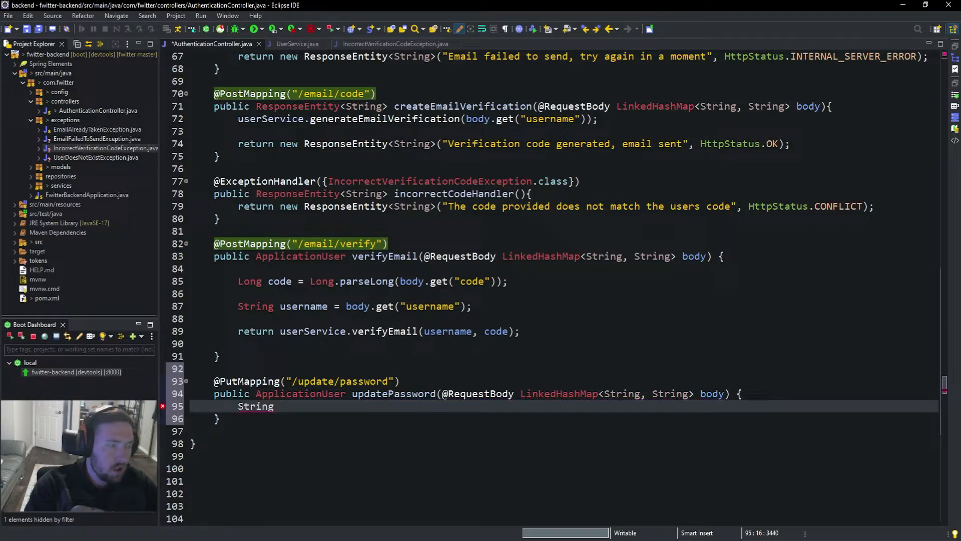
pyautogui.write('username =')
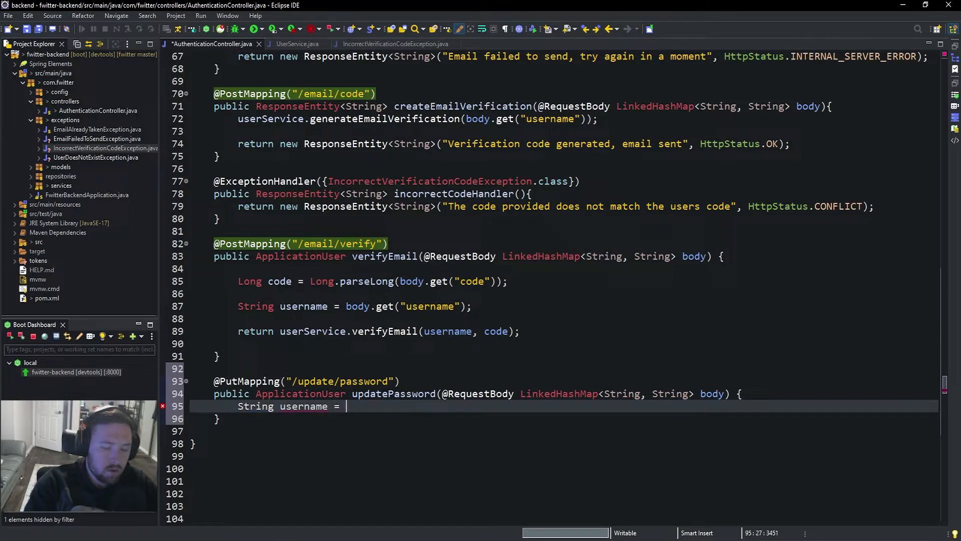
pyautogui.write('body.get("username");')
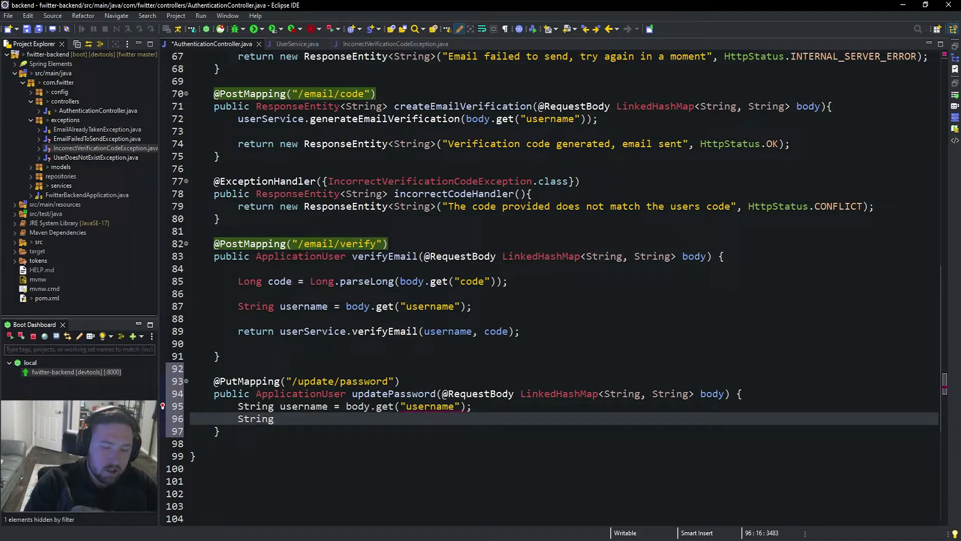
pyautogui.write('password = b')
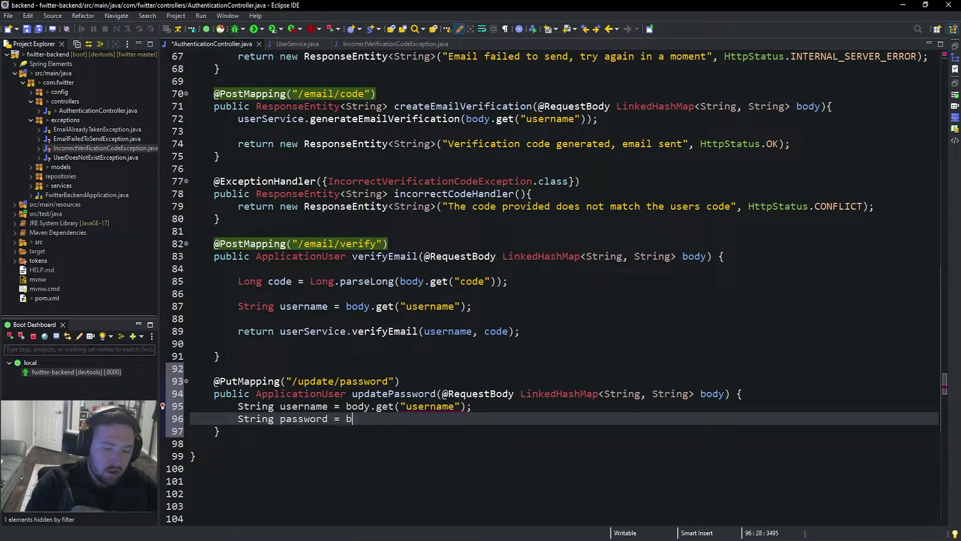
pyautogui.write('ody.get("password");')
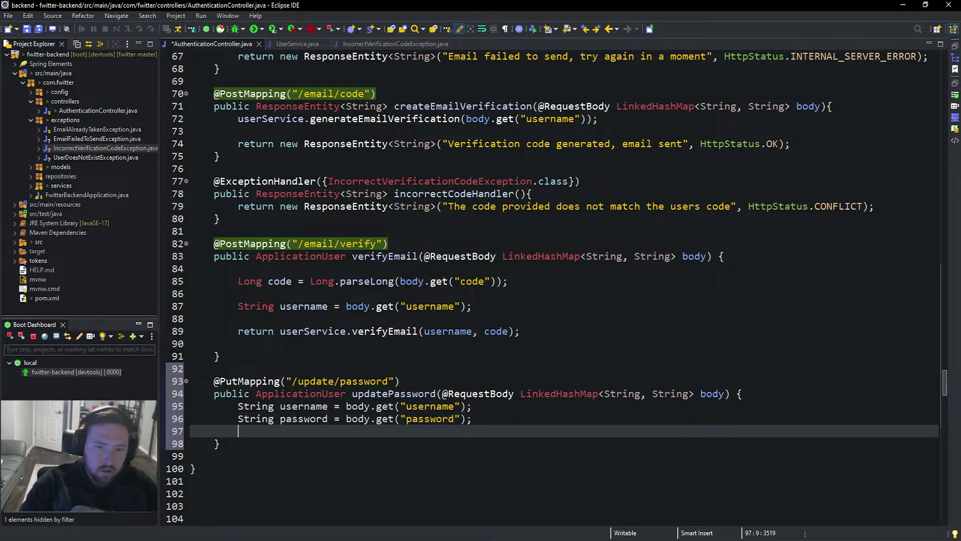
pyautogui.write('ret')
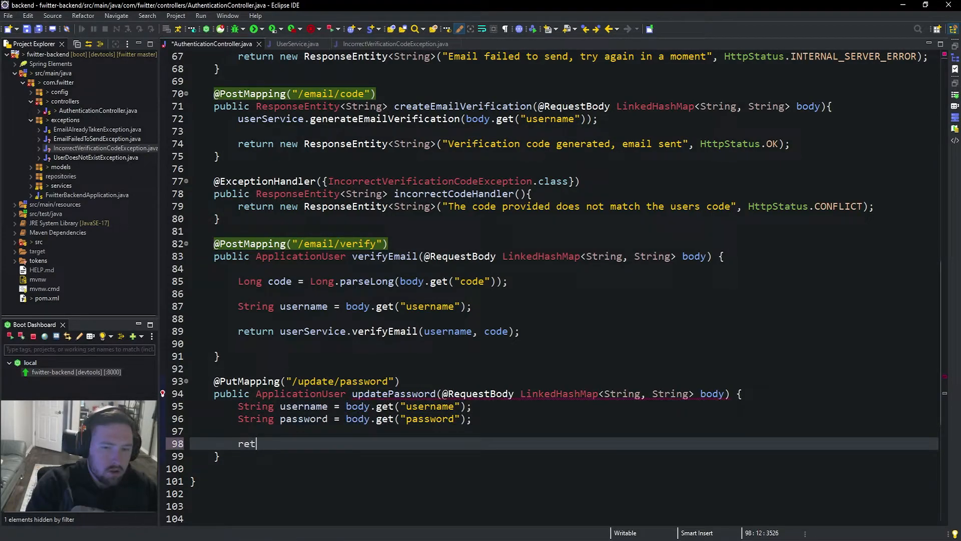
pyautogui.write('urn UserSer')
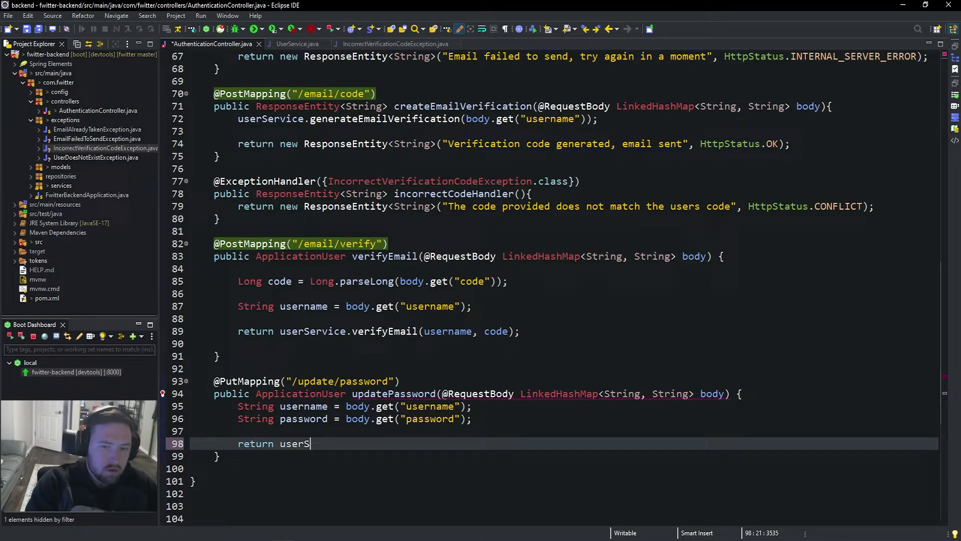
pyautogui.write('ervice.set')
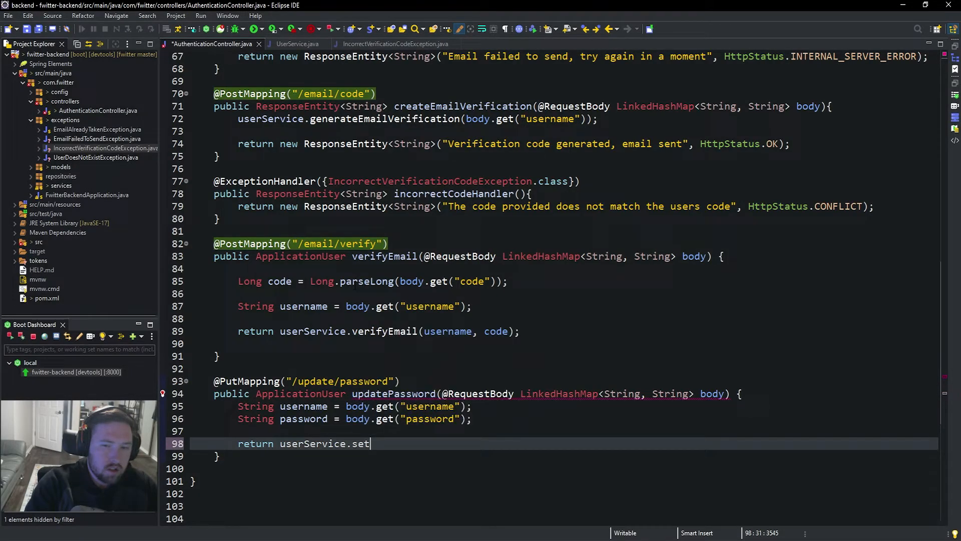
pyautogui.write('Password')
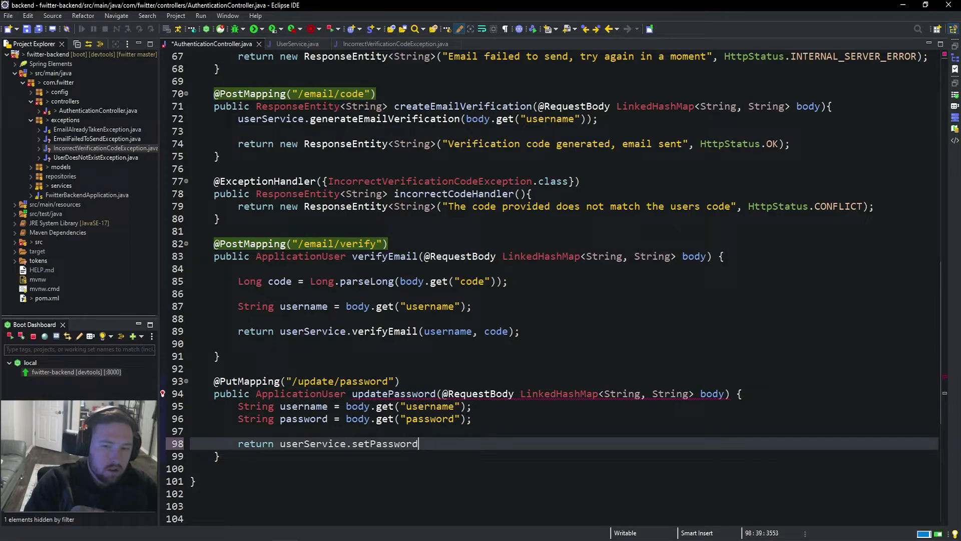
pyautogui.write('(username)')
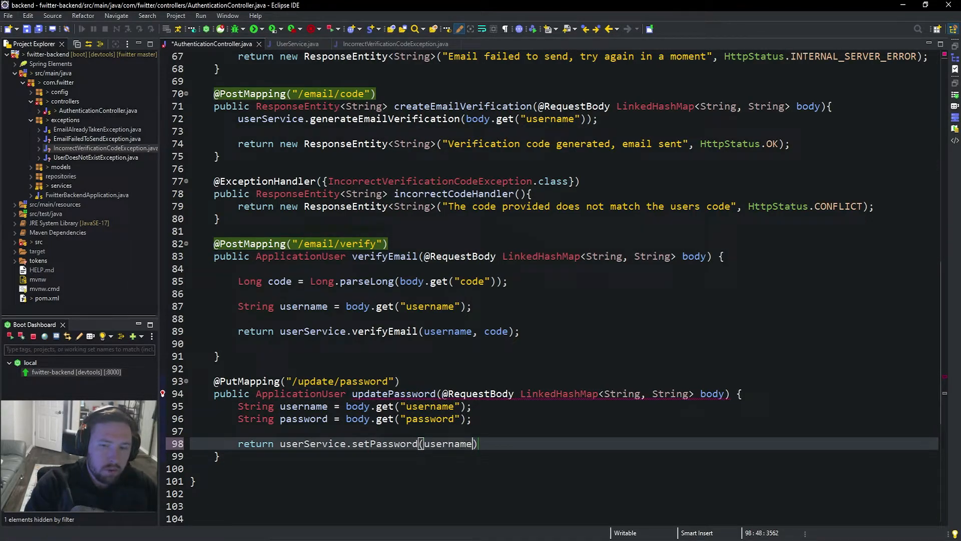
pyautogui.write(', password')
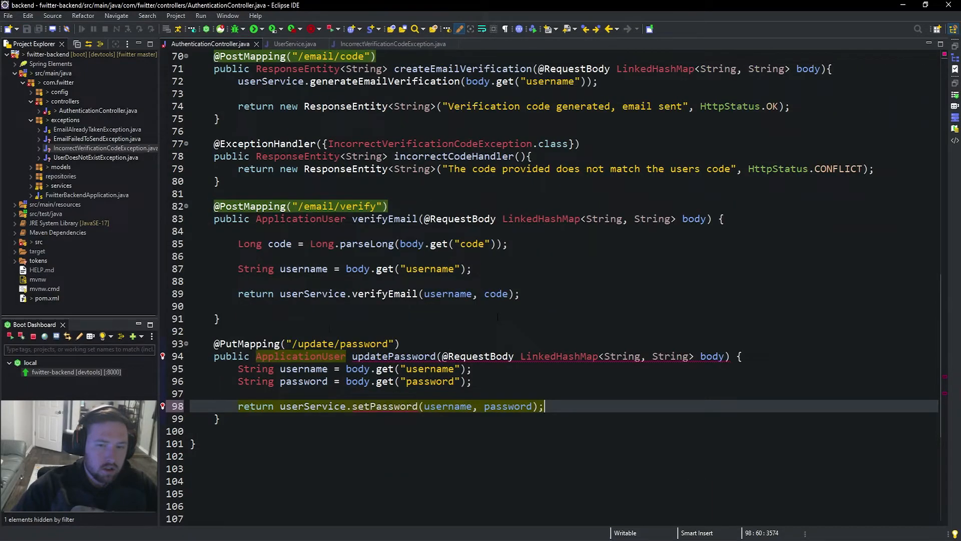
pyautogui.click(384, 405)
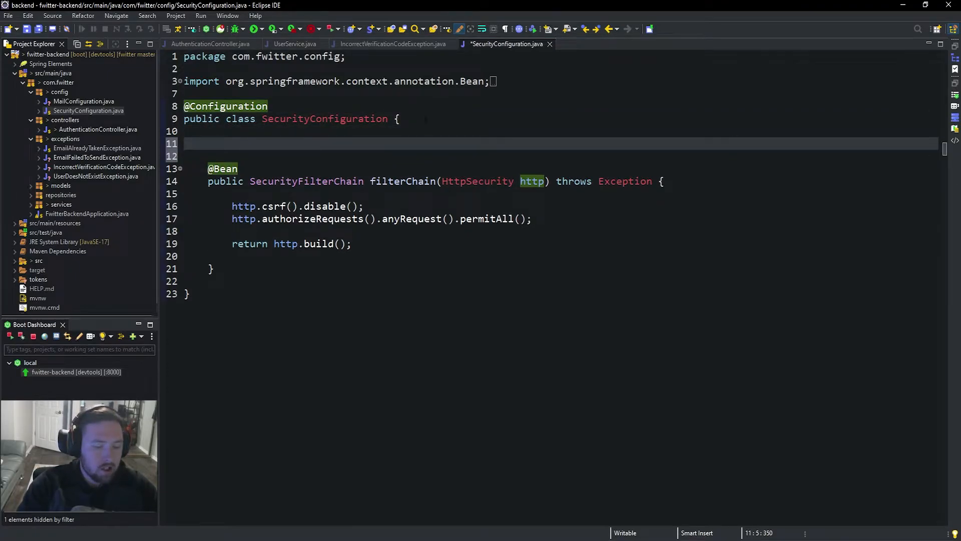
pyautogui.write('@Bean')
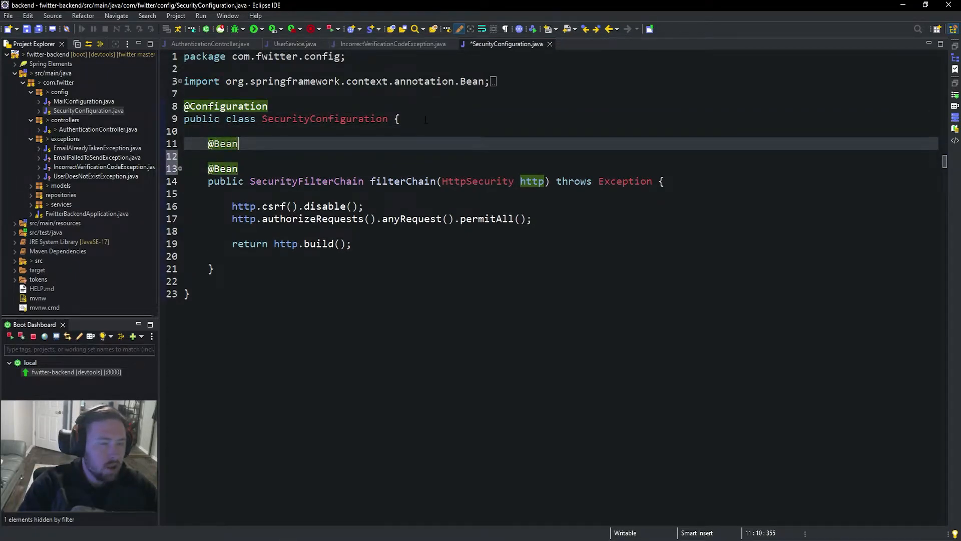
pyautogui.write('public')
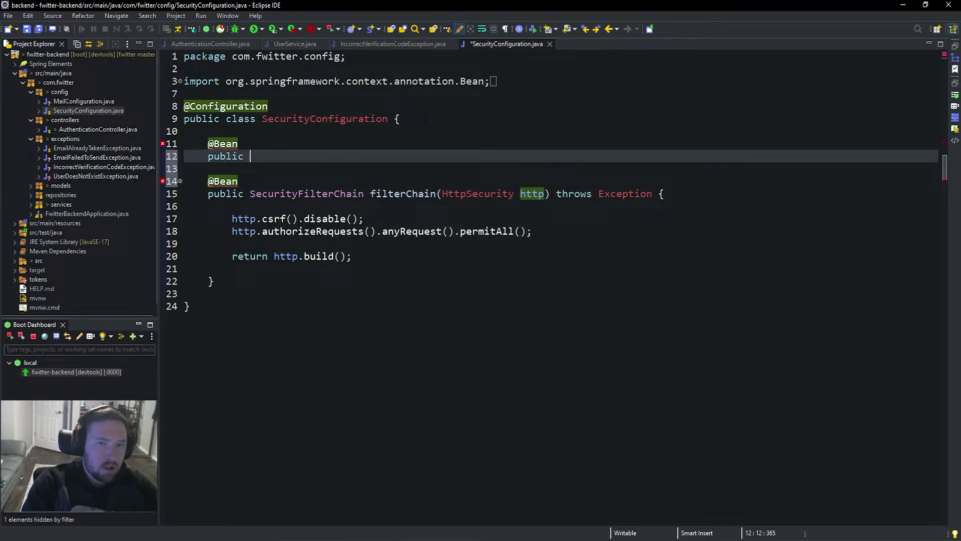
pyautogui.write('PasswordEnco')
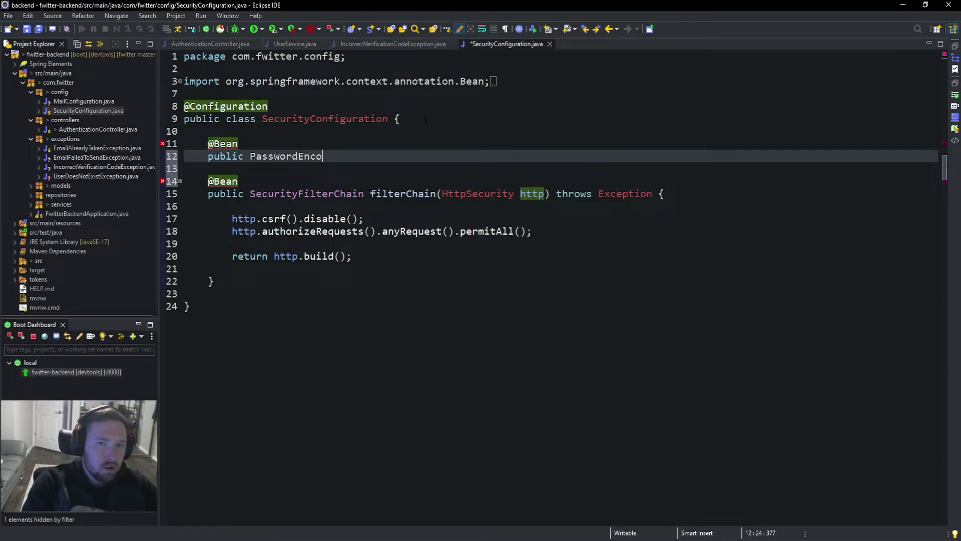
pyautogui.write('der password')
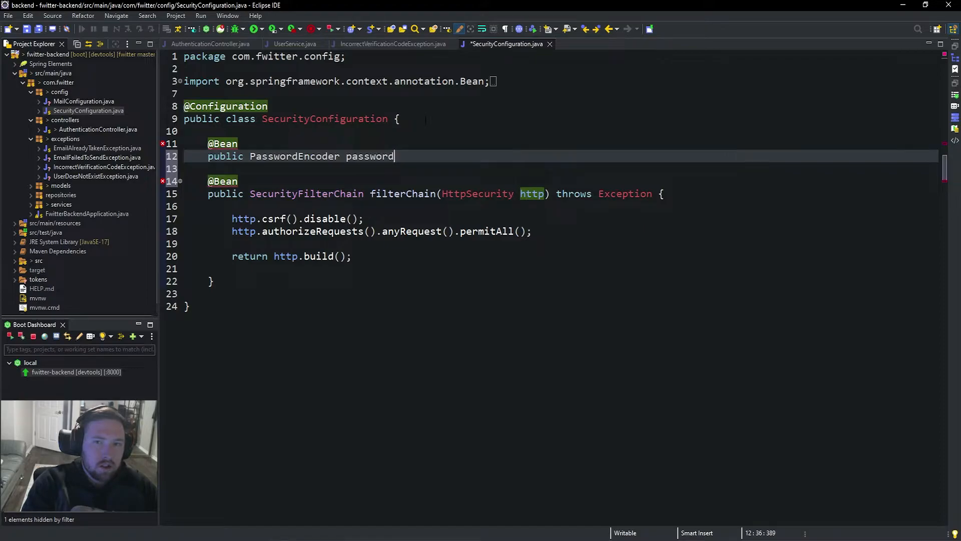
pyautogui.write('Encoder')
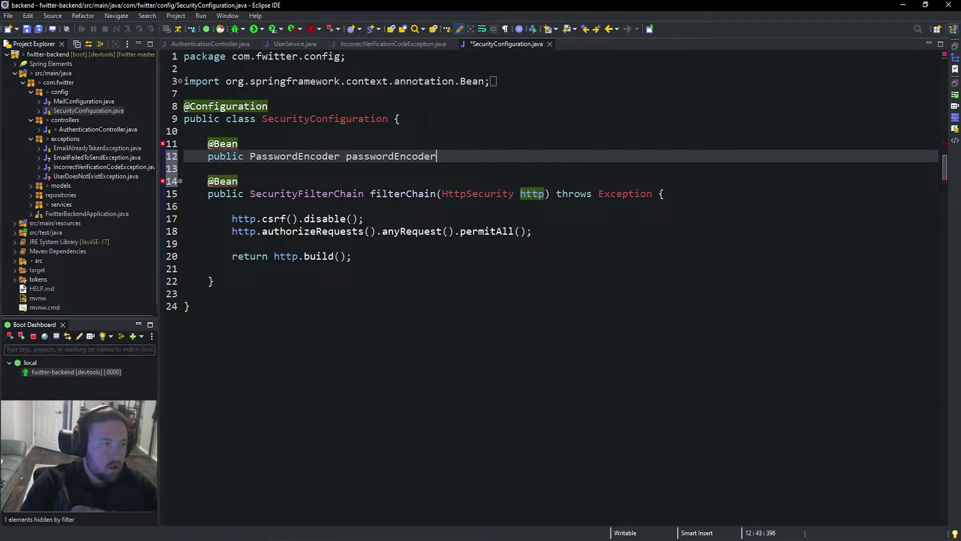
pyautogui.write('() {')
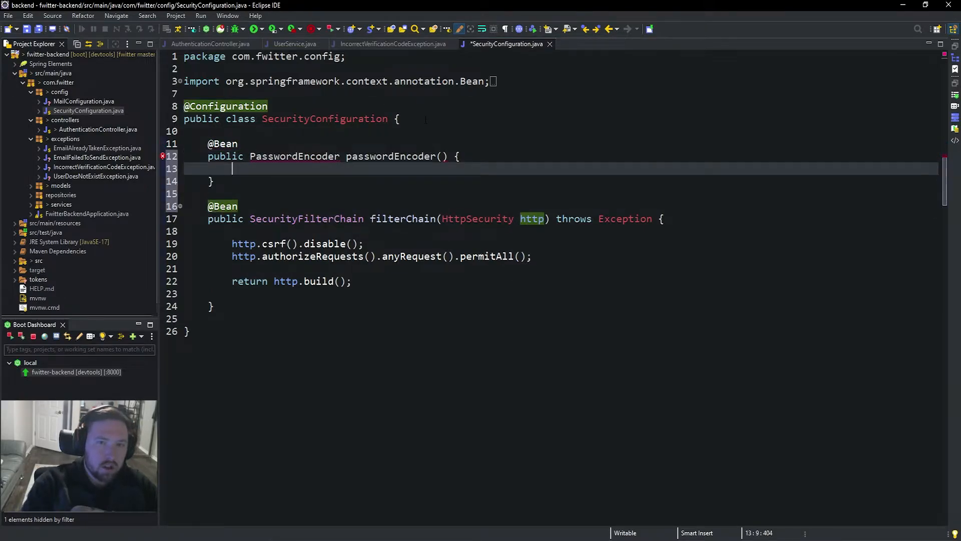
pyautogui.write('return new')
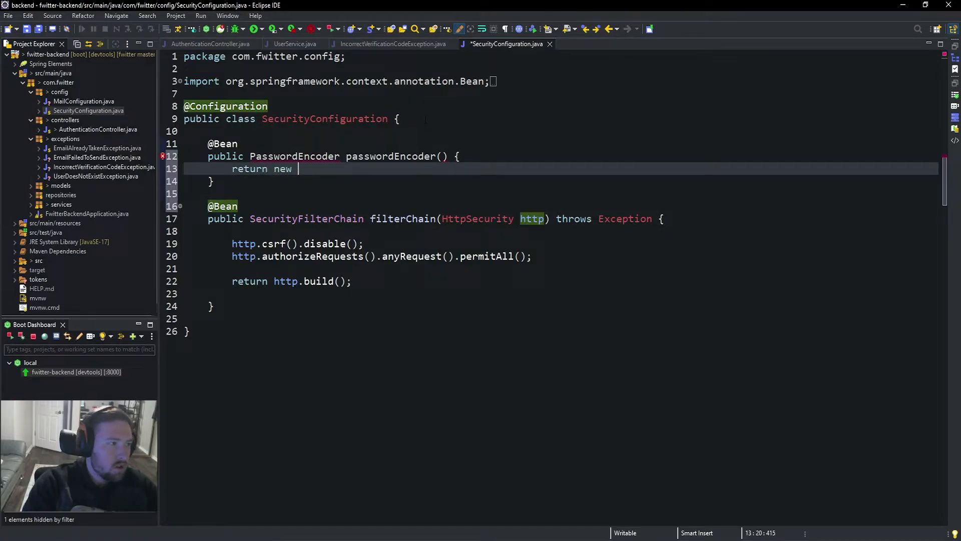
pyautogui.write('BC')
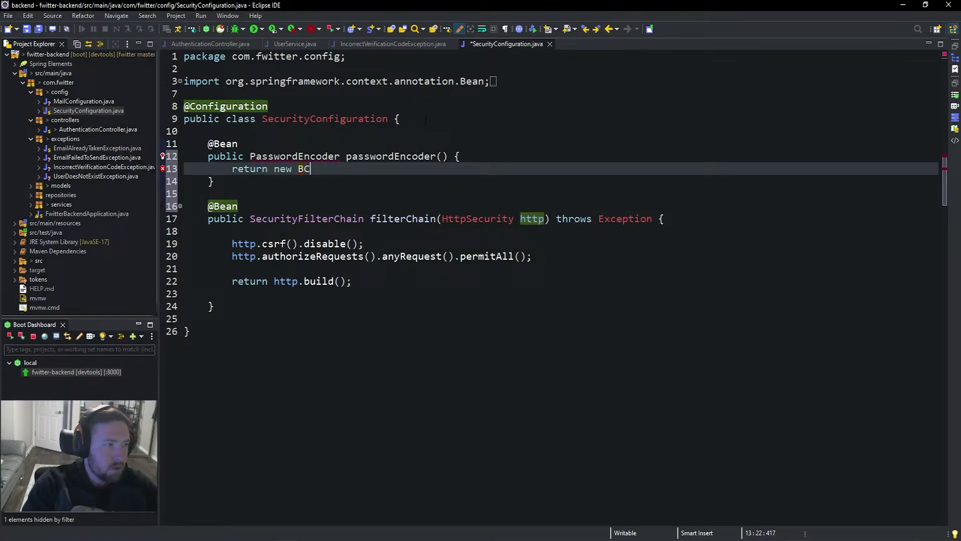
pyautogui.write('ryp')
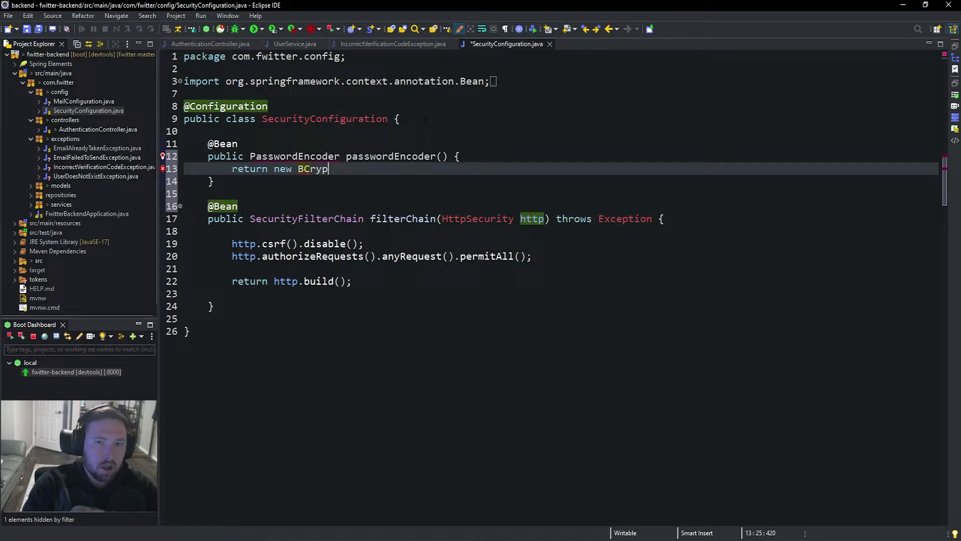
pyautogui.write('tPasswordEncode')
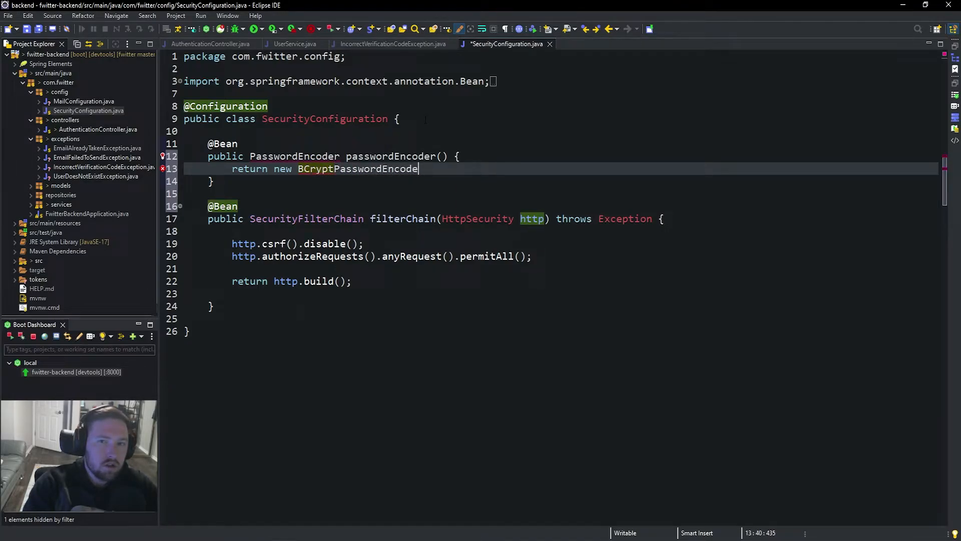
pyautogui.write('();')
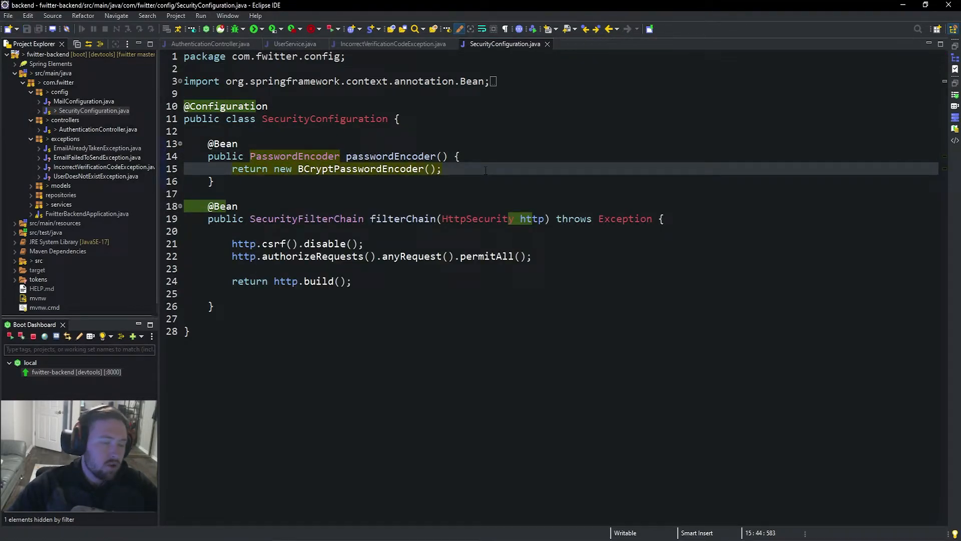
pyautogui.moveTo(392, 43)
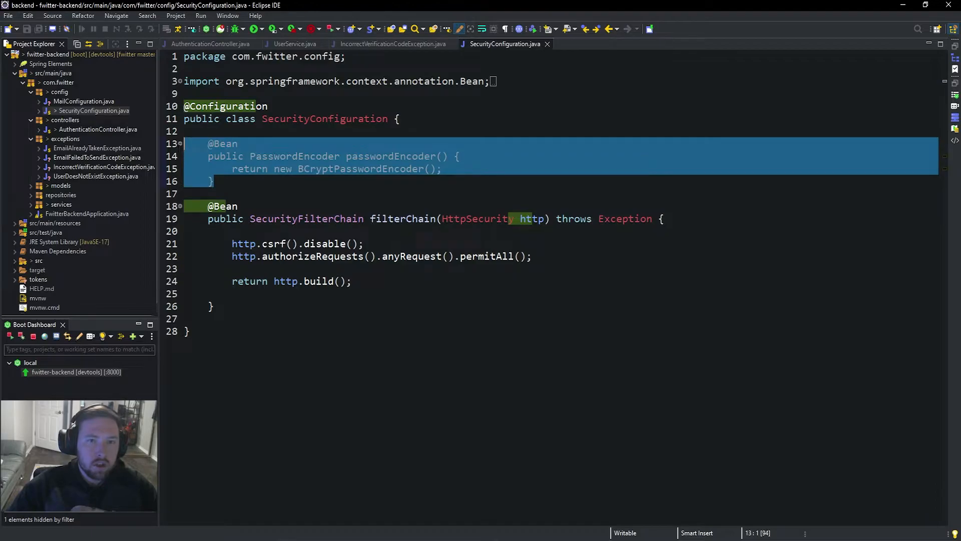
pyautogui.click(294, 43)
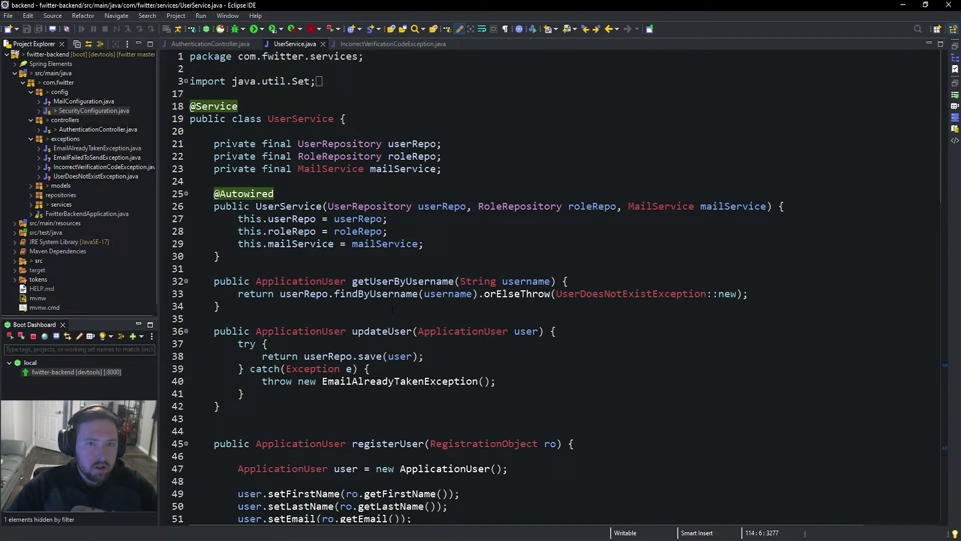
# Step: Declare a private final PasswordEncoder passwordEncoder field in UserService
pyautogui.write('private final P')
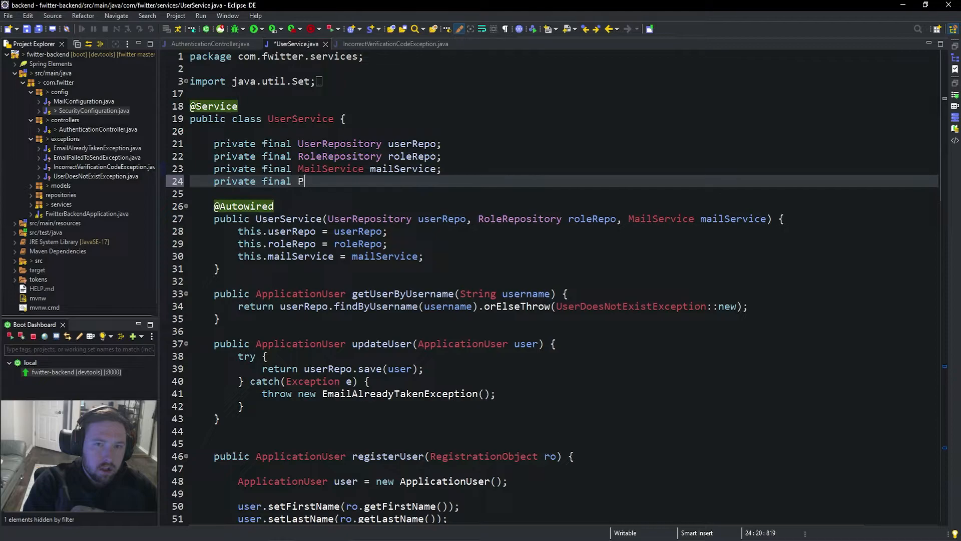
pyautogui.write('asswordEnc')
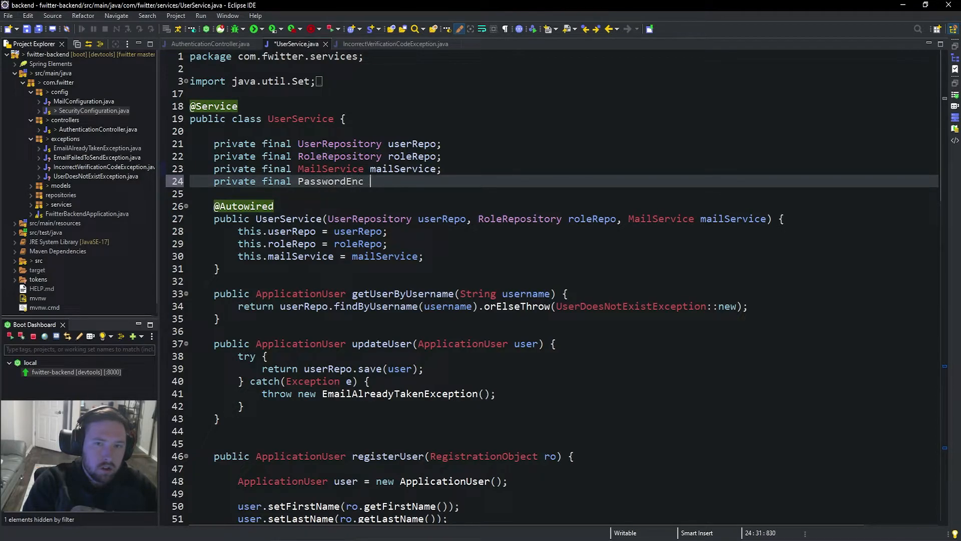
pyautogui.write('oder pa')
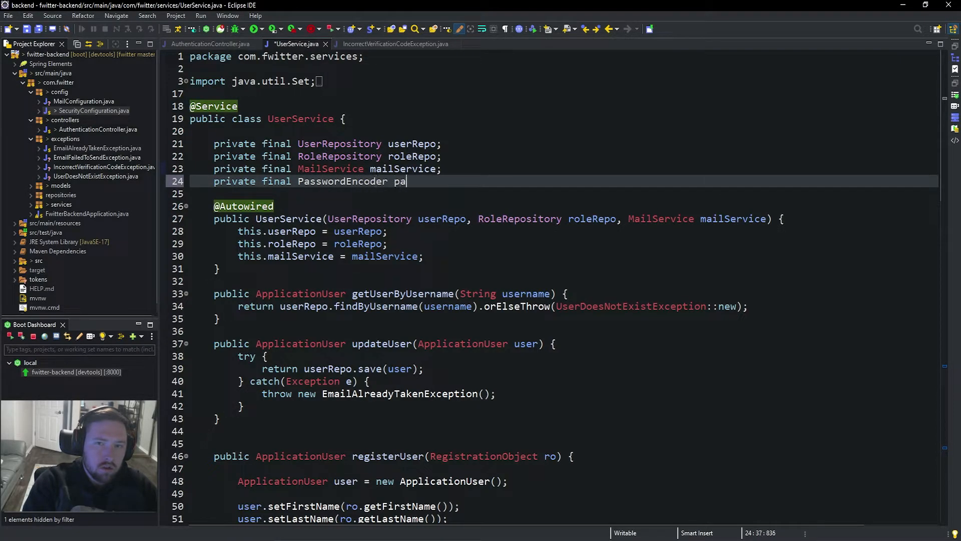
pyautogui.write('sswordEncode')
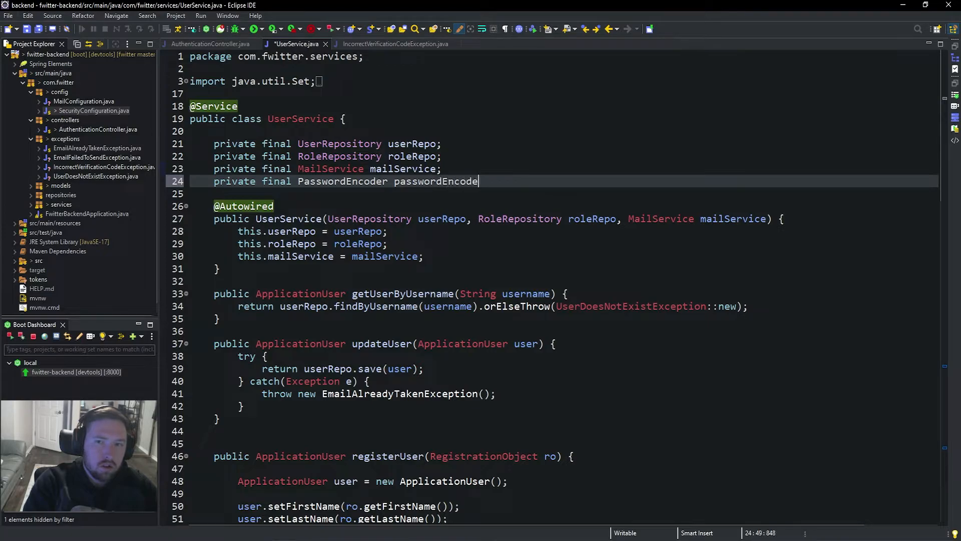
pyautogui.write('r;')
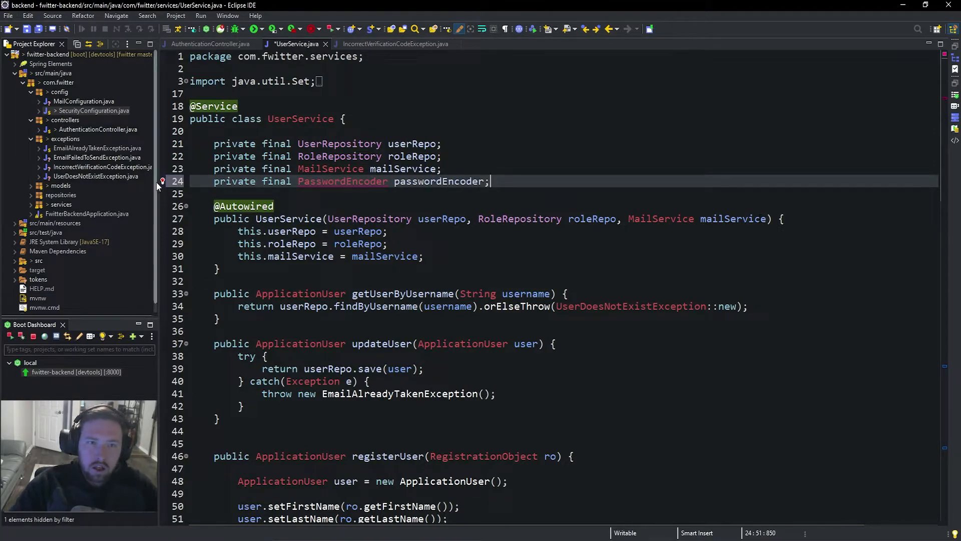
# Step: Add the PasswordEncoder constructor parameter and assign this.passwordEncoder, then save
pyautogui.doubleClick(342, 182)
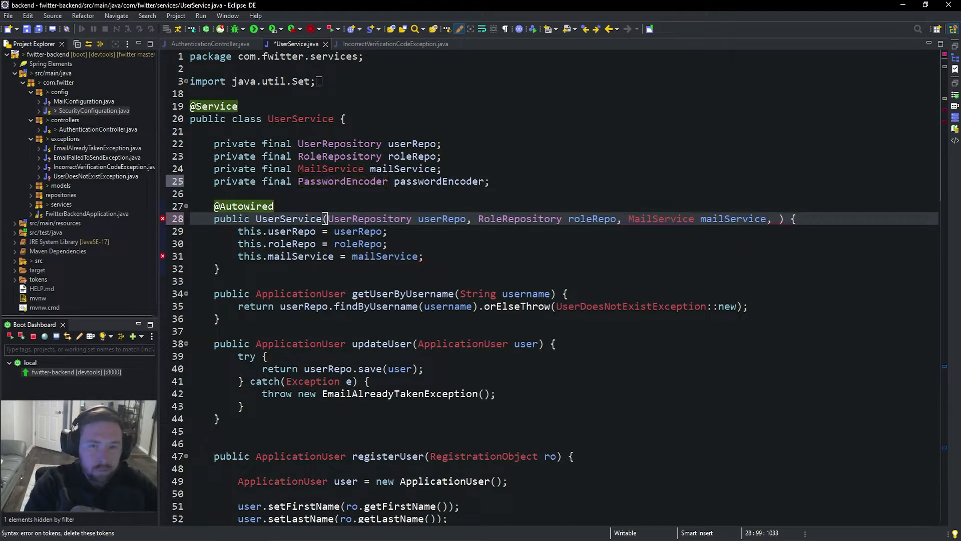
pyautogui.write('PasswordEncoder')
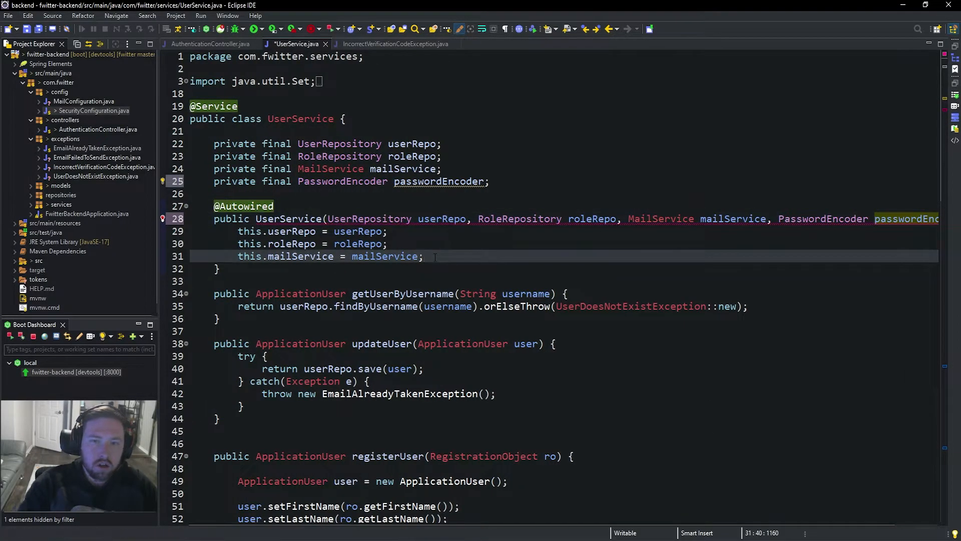
pyautogui.write('this.passwordEncoder =')
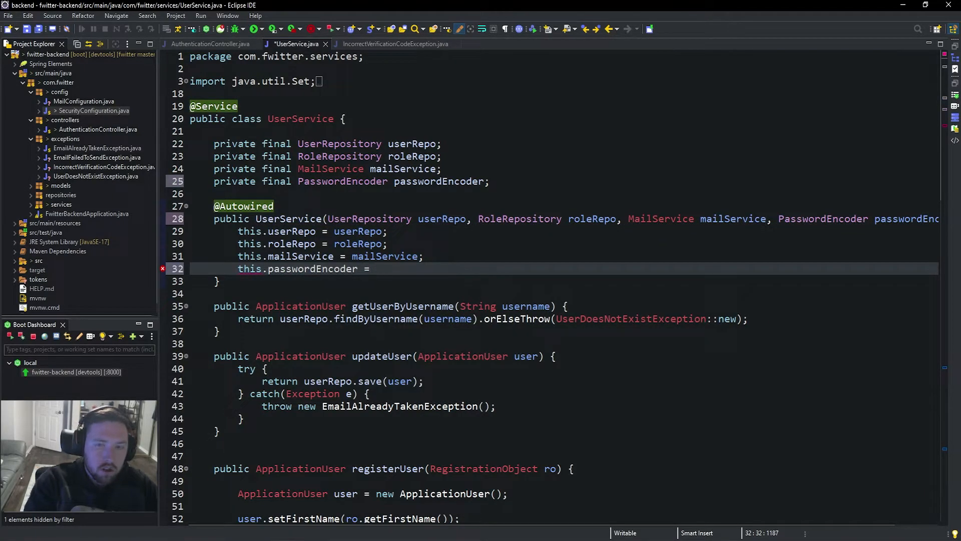
pyautogui.write('passwordEnc')
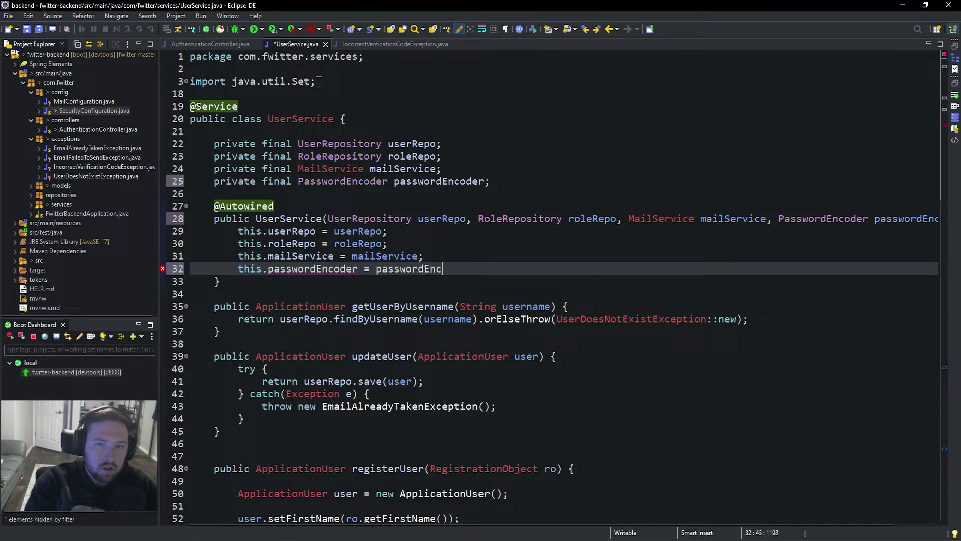
pyautogui.write('oder;')
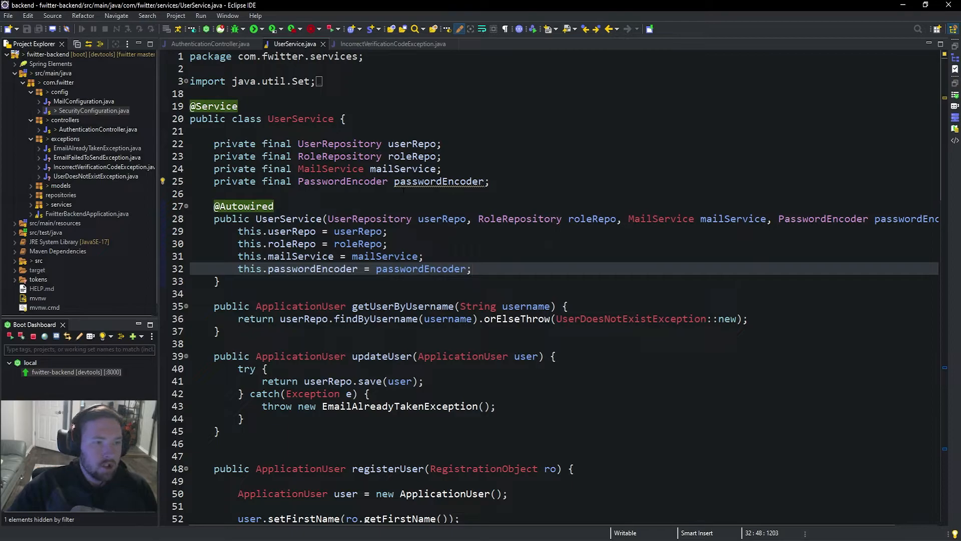
pyautogui.click(471, 268)
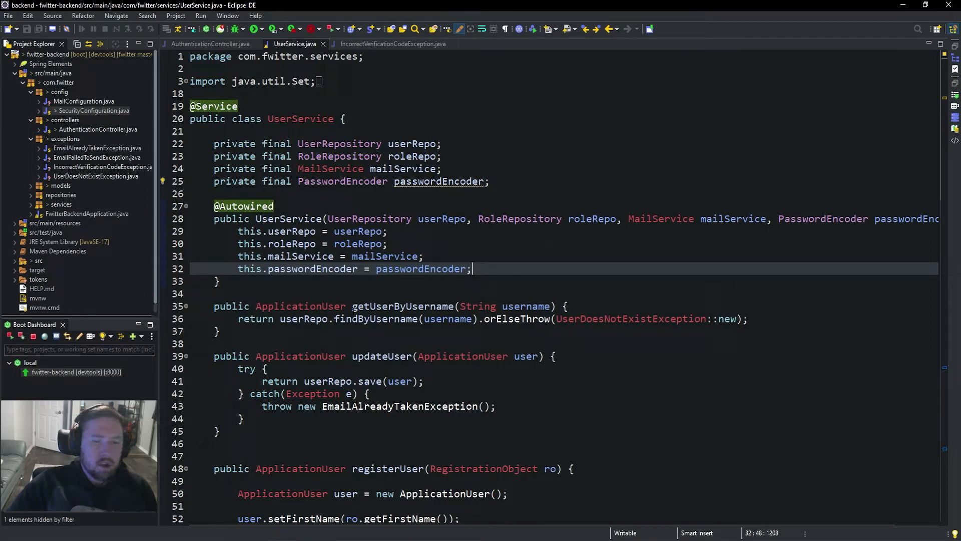
# Step: Replace the setPassword stub with String encodedPassword = passwordEncoder.encode(password)
pyautogui.scroll(-3)
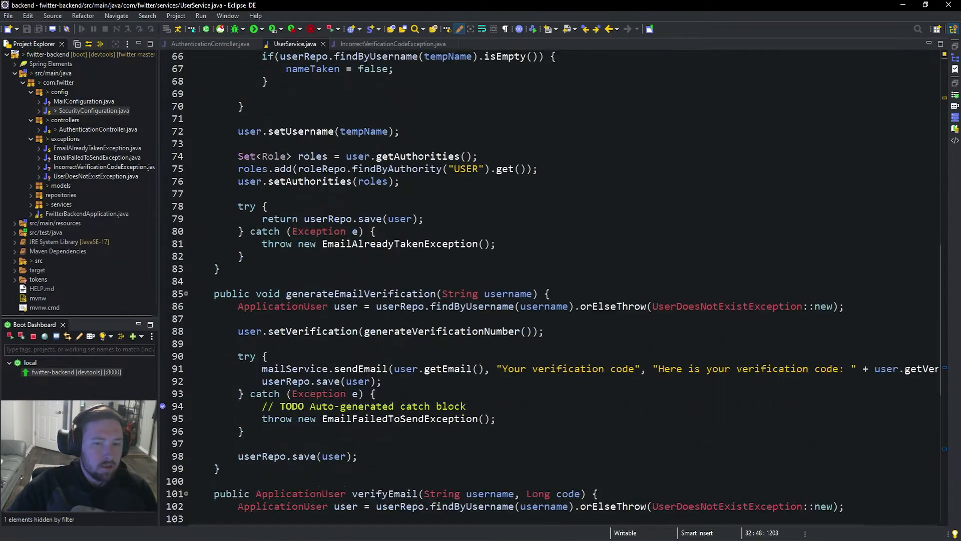
pyautogui.scroll(-3)
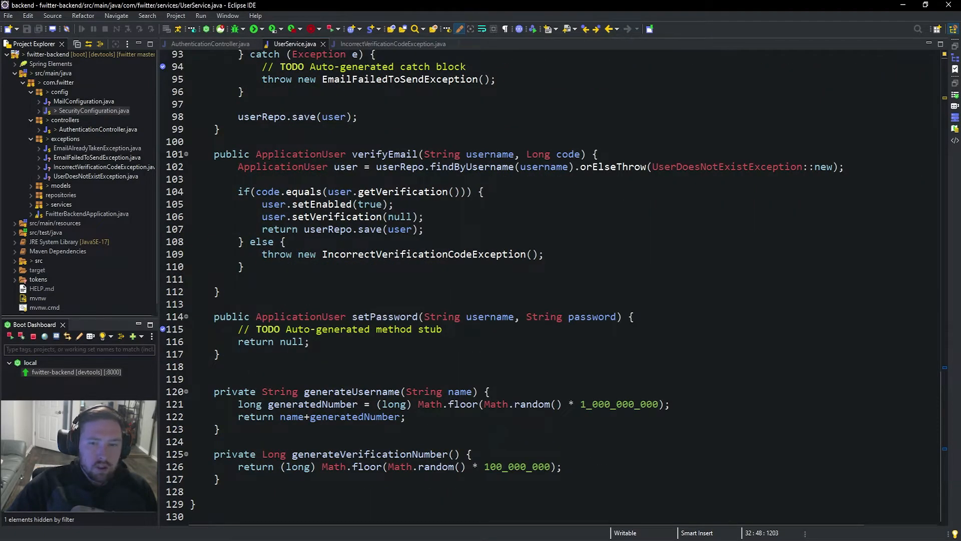
pyautogui.tripleClick(337, 329)
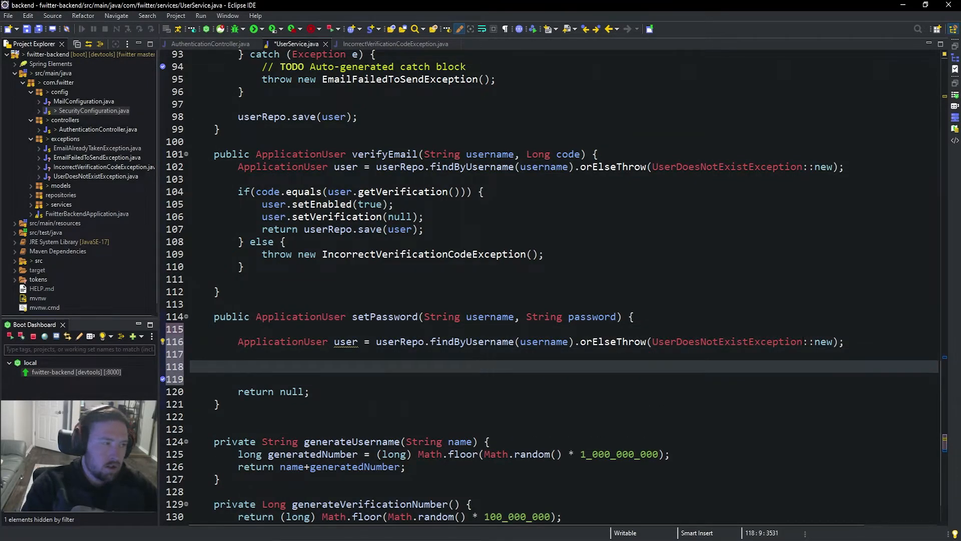
pyautogui.write('String en')
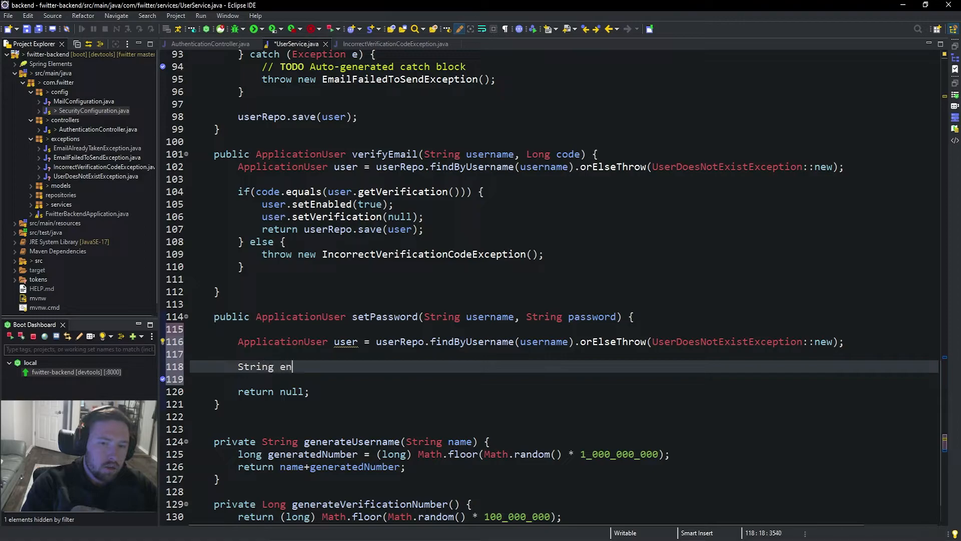
pyautogui.write('codedPas')
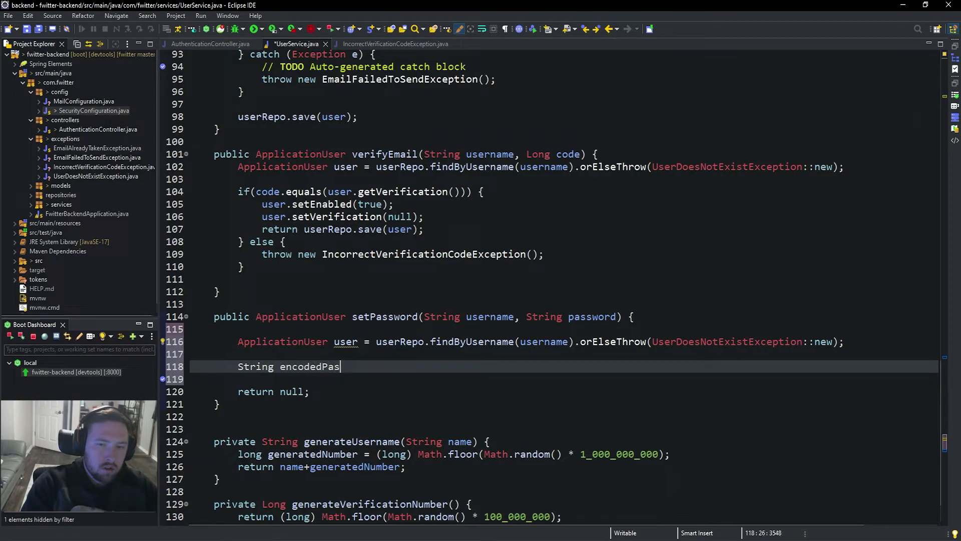
pyautogui.write('sword =')
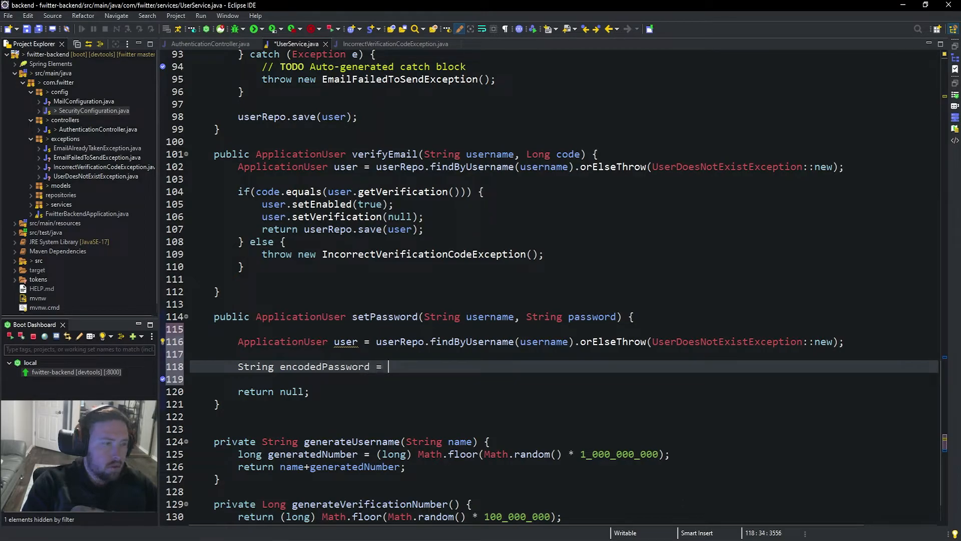
pyautogui.write('passwordEncoder.e')
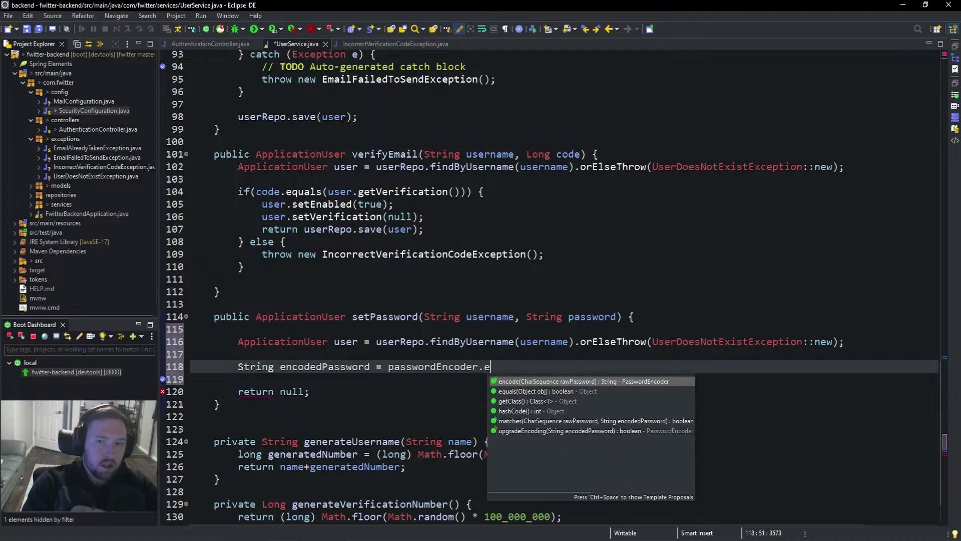
pyautogui.write('ncode(password);')
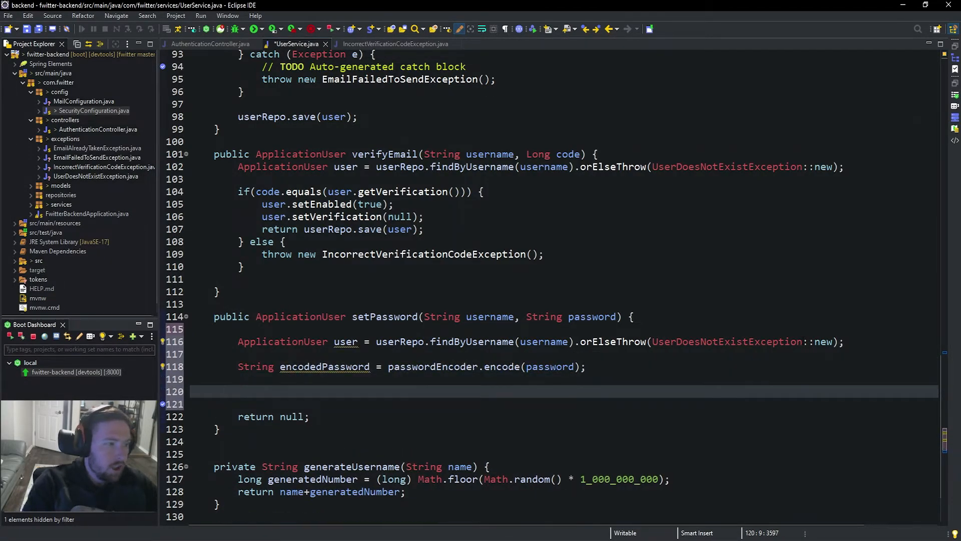
# Step: Set the encoded password on the user and return userRepo.save(user)
pyautogui.write('user.se')
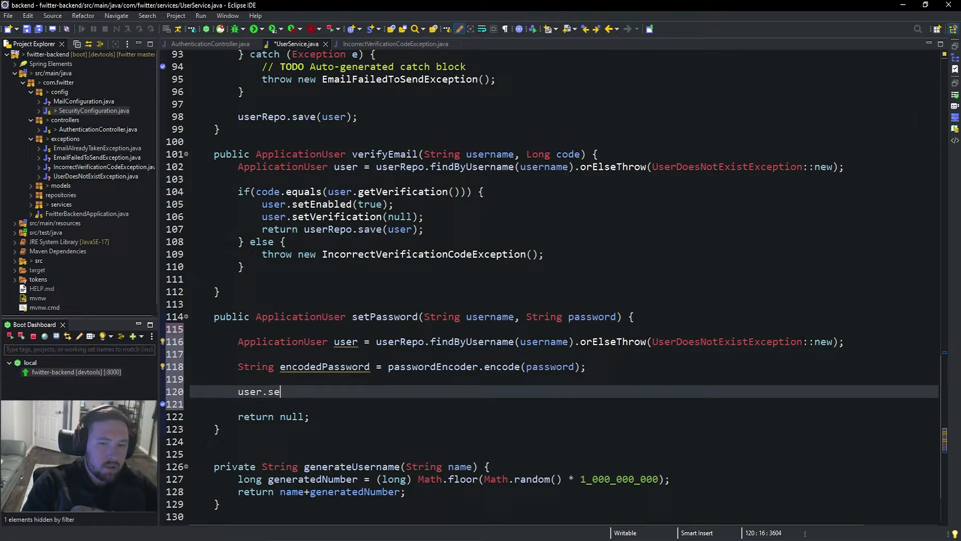
pyautogui.write('tPassword(encodedPassword')
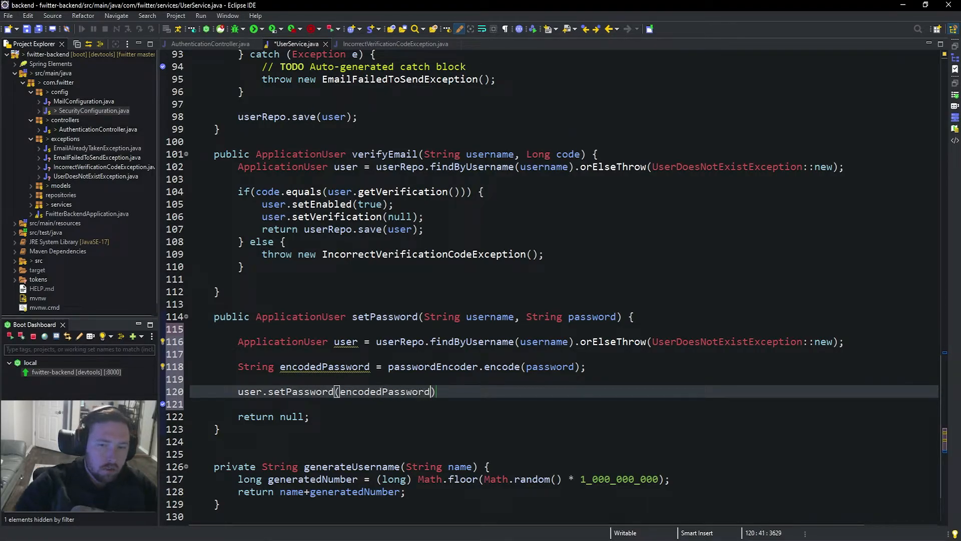
pyautogui.write(';')
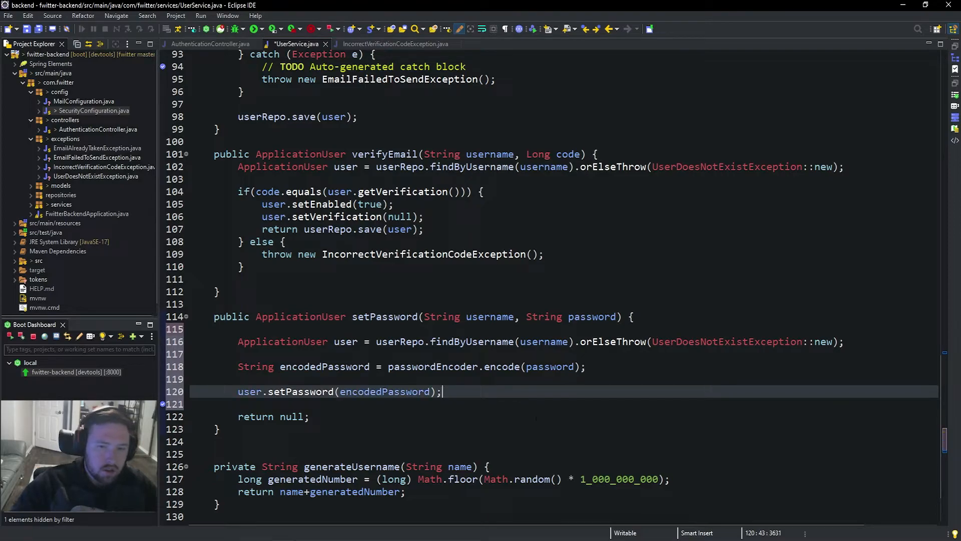
pyautogui.write('userRepo.sav')
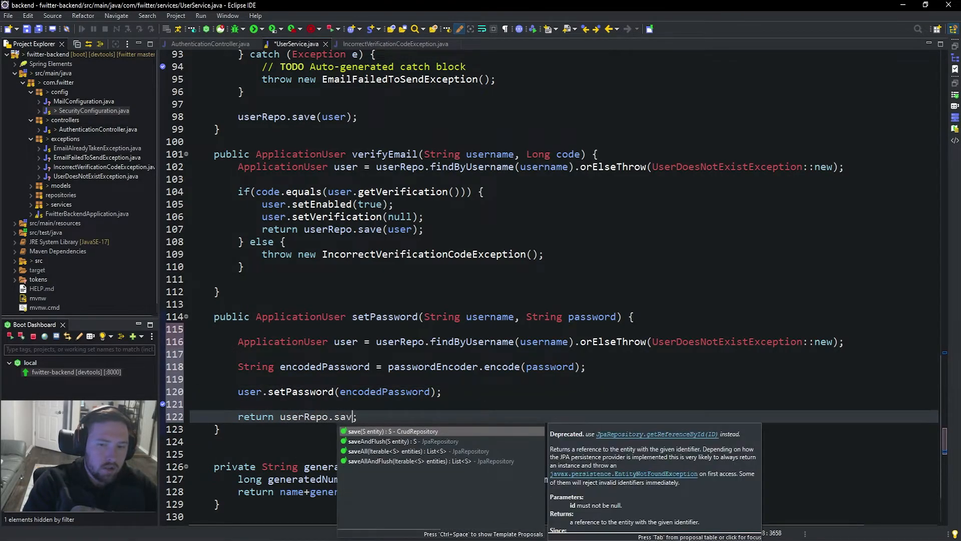
pyautogui.click(393, 431)
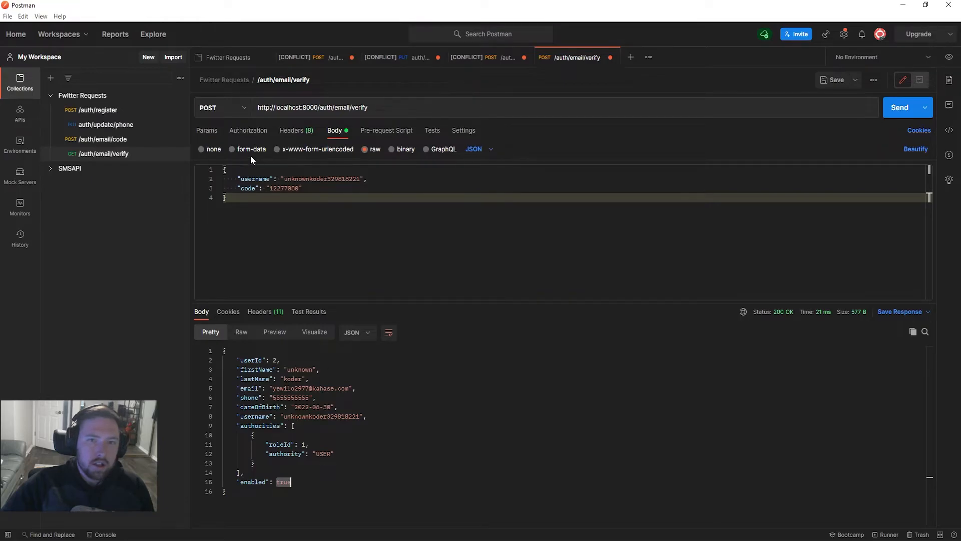
pyautogui.moveTo(299, 57)
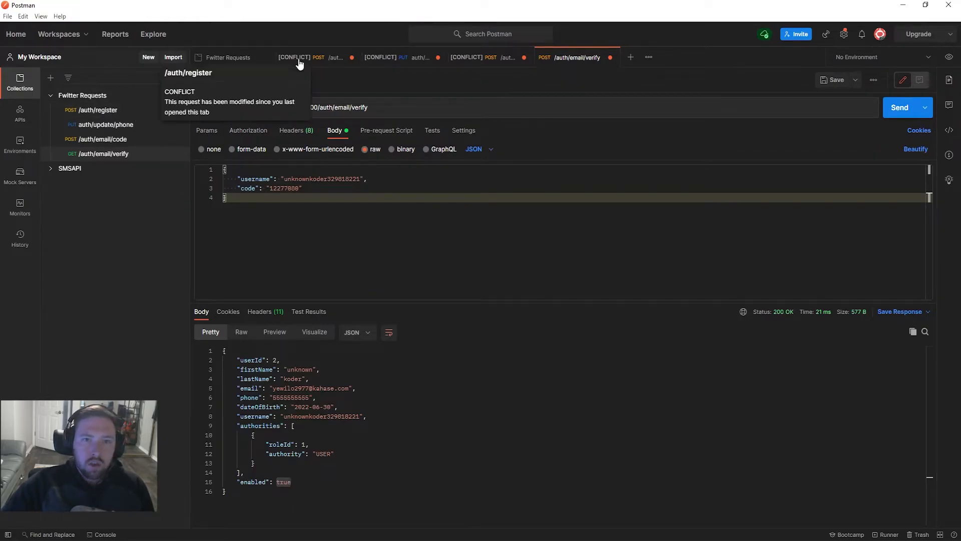
# Step: Resend /auth/register and copy the new username unknownkoder492294398 into the request body
pyautogui.click(294, 58)
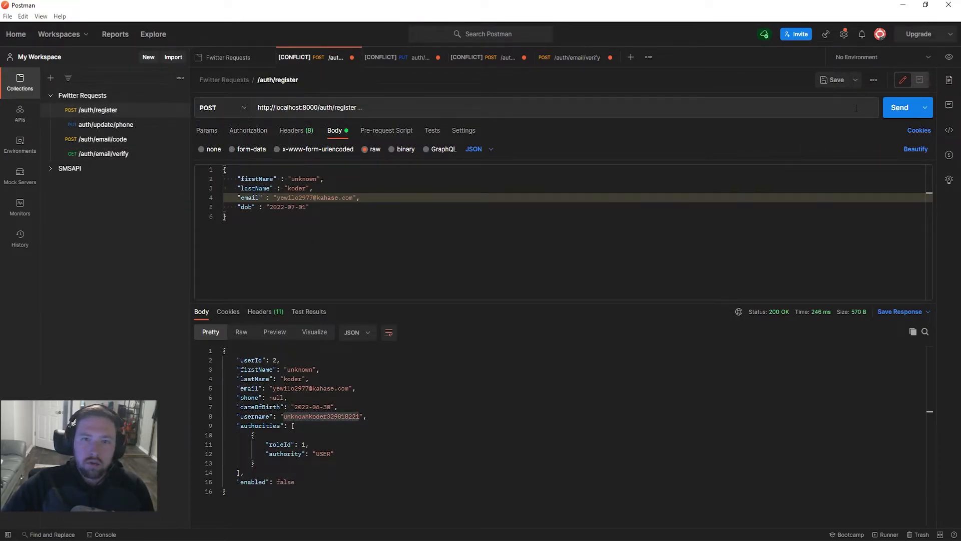
pyautogui.click(899, 107)
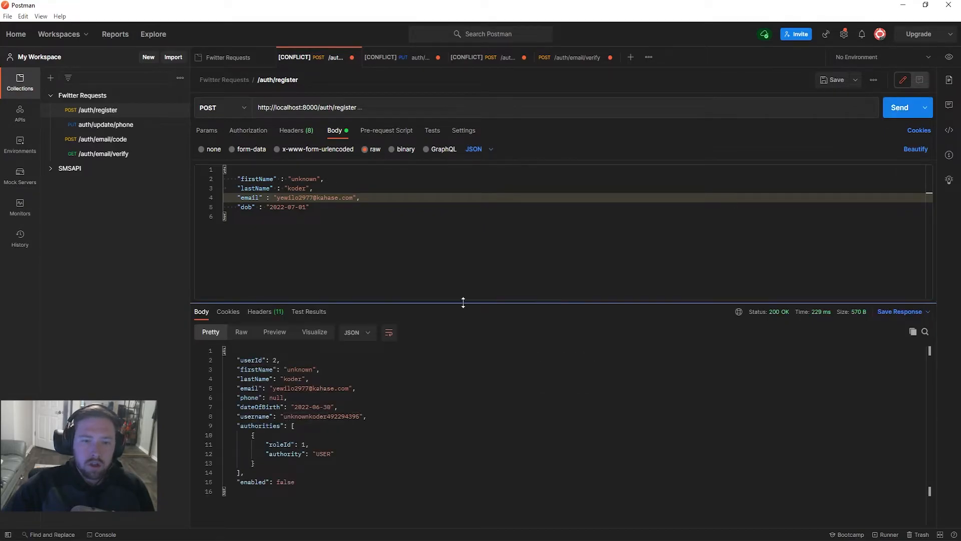
pyautogui.doubleClick(318, 417)
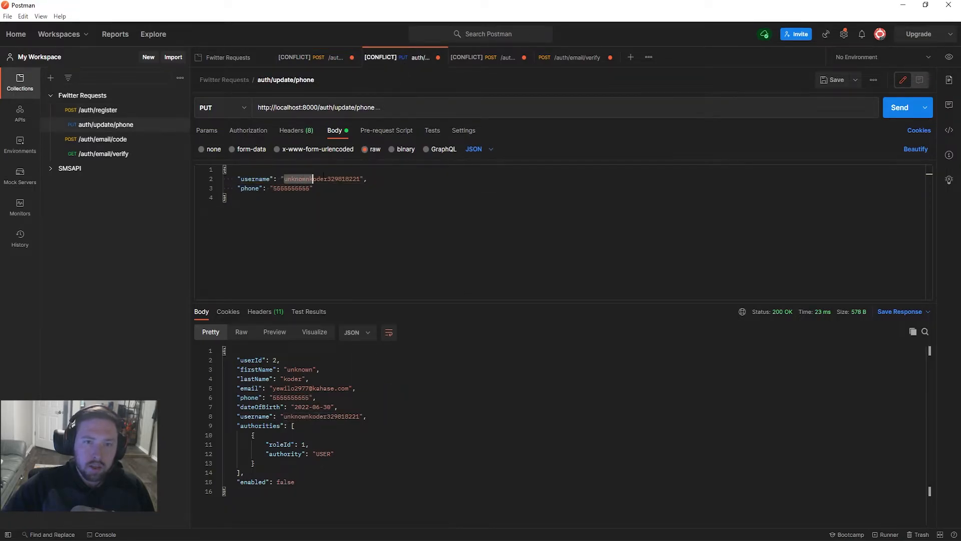
pyautogui.write('unknownkoder492294398')
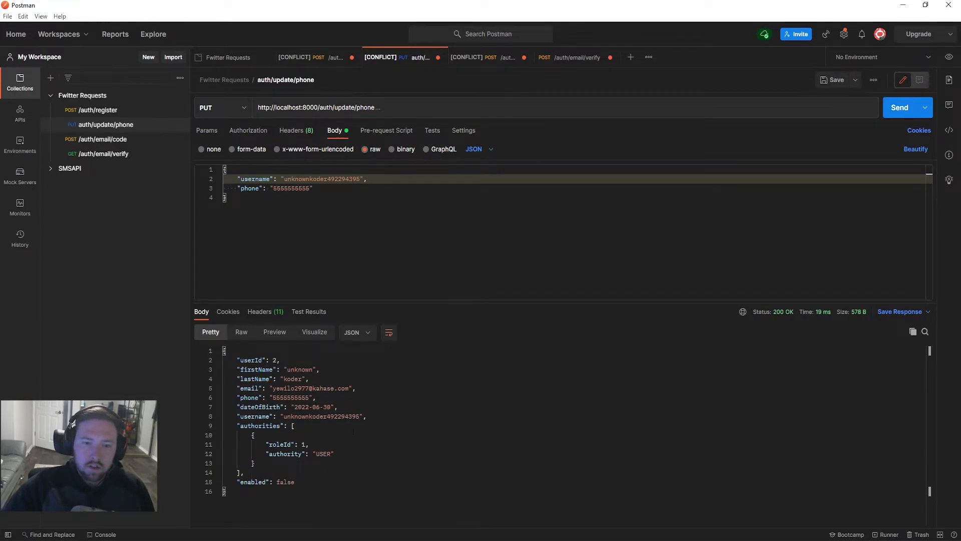
pyautogui.moveTo(312, 279)
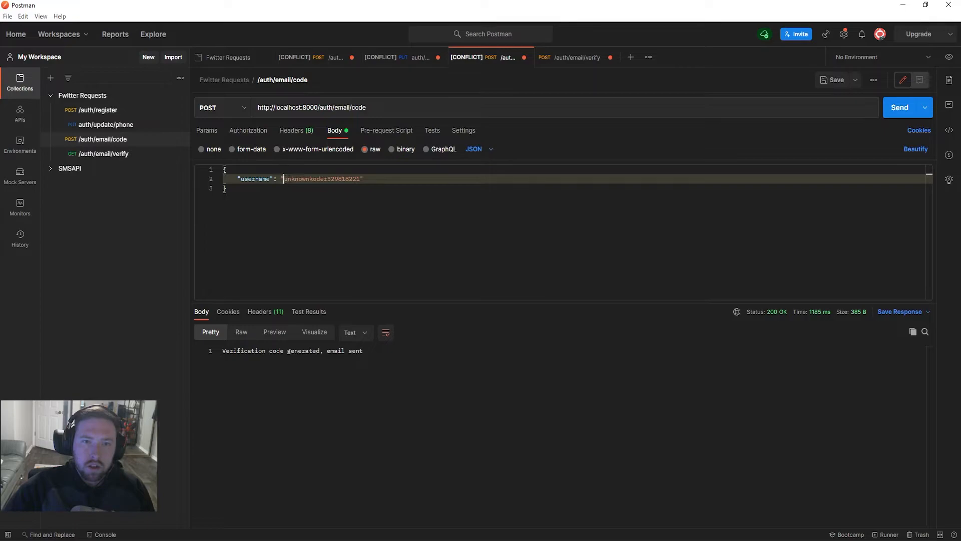
# Step: Paste the new username into the /auth/email/code body and send the verification code request
pyautogui.rightClick(321, 178)
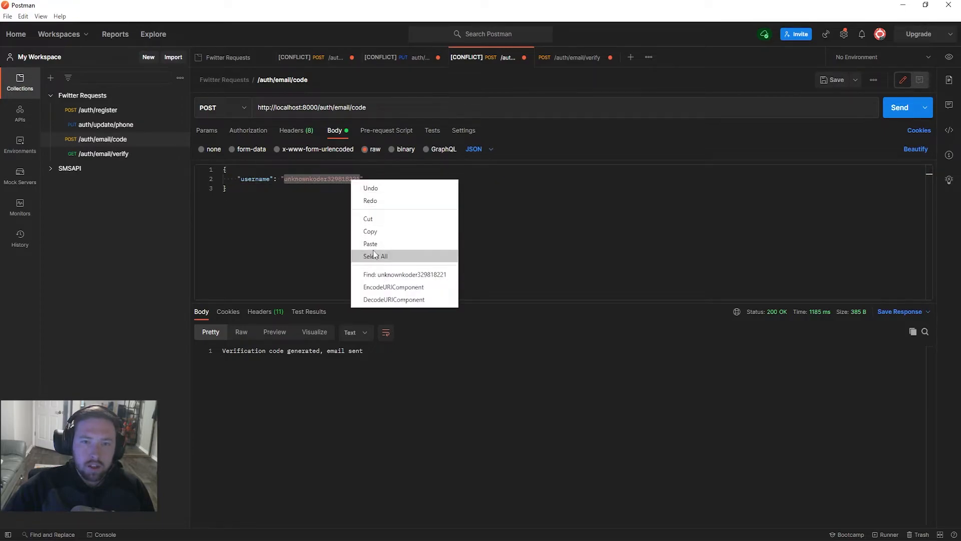
pyautogui.click(908, 107)
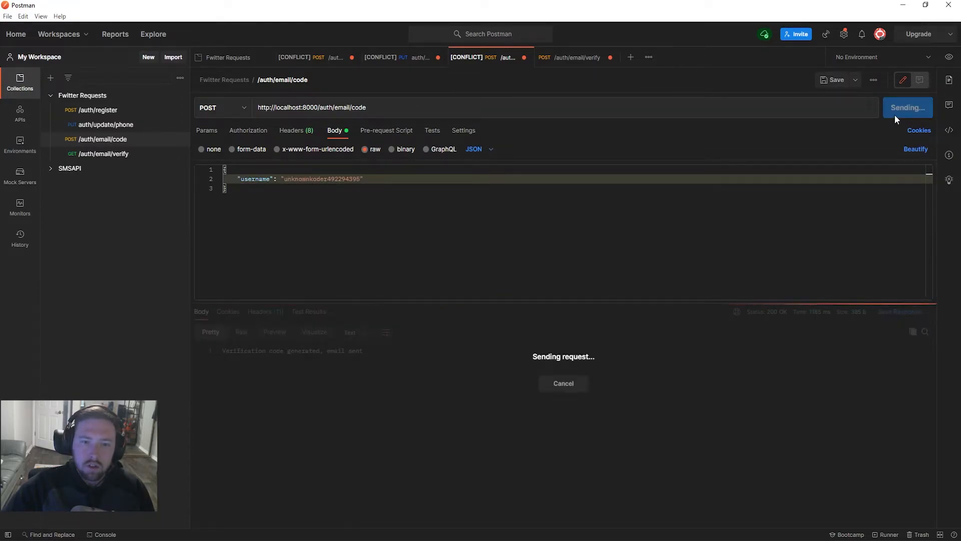
pyautogui.click(569, 57)
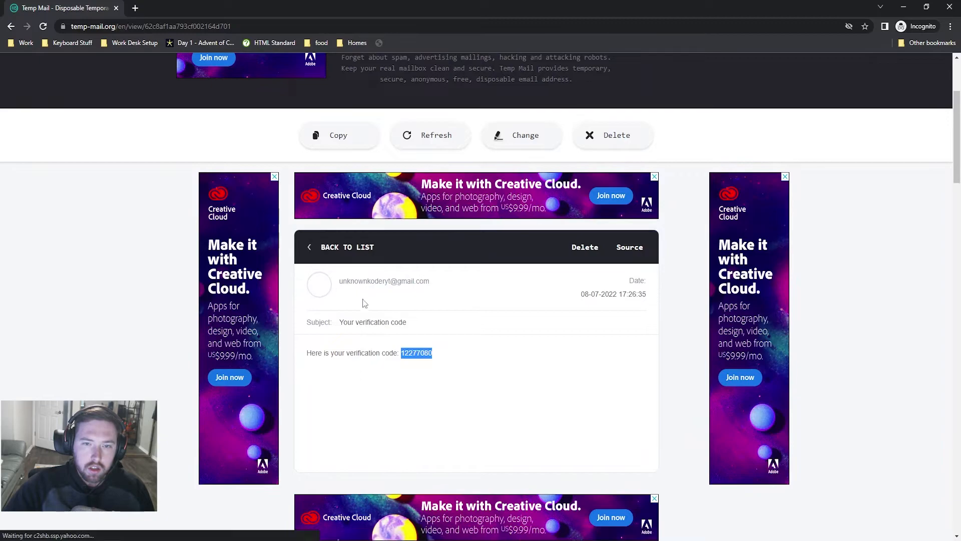
pyautogui.click(43, 26)
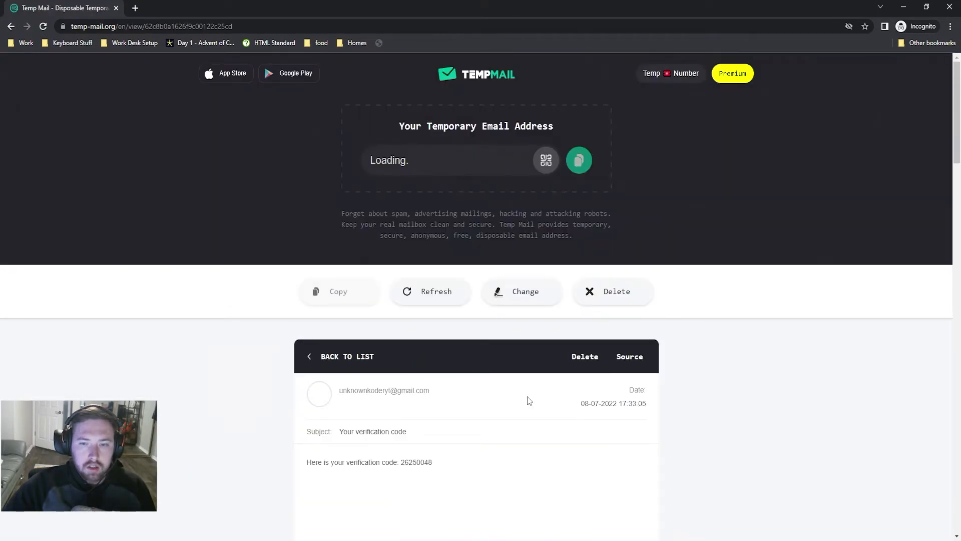
pyautogui.scroll(-3)
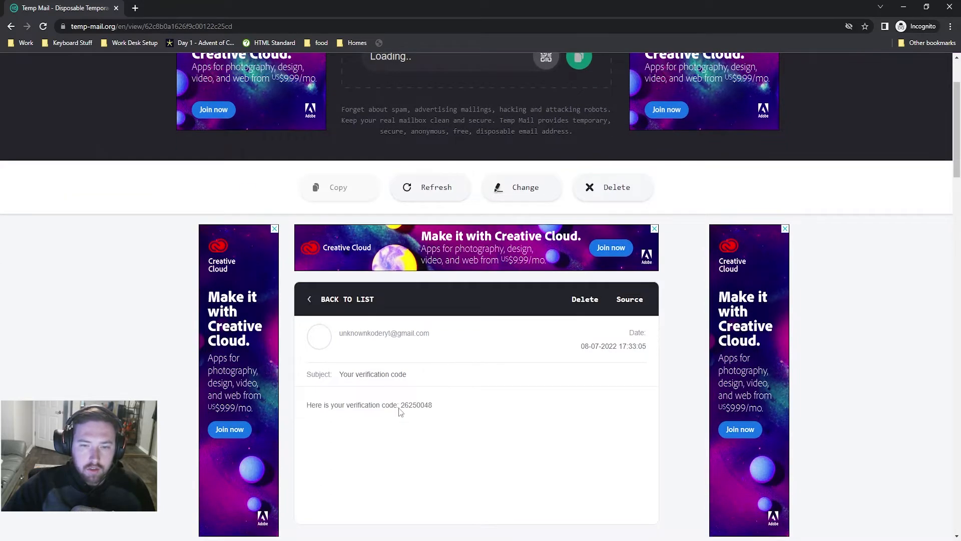
pyautogui.rightClick(417, 405)
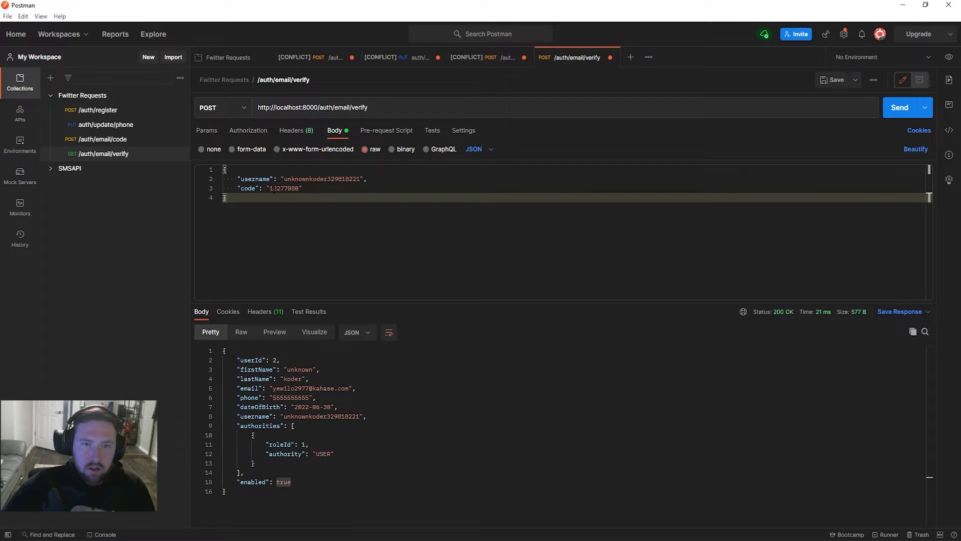
pyautogui.rightClick(283, 188)
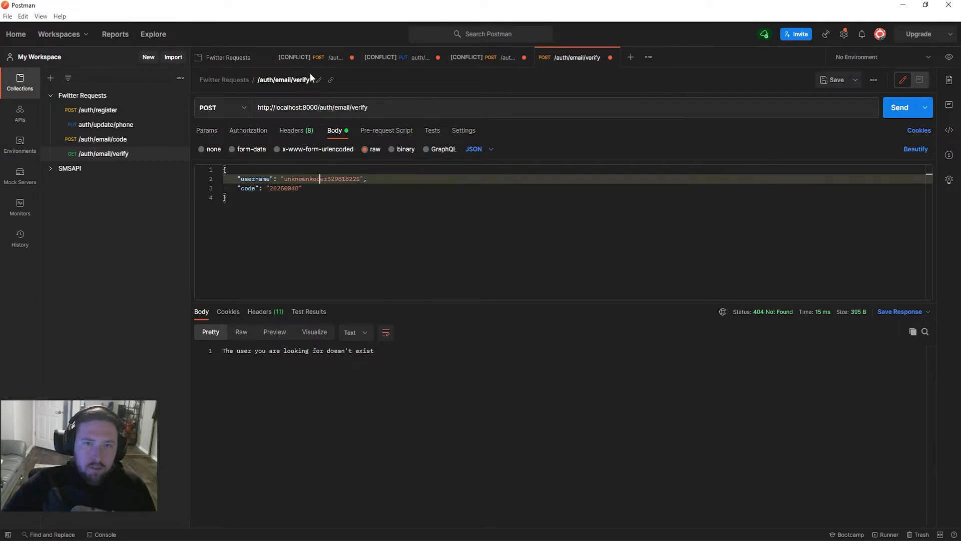
pyautogui.click(483, 57)
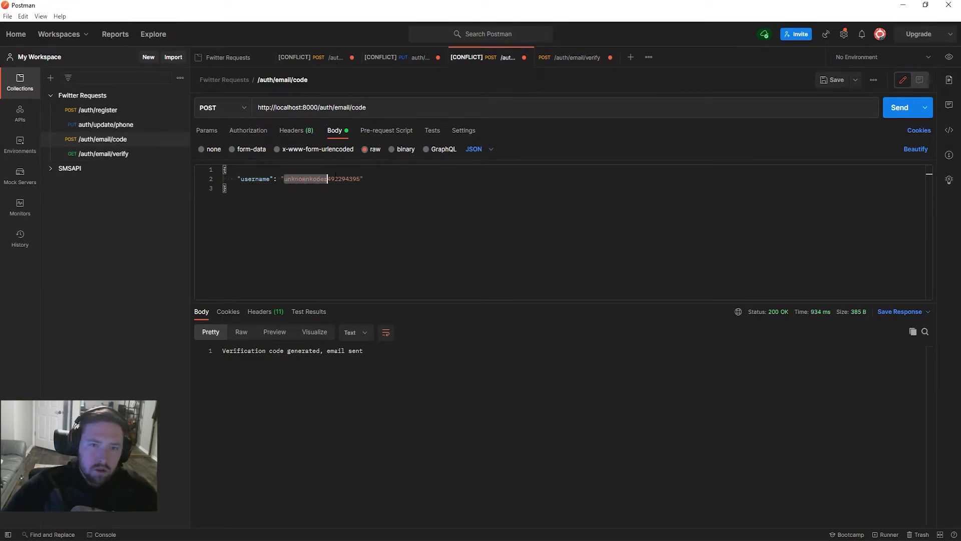
pyautogui.click(567, 57)
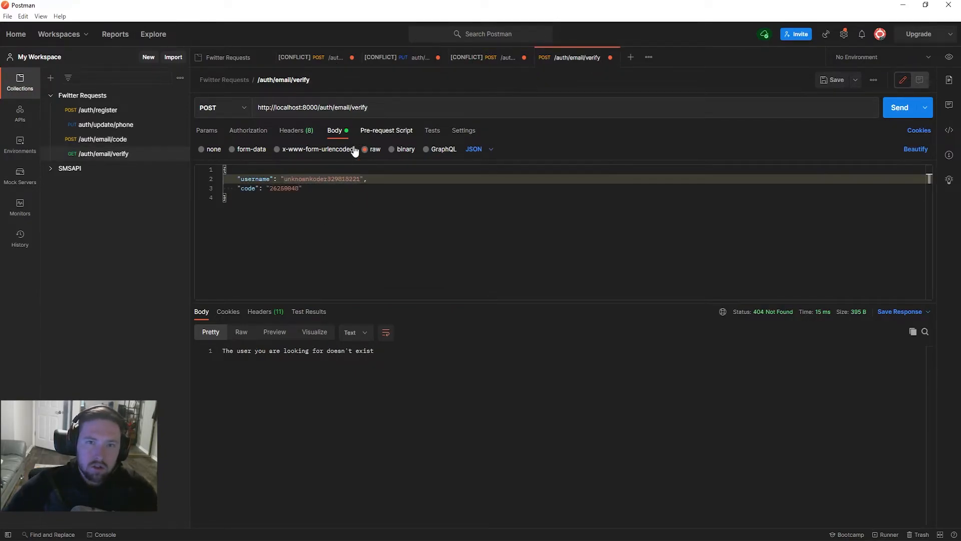
pyautogui.write('unknownkoder492294395')
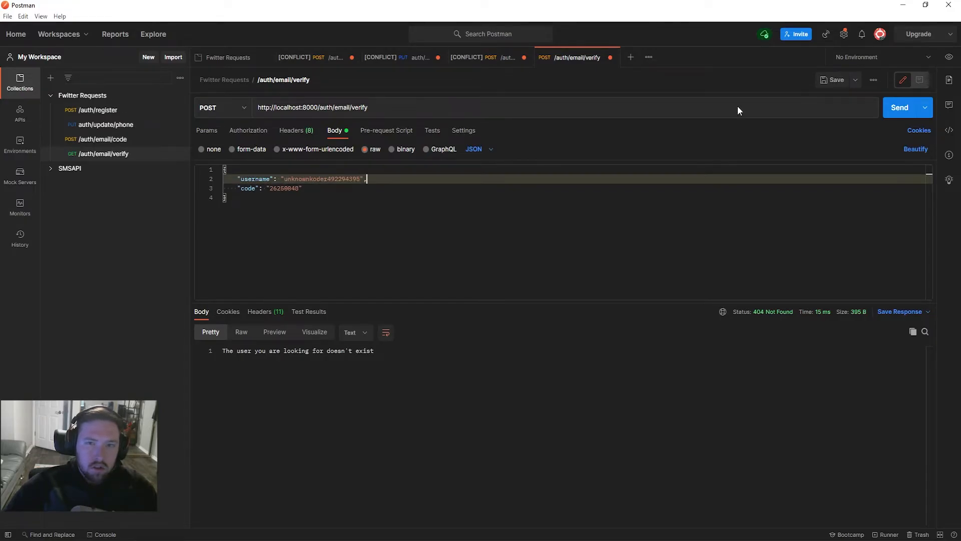
pyautogui.click(899, 107)
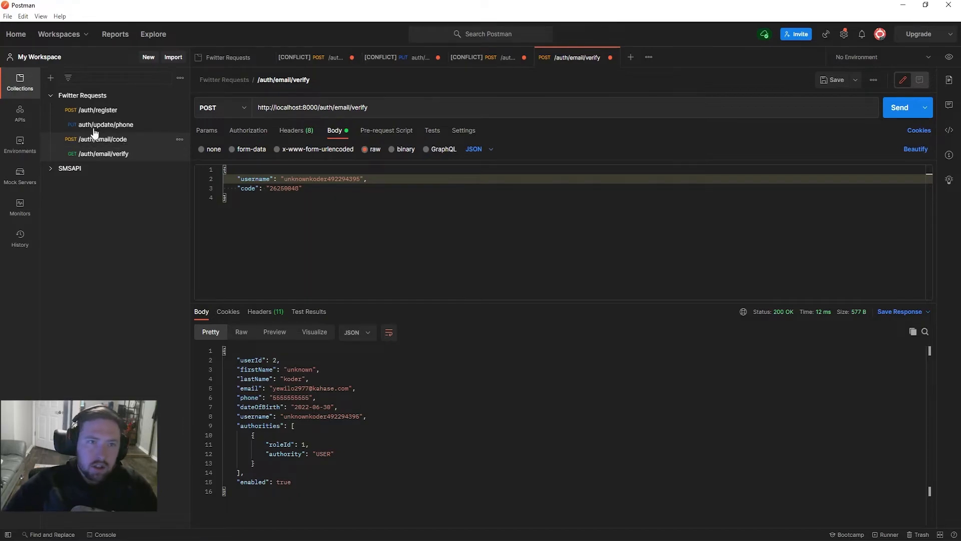
pyautogui.rightClick(82, 95)
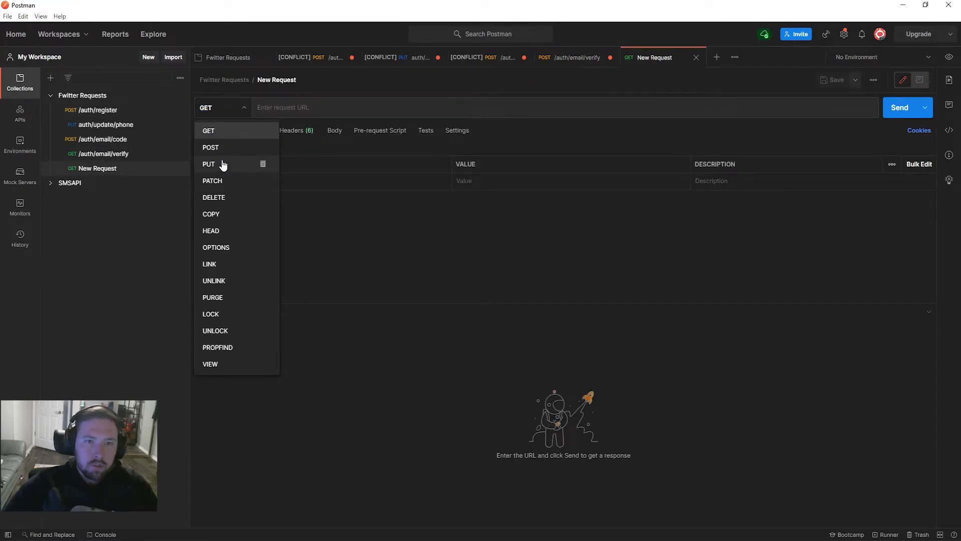
pyautogui.click(208, 163)
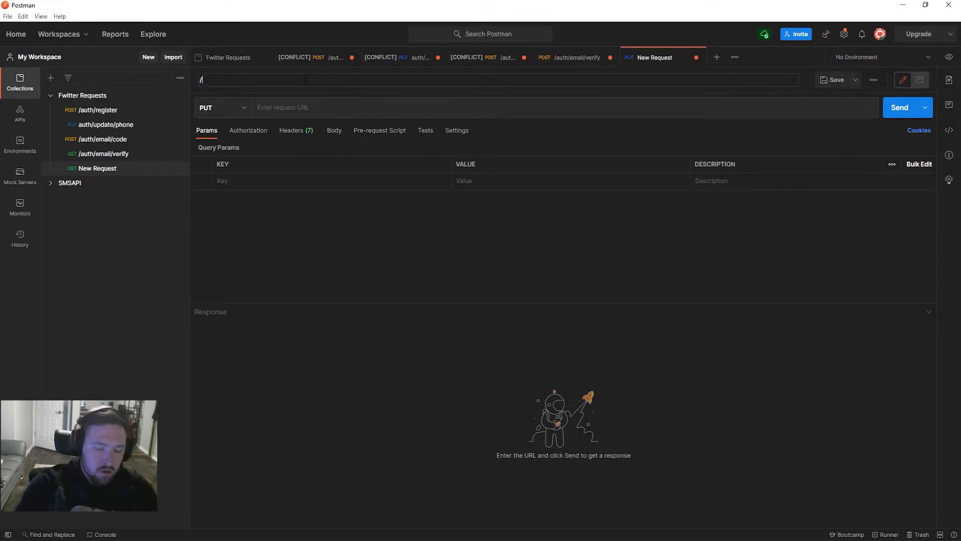
pyautogui.write('auth/u')
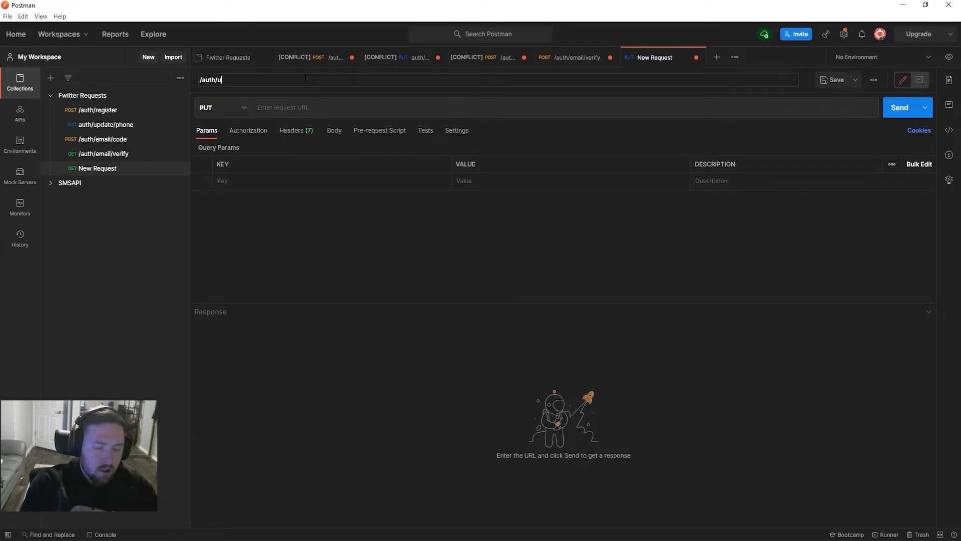
pyautogui.write('pdate/password')
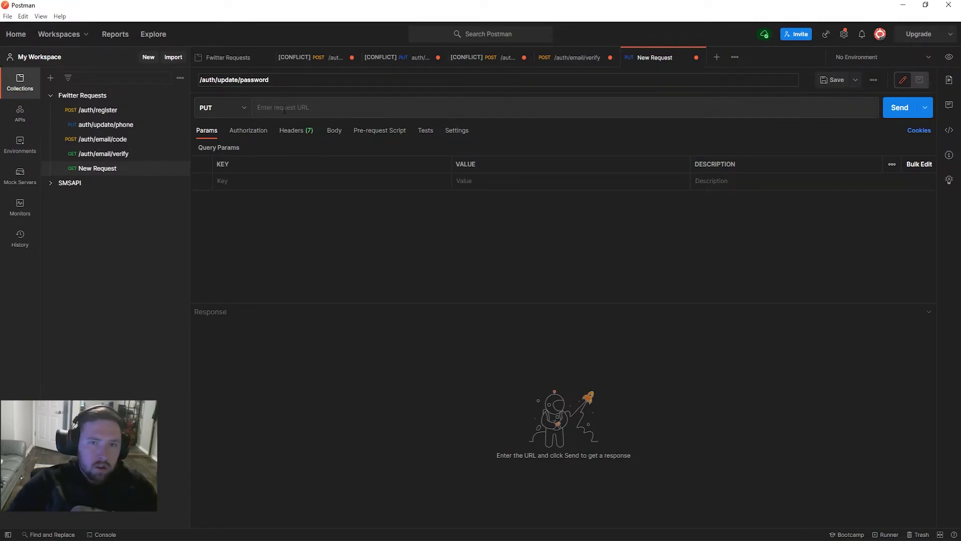
pyautogui.write('http://localhost:8000/auth/update/pa')
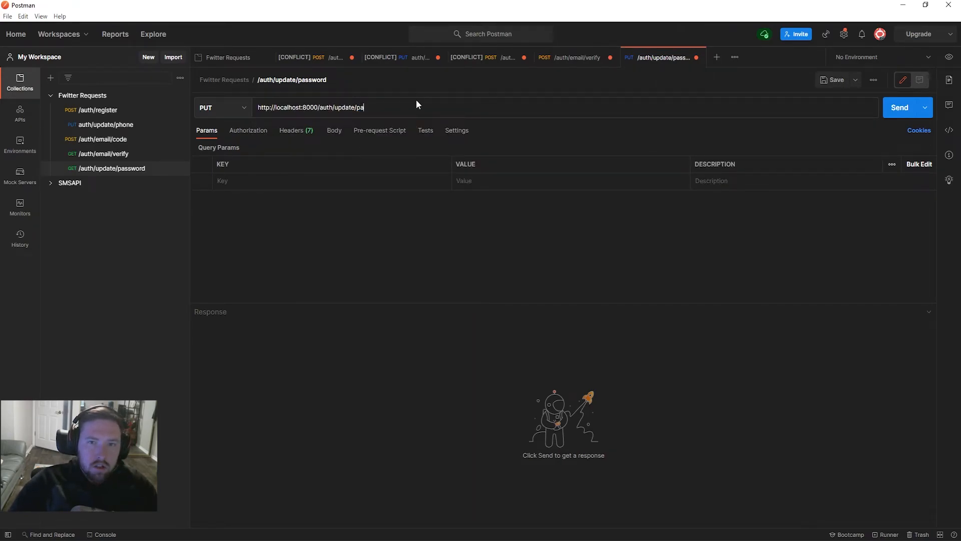
pyautogui.write('ssword')
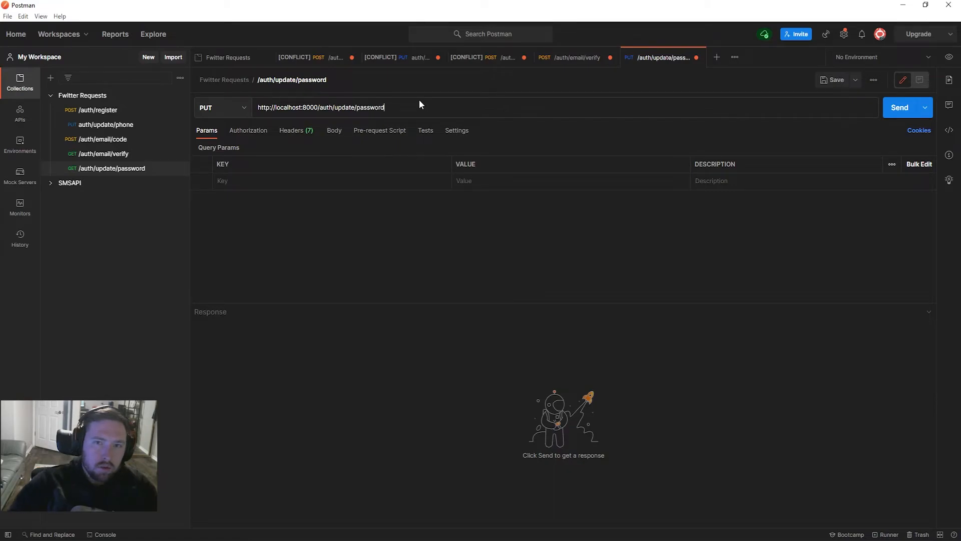
# Step: Send a raw JSON body holding the username and a new password
pyautogui.click(335, 130)
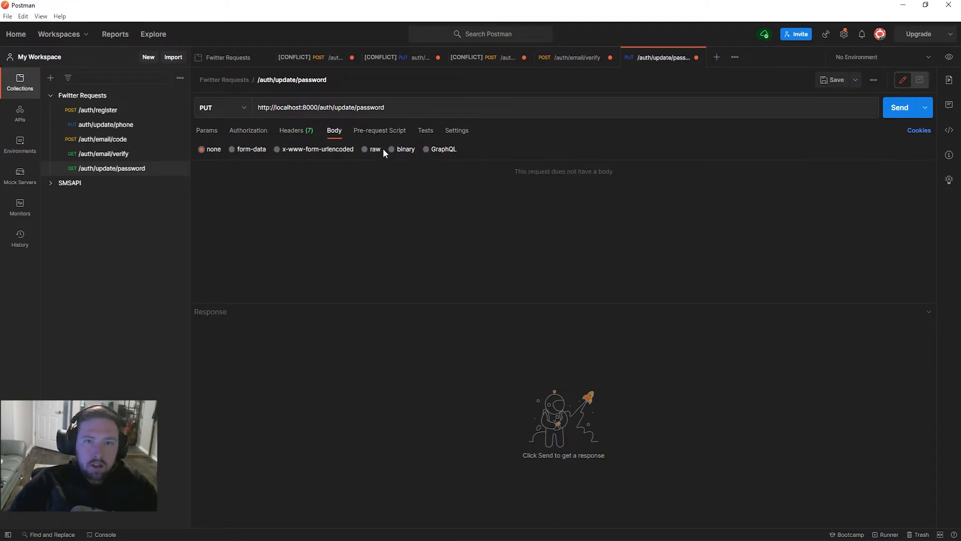
pyautogui.click(364, 149)
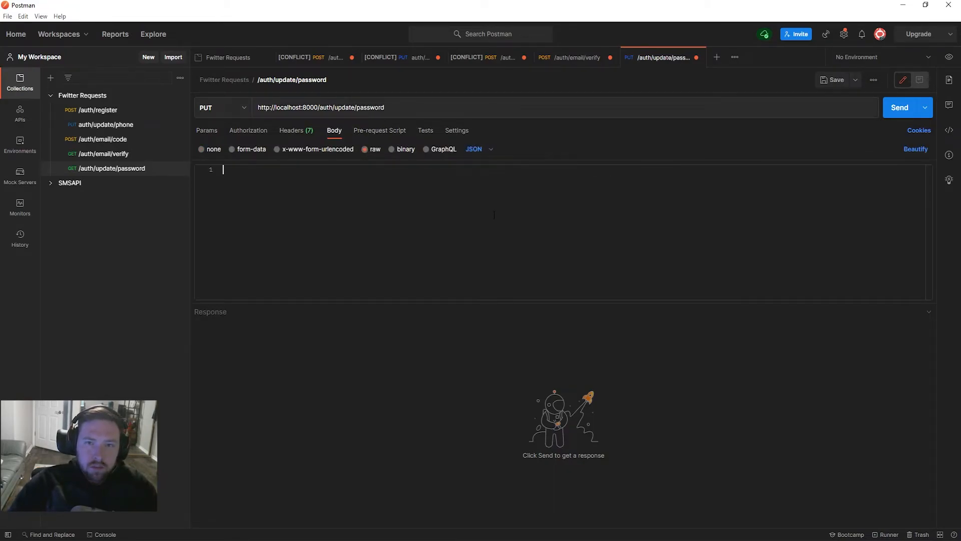
pyautogui.write('""')
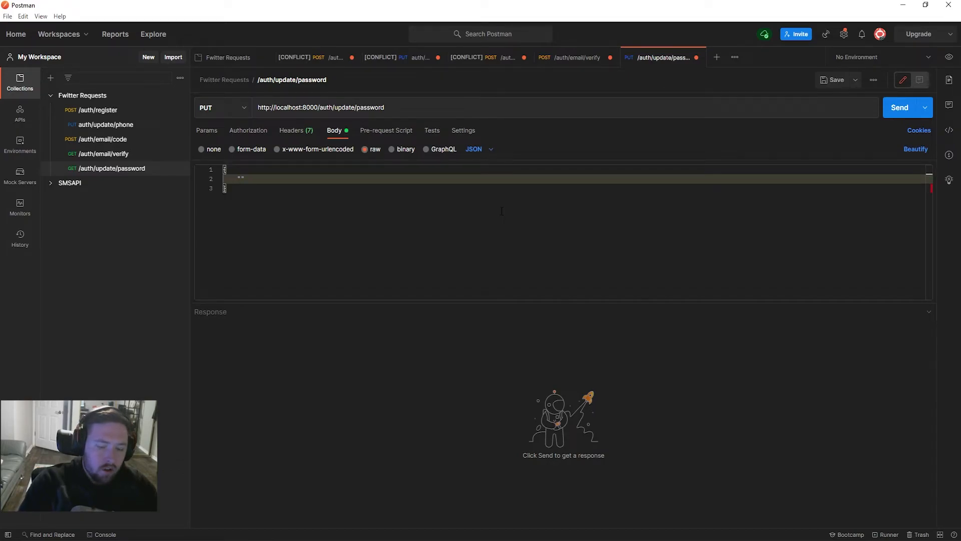
pyautogui.write('"username": "unknownkoder492294395",')
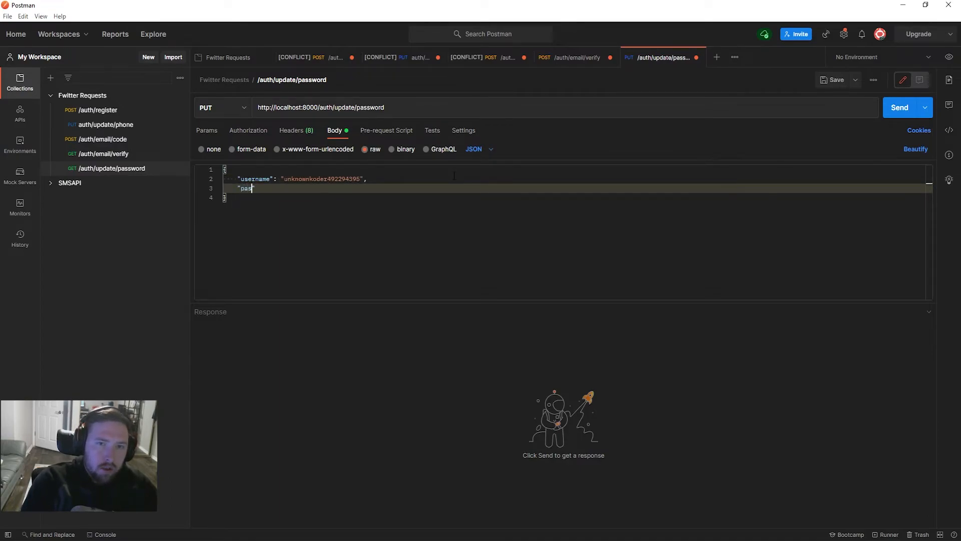
pyautogui.write('sword": "password"')
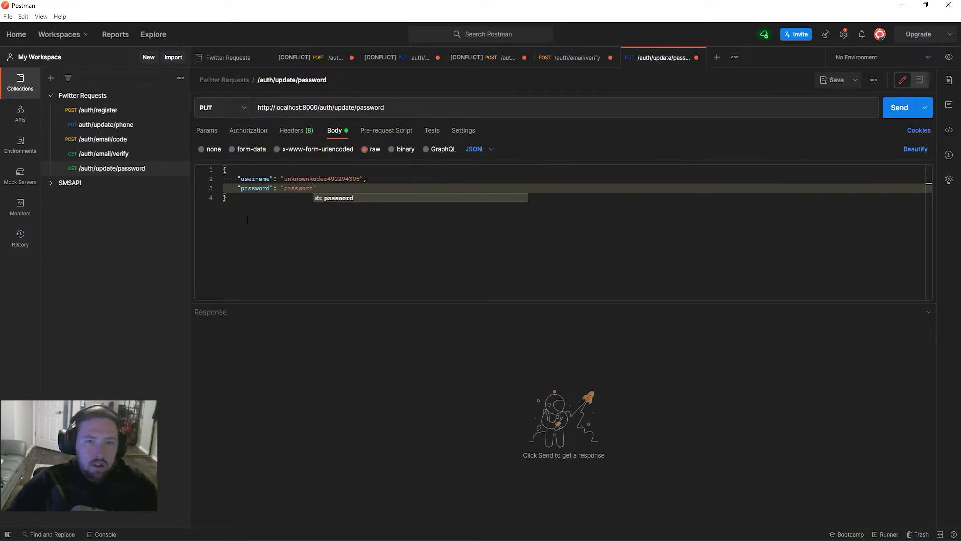
pyautogui.click(900, 108)
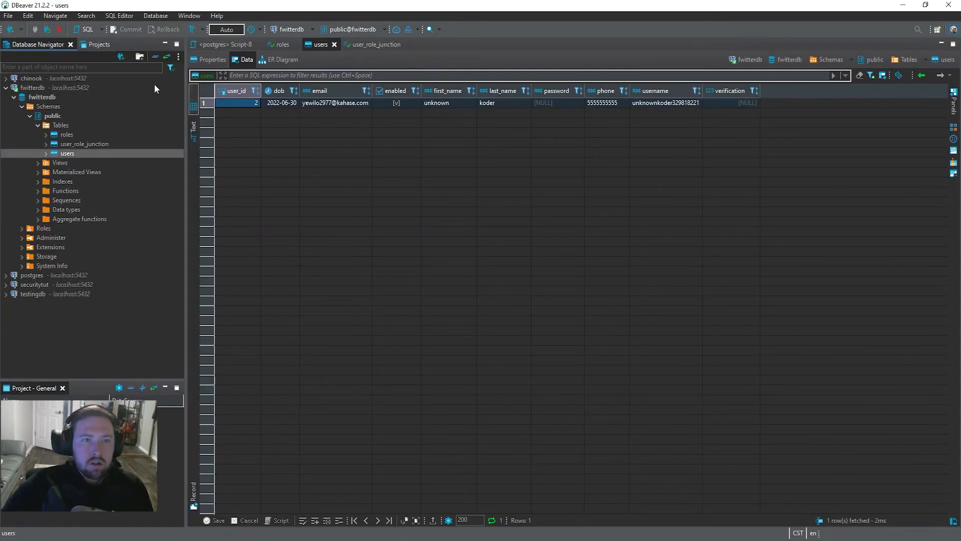
# Step: Refresh the users table so the new password appears as a BCrypt hash
pyautogui.rightClick(67, 152)
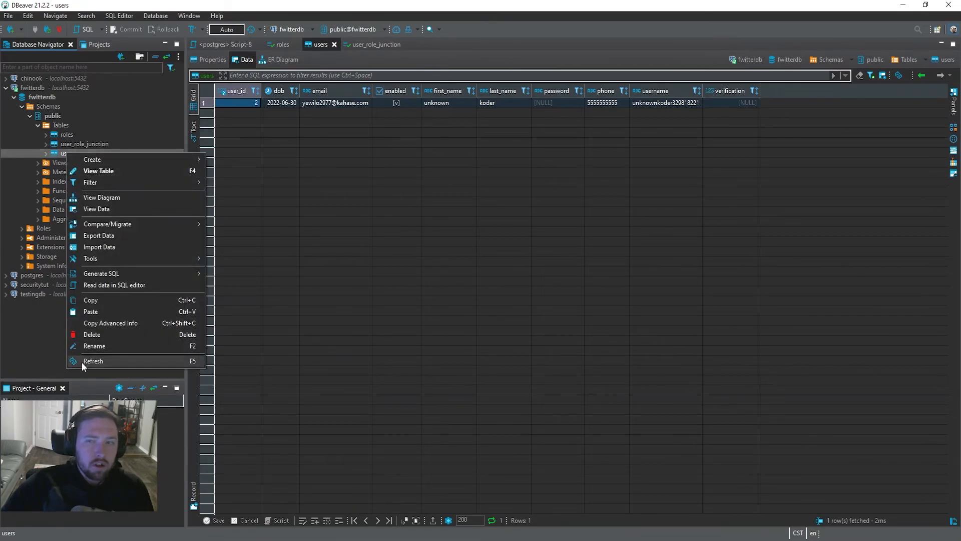
pyautogui.click(93, 361)
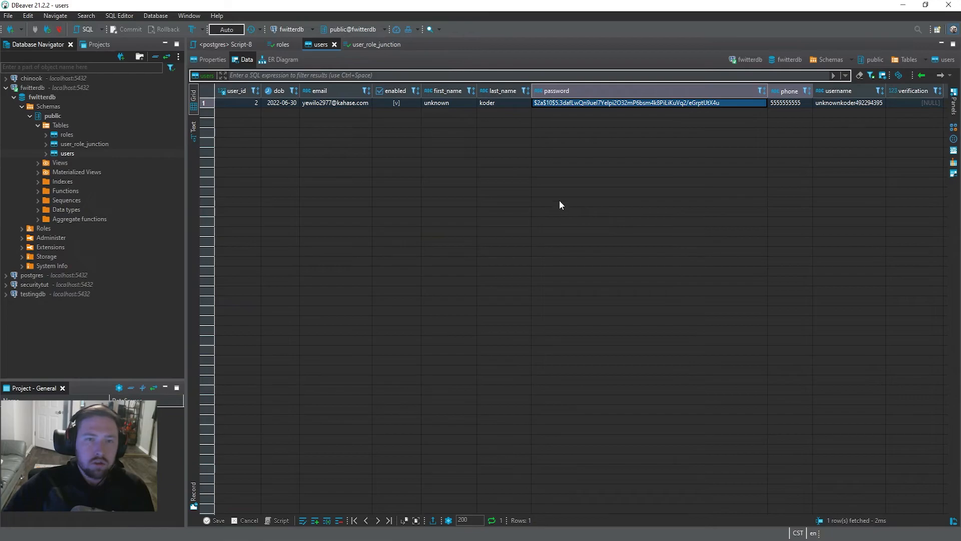
pyautogui.moveTo(523, 190)
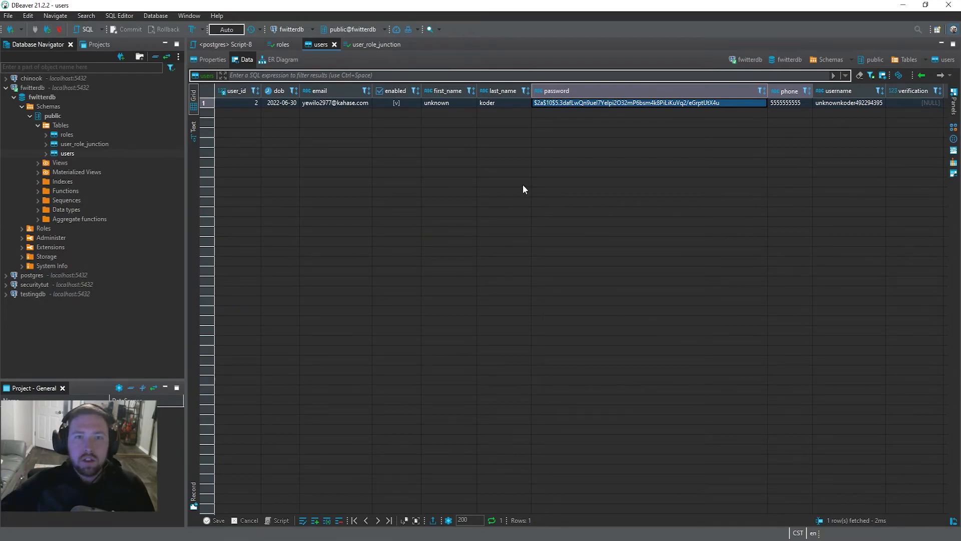